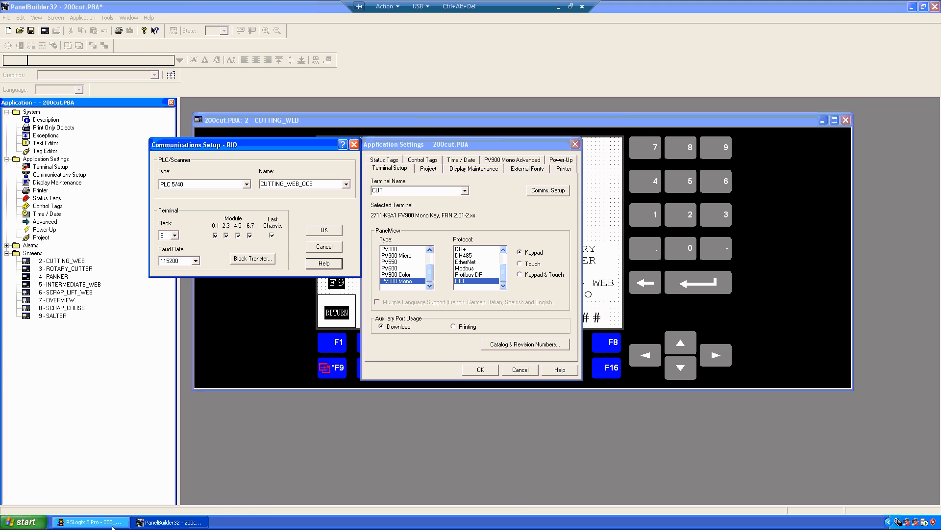
Switch to the RSLogix 5 project with its input and output tables open.
left_click(90, 521)
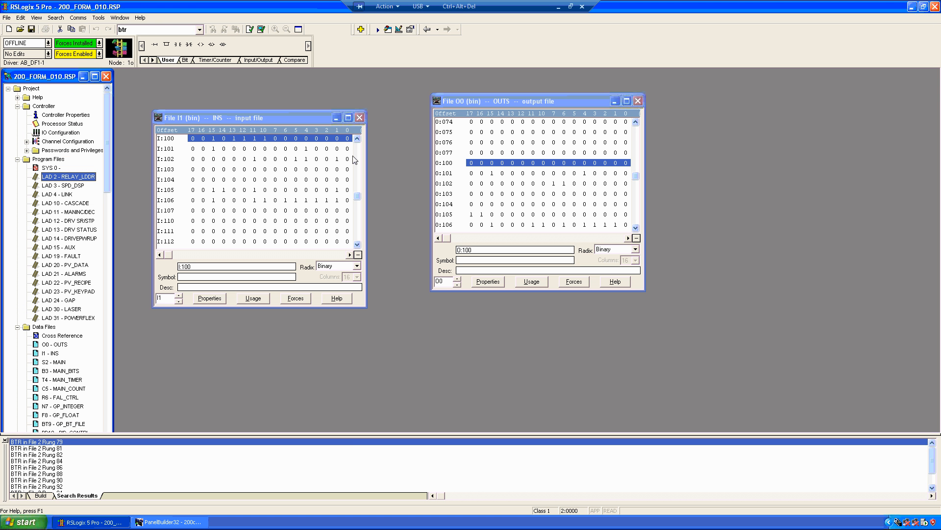
mouse_move(354, 159)
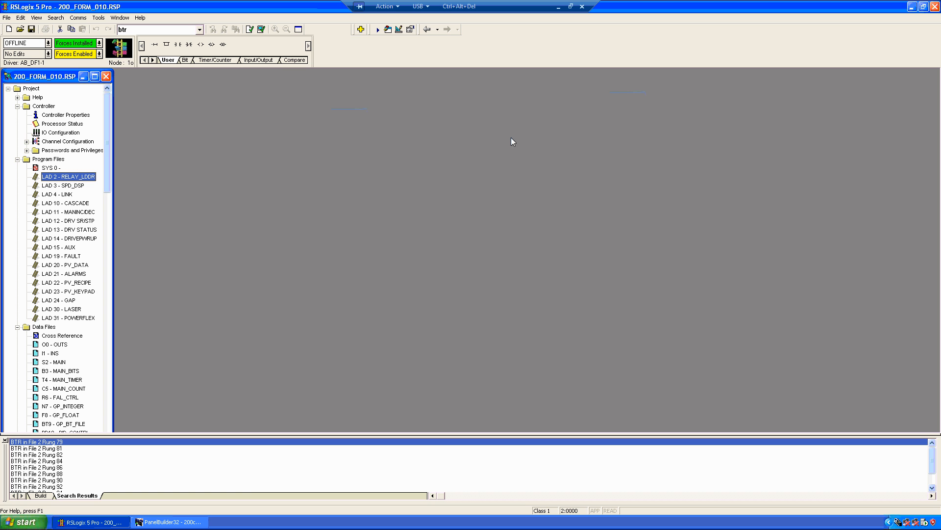
mouse_move(69, 253)
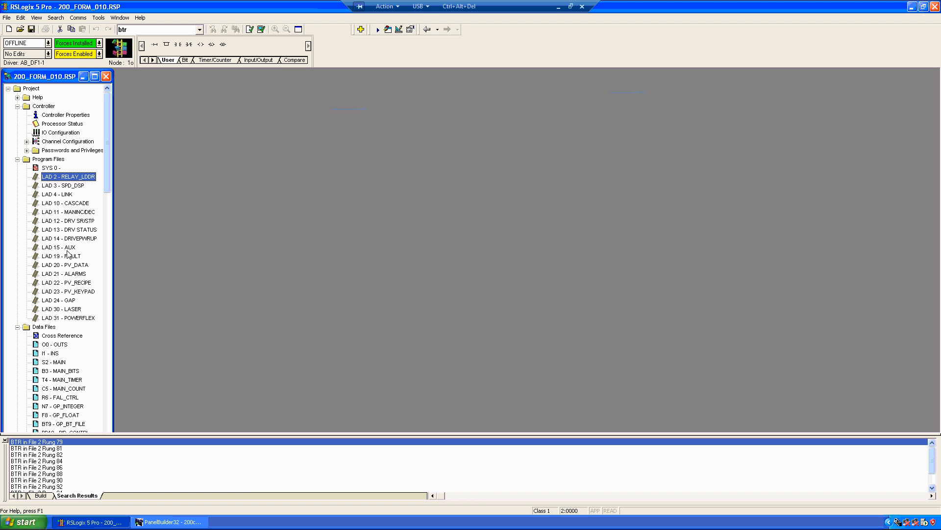
mouse_move(406, 243)
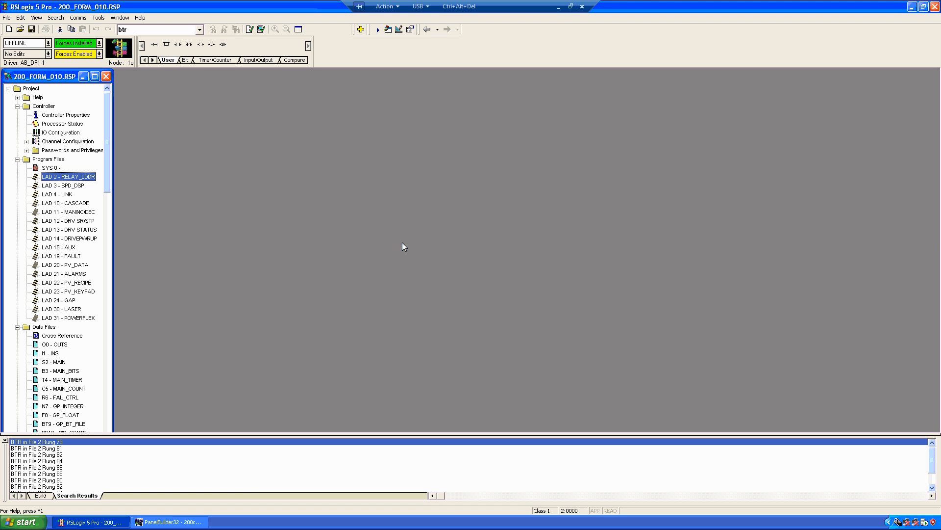
mouse_move(127, 149)
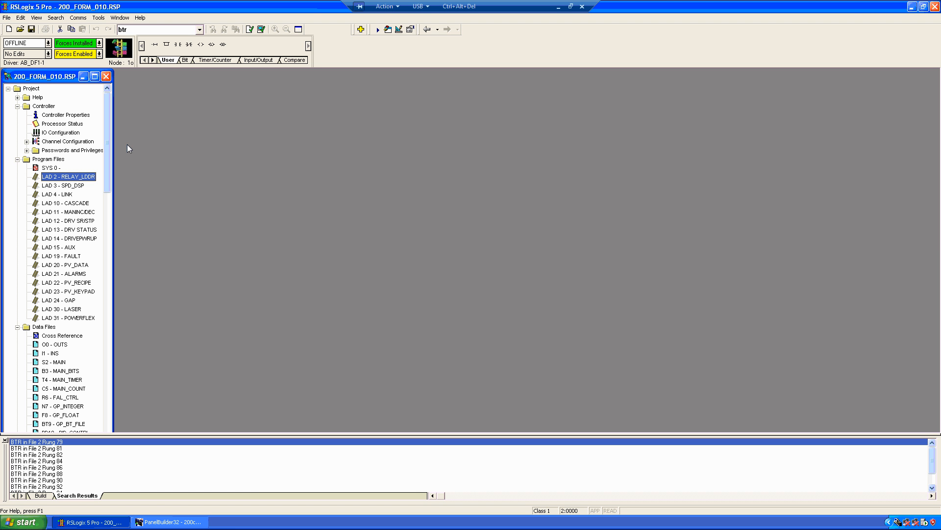
mouse_move(26, 167)
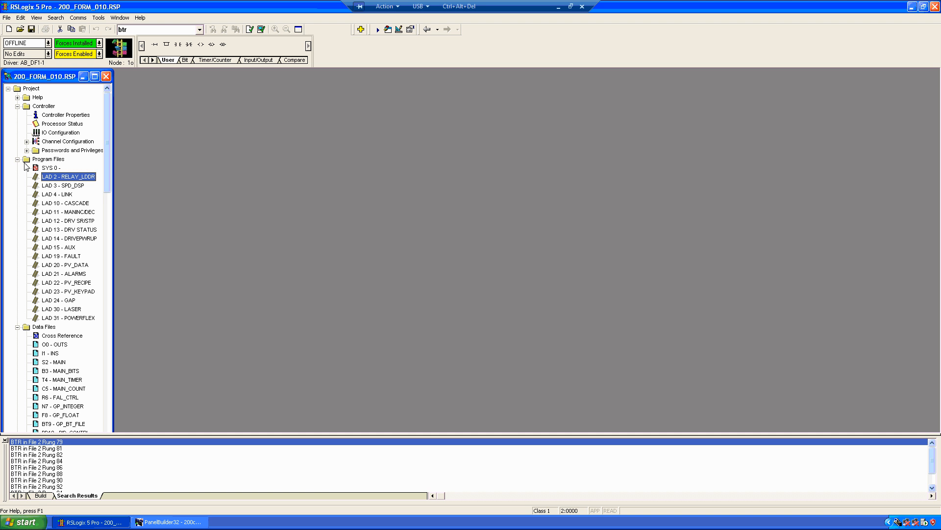
mouse_move(59, 133)
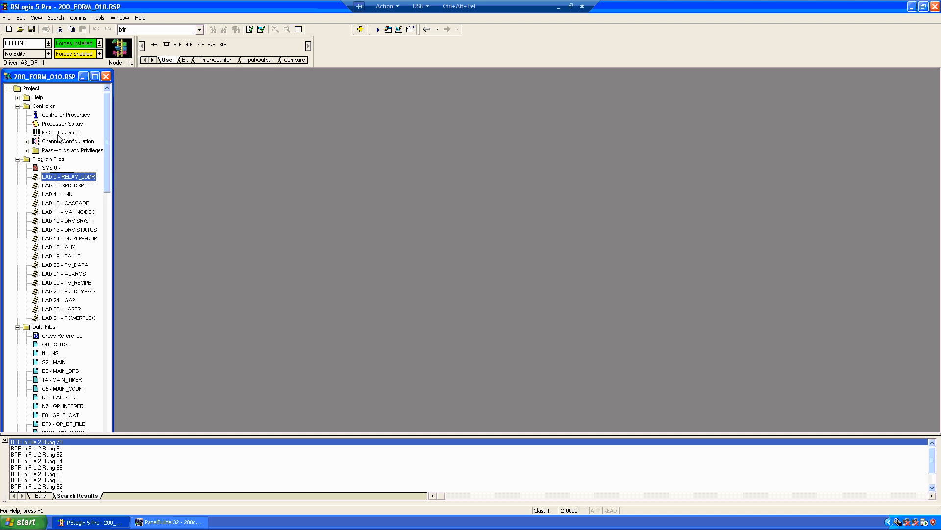
double_click(62, 132)
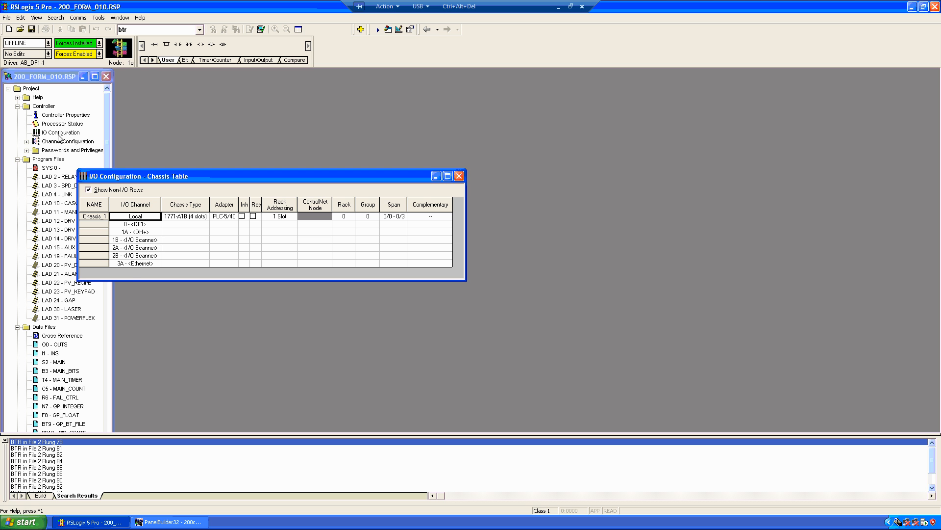
mouse_move(131, 283)
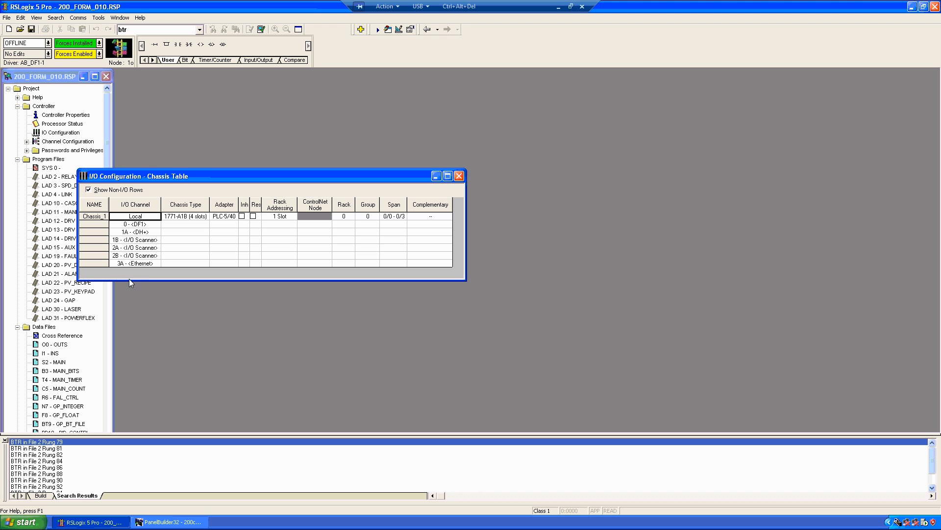
mouse_move(137, 239)
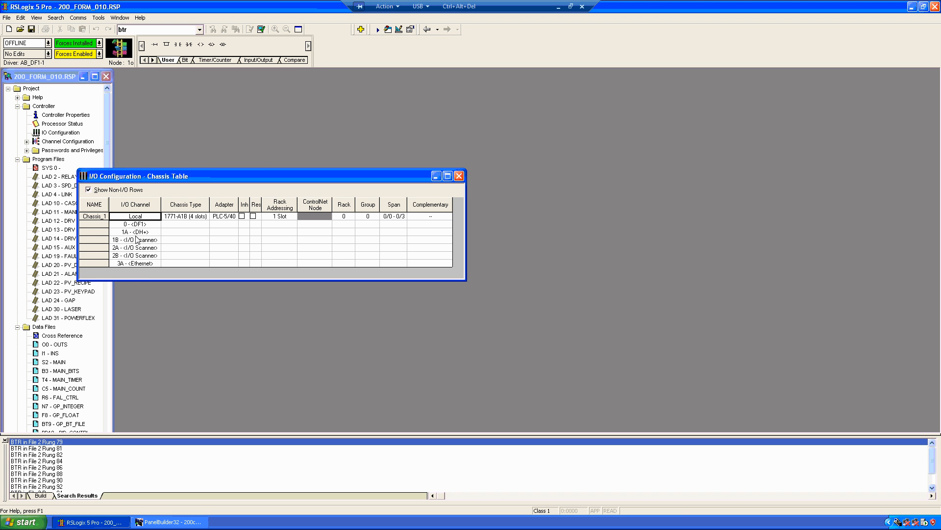
left_click(458, 175)
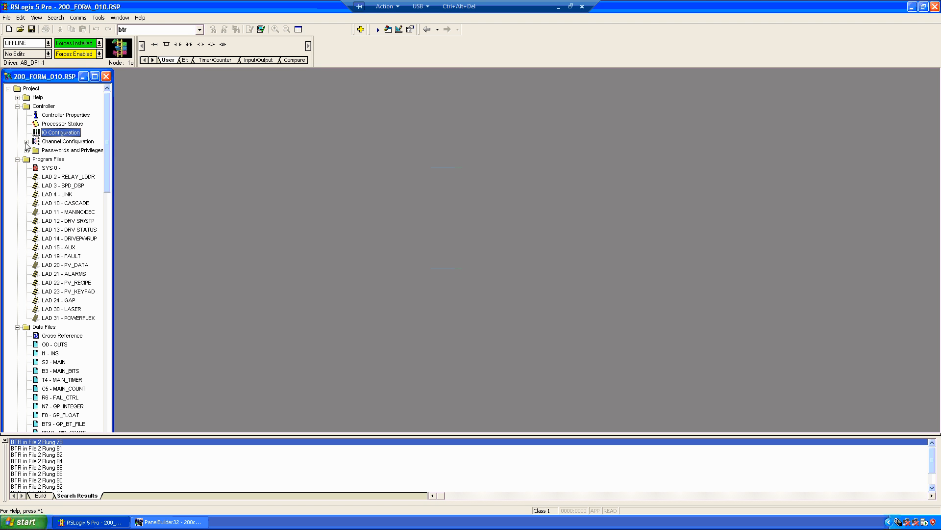
double_click(66, 149)
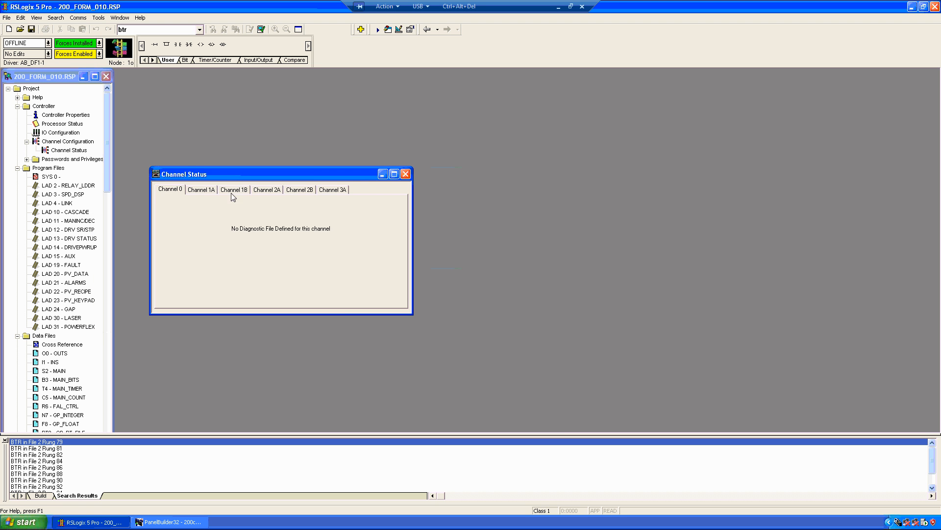
left_click(299, 189)
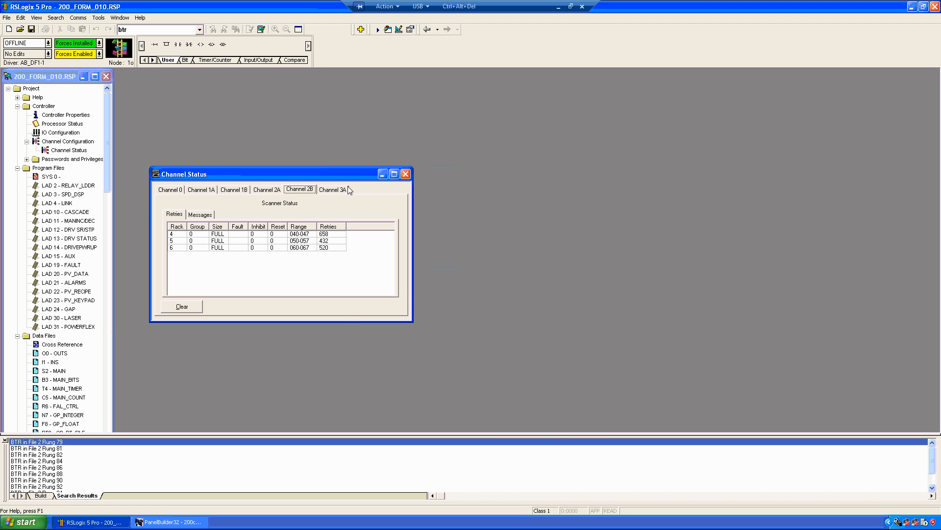
left_click(267, 189)
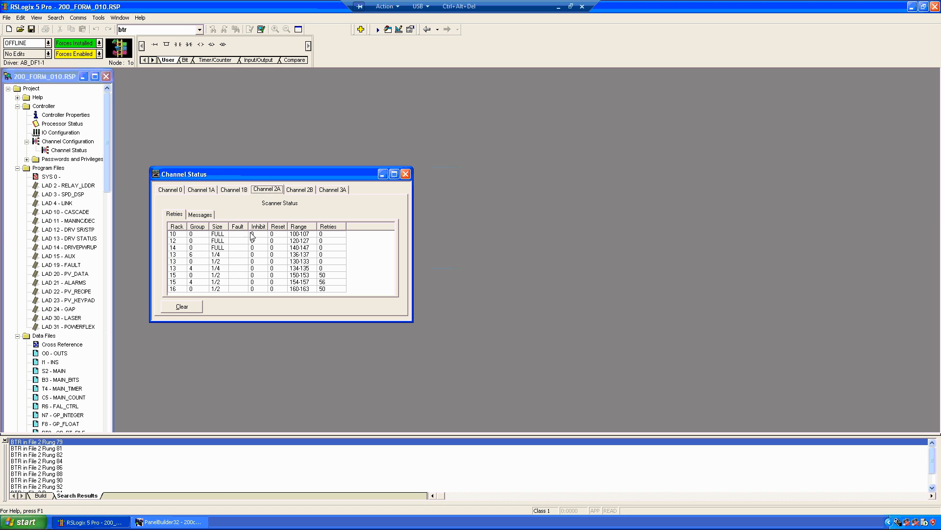
mouse_move(229, 241)
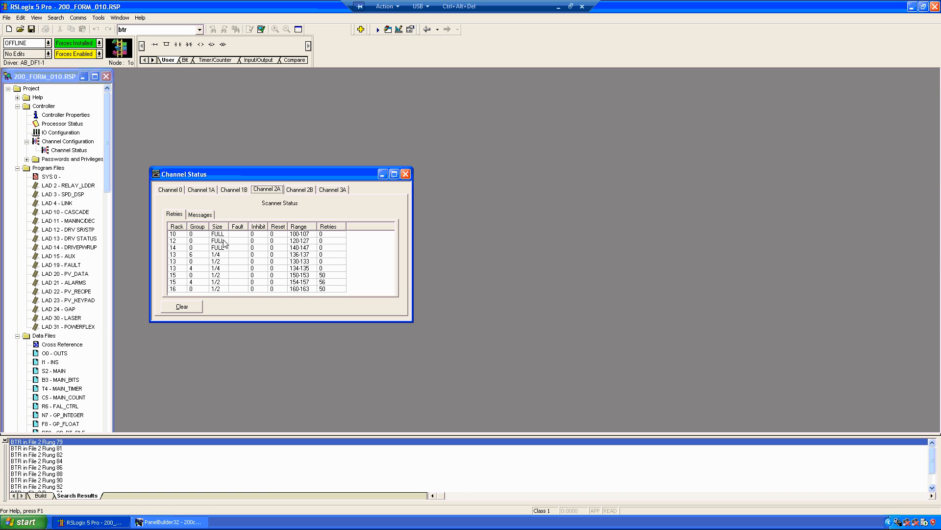
mouse_move(233, 227)
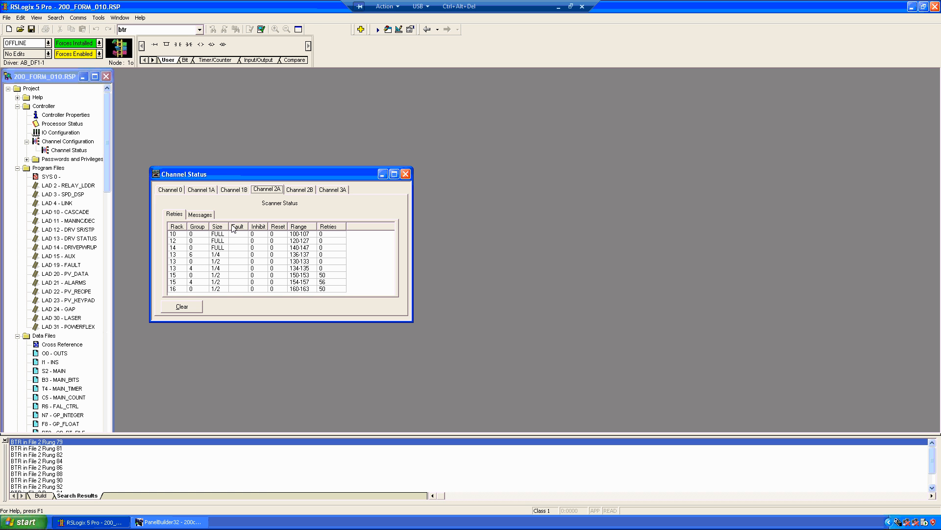
mouse_move(236, 253)
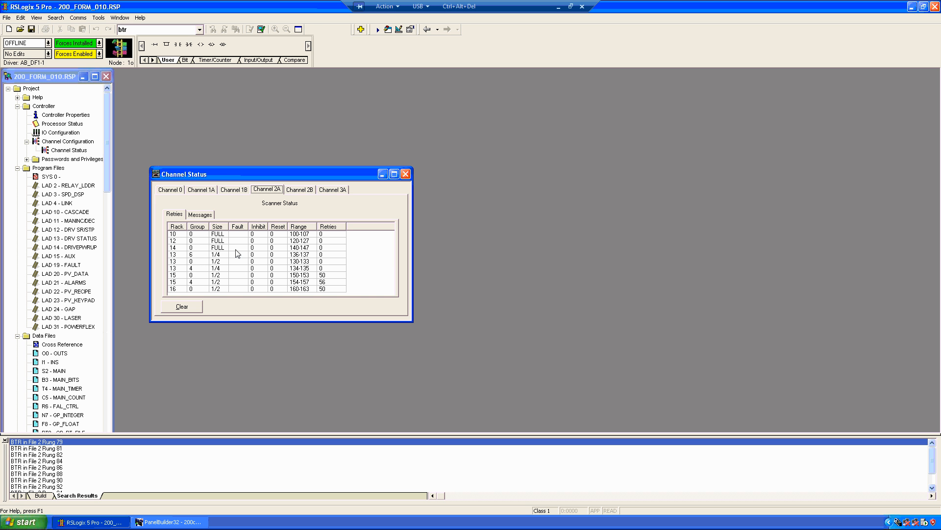
mouse_move(239, 273)
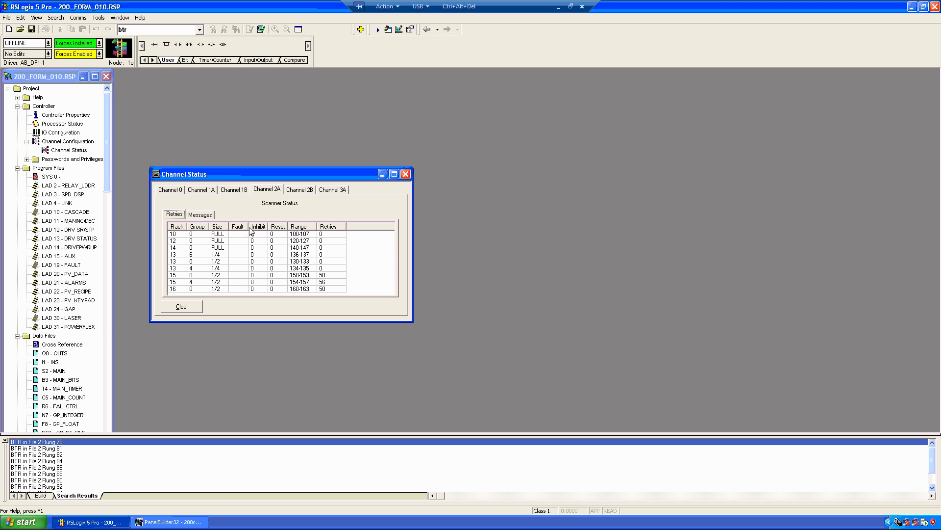
left_click(233, 190)
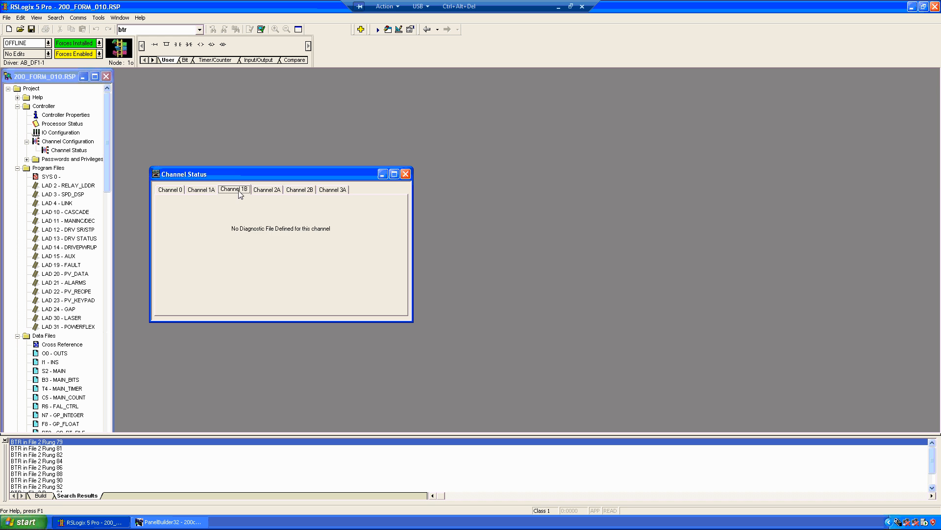
left_click(332, 189)
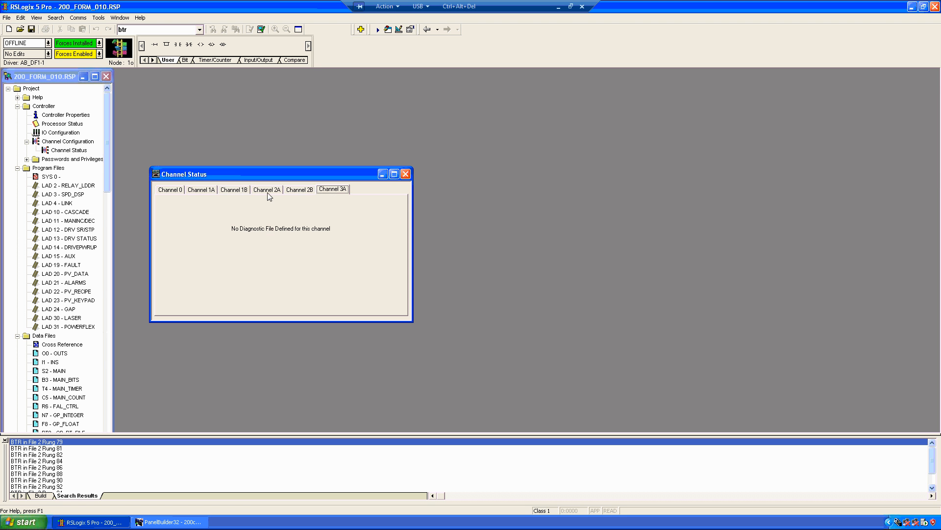
left_click(405, 174)
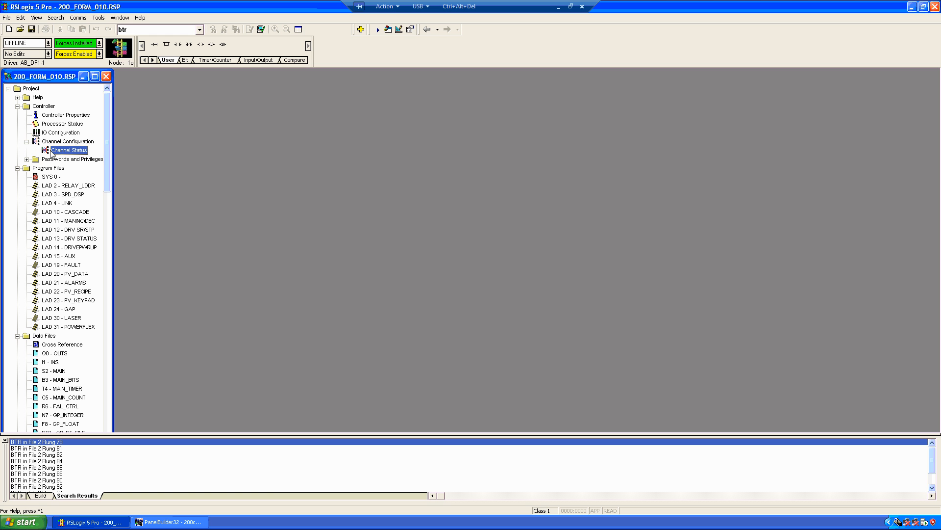
mouse_move(61, 144)
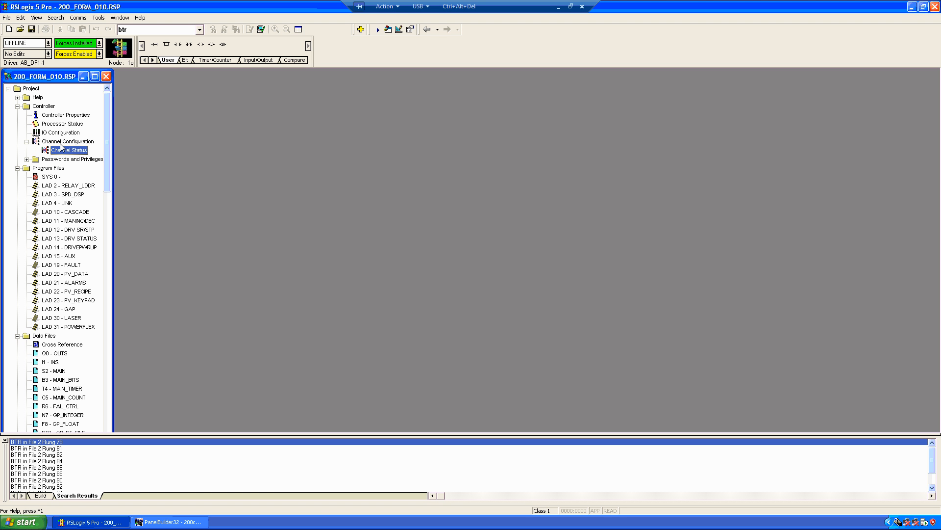
mouse_move(27, 147)
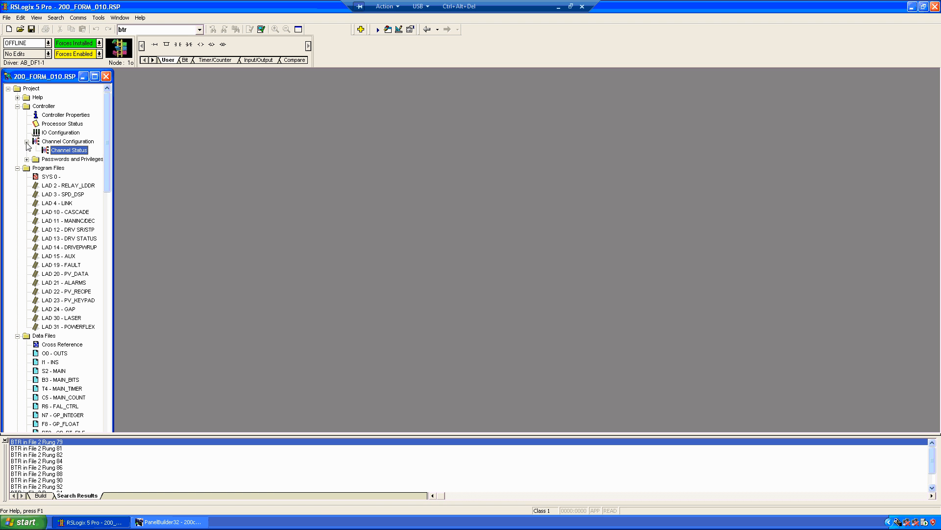
Open Edit Channel Properties and view Channel 1A's settings.
left_click(27, 141)
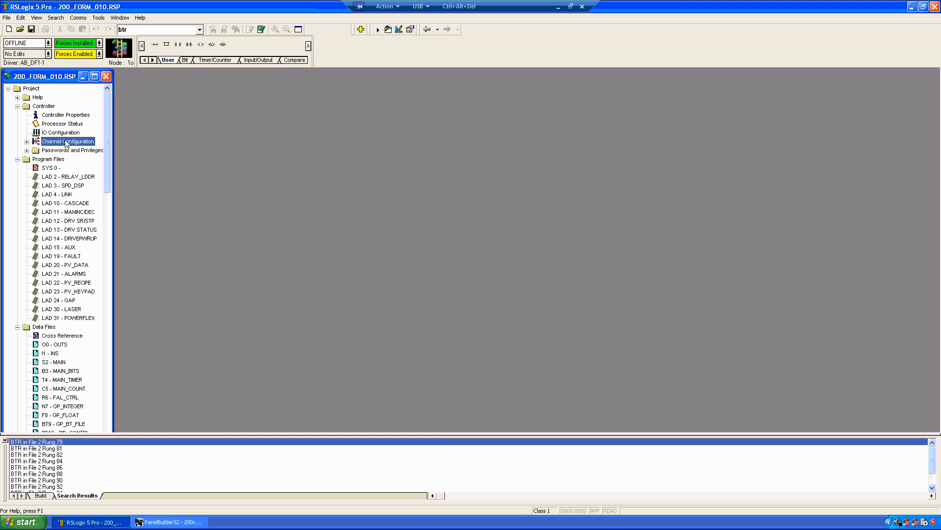
double_click(68, 141)
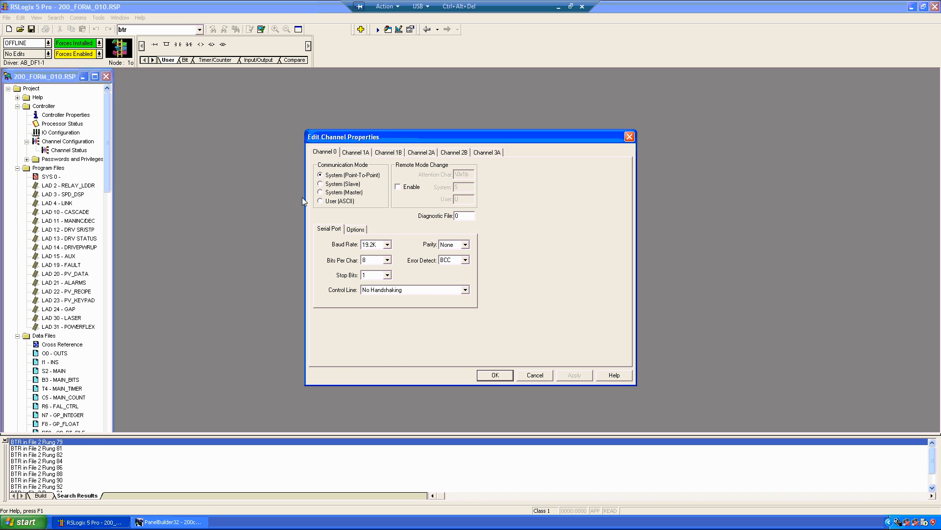
mouse_move(319, 107)
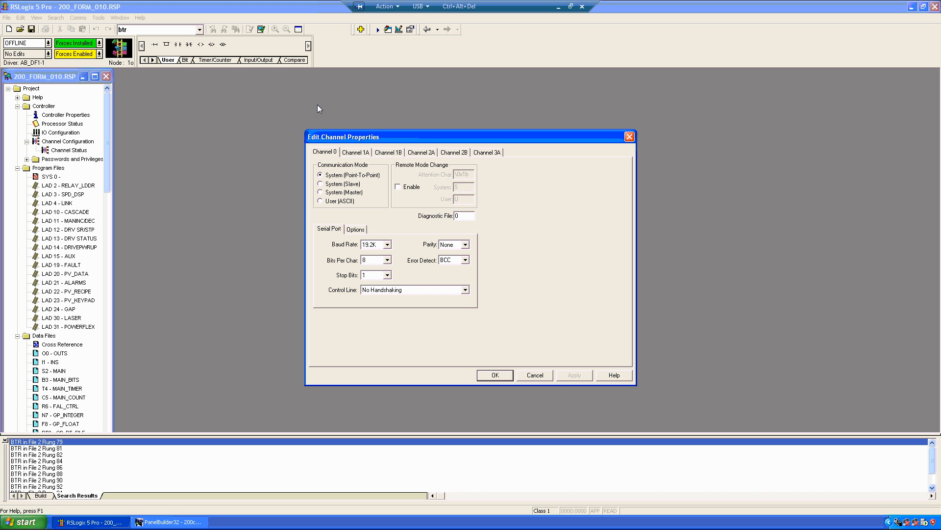
left_click(355, 152)
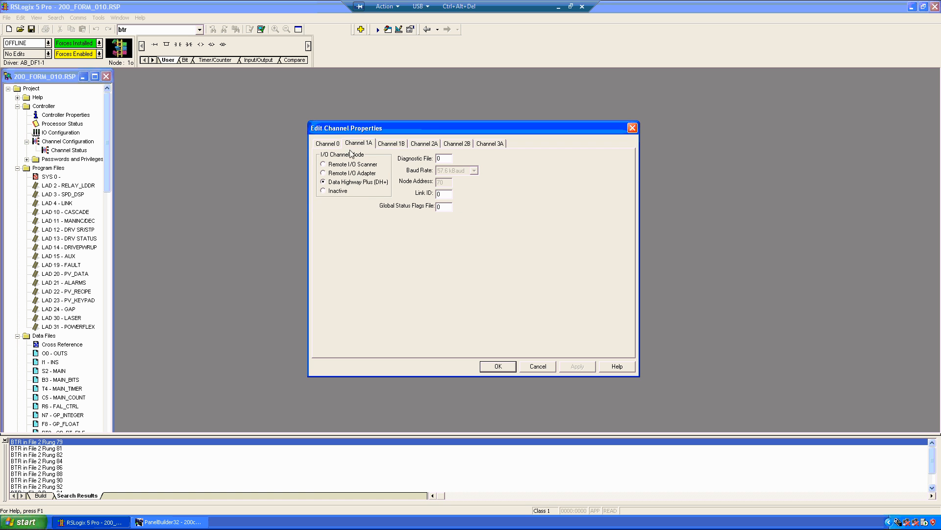
mouse_move(366, 218)
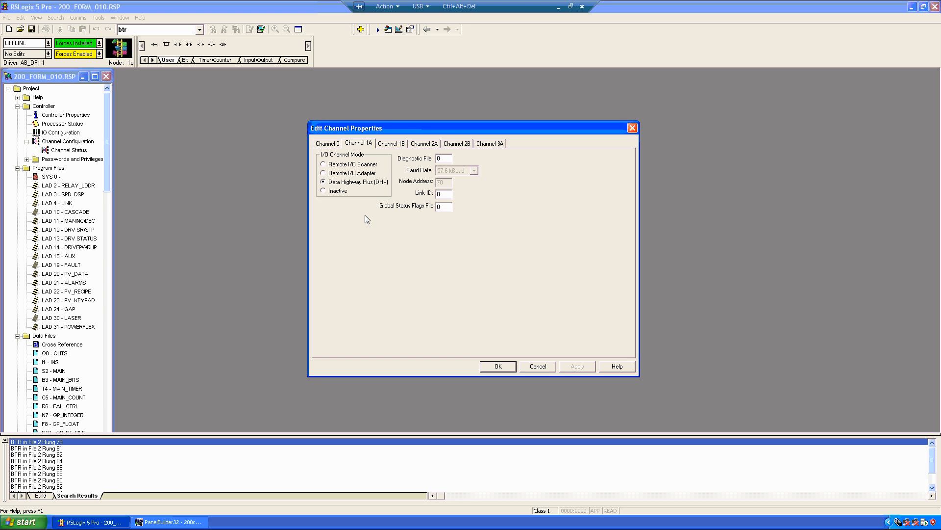
mouse_move(358, 214)
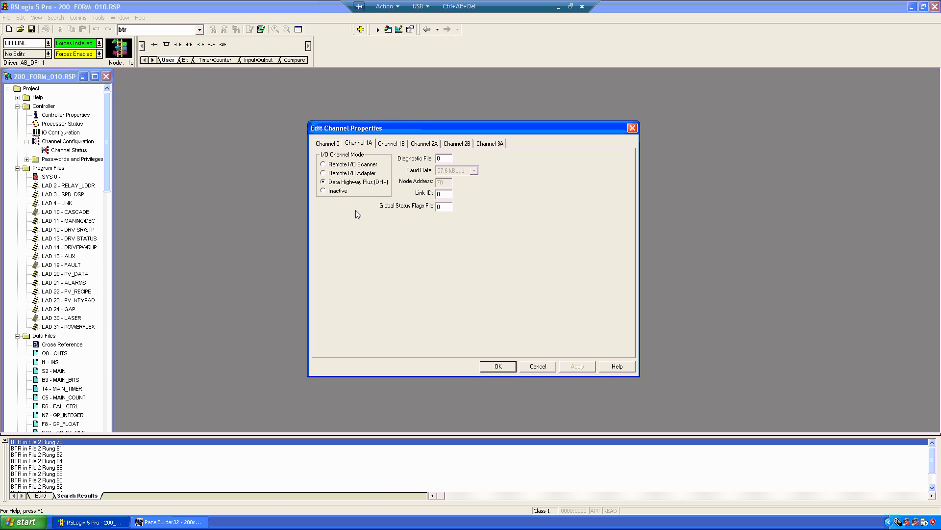
mouse_move(398, 200)
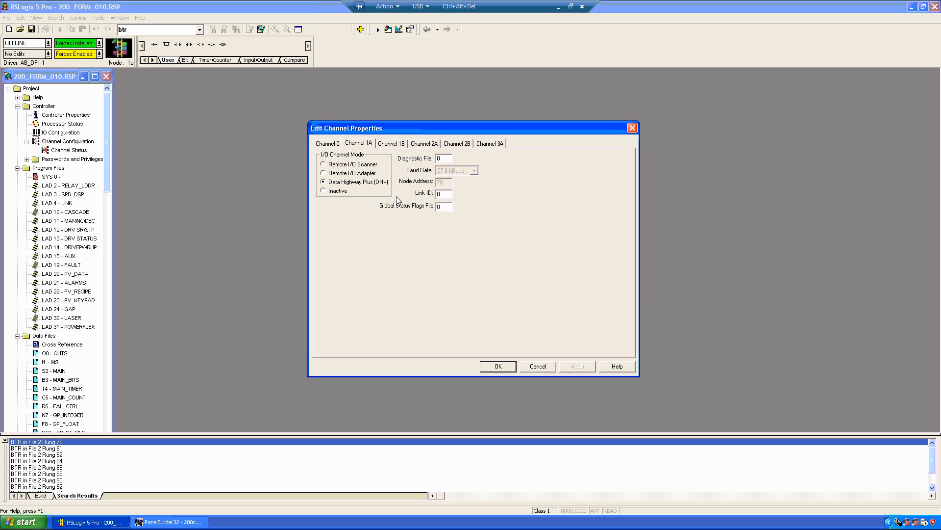
Compare rack tables of channels 1B, 2A, 2B and 3A, ending on 2B's racks 4–6.
left_click(391, 143)
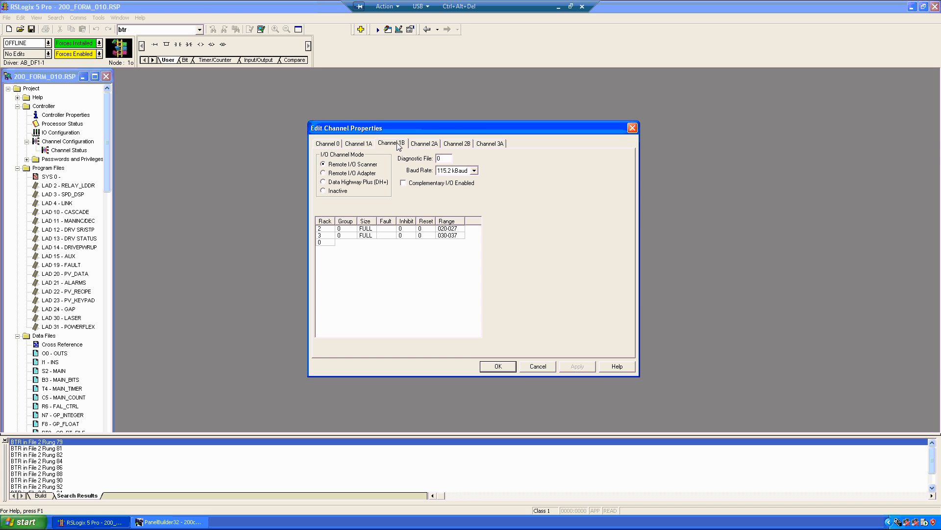
mouse_move(419, 173)
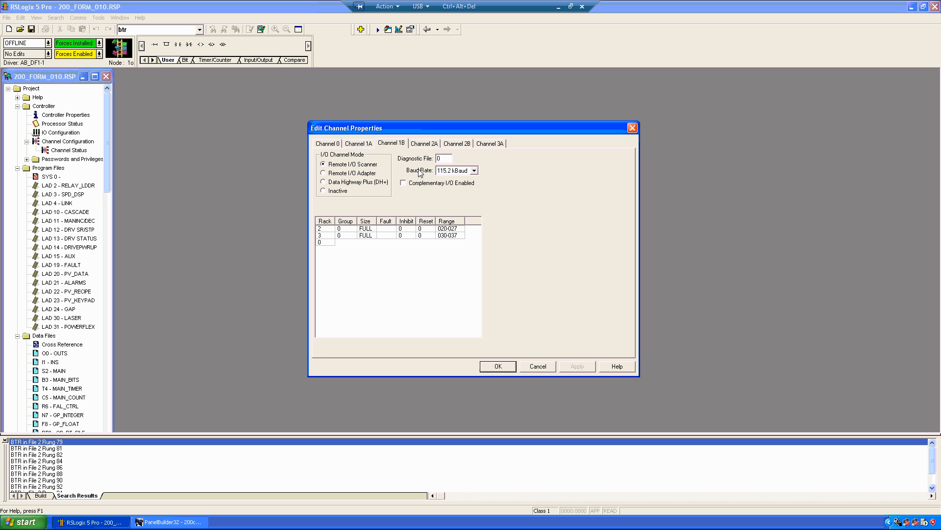
mouse_move(420, 146)
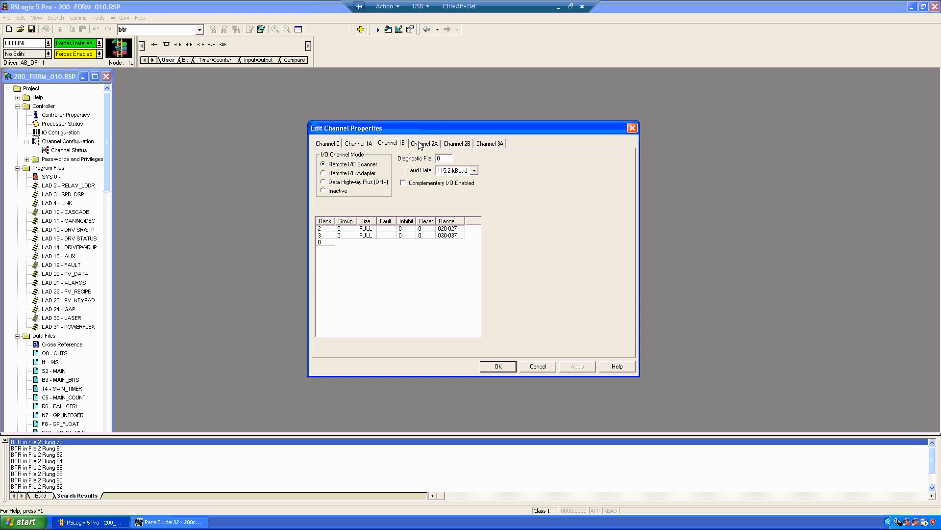
left_click(424, 142)
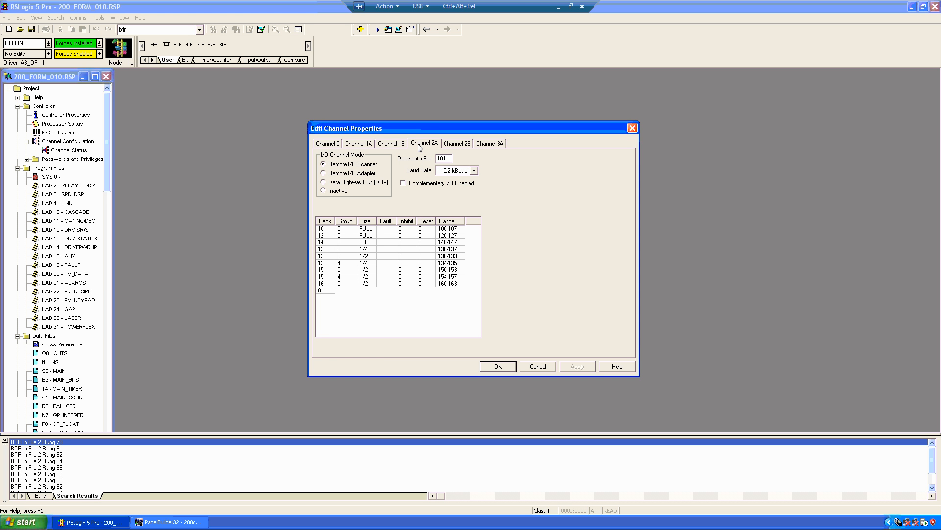
mouse_move(458, 172)
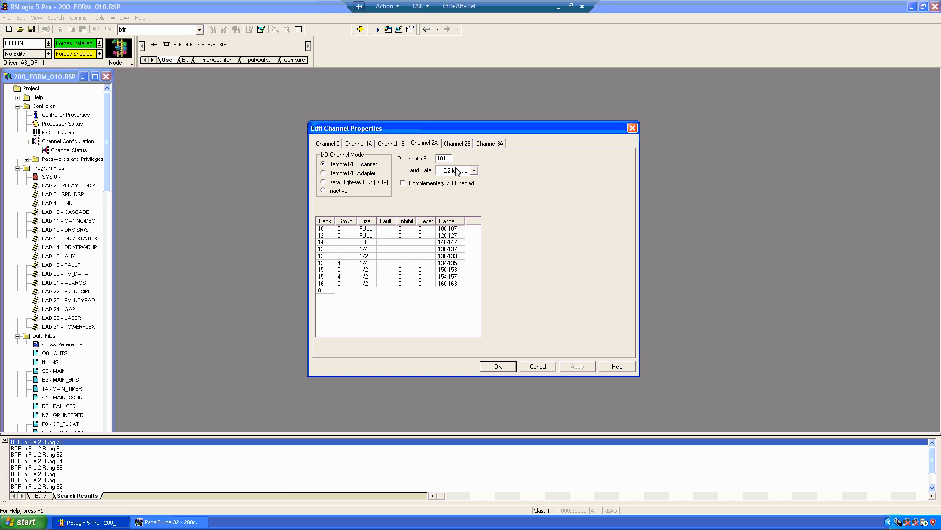
left_click(457, 143)
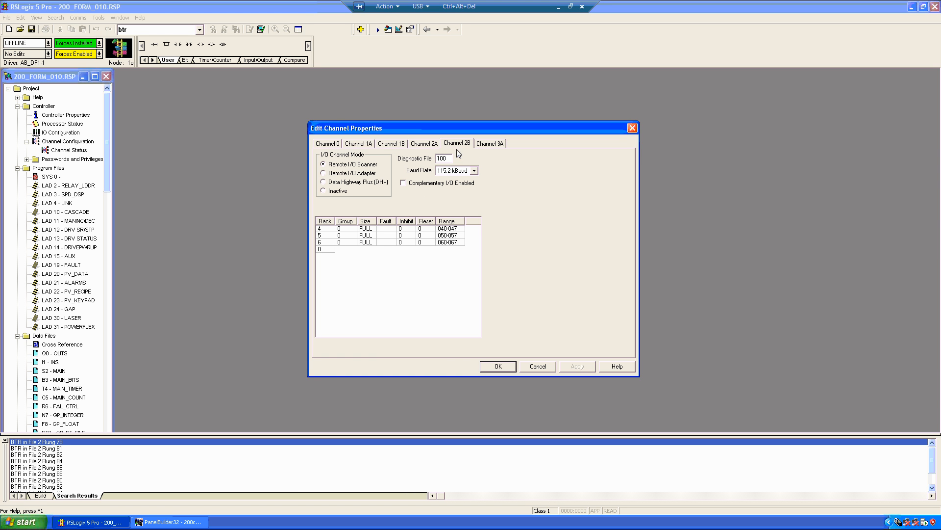
mouse_move(509, 147)
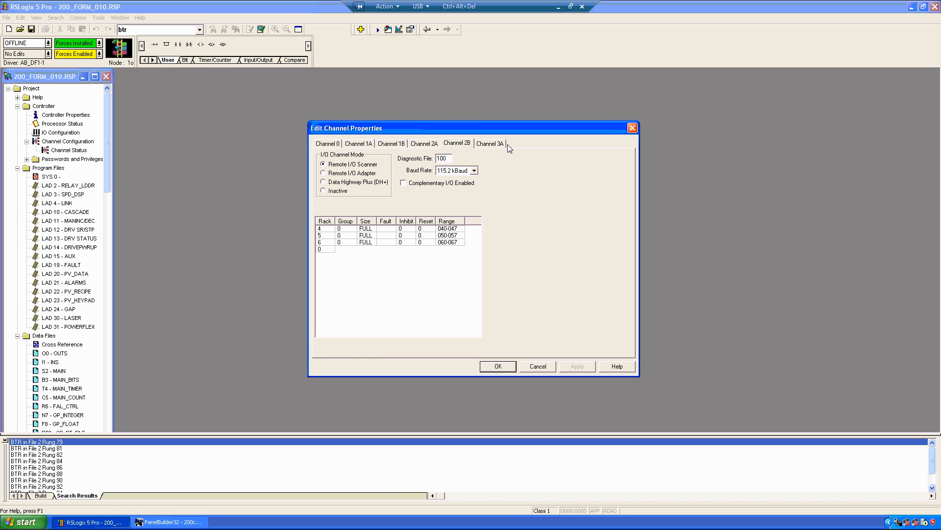
left_click(489, 142)
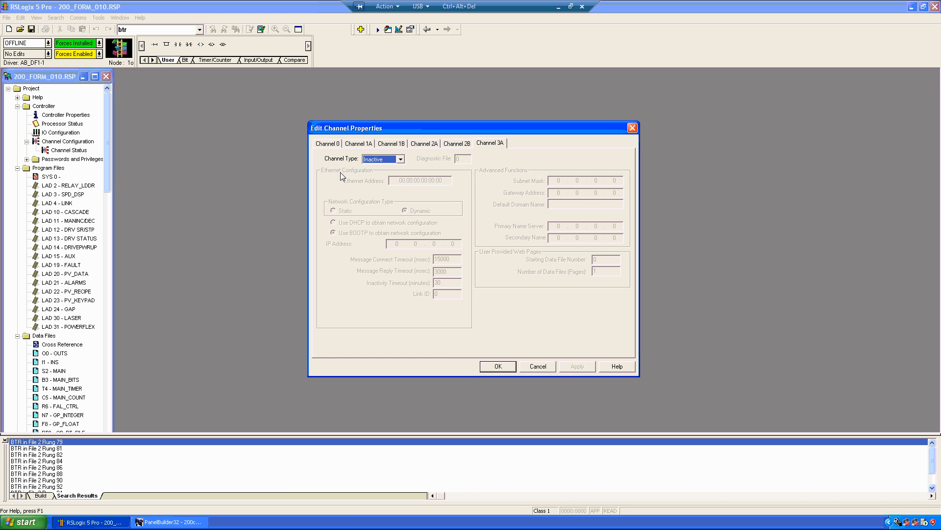
mouse_move(411, 171)
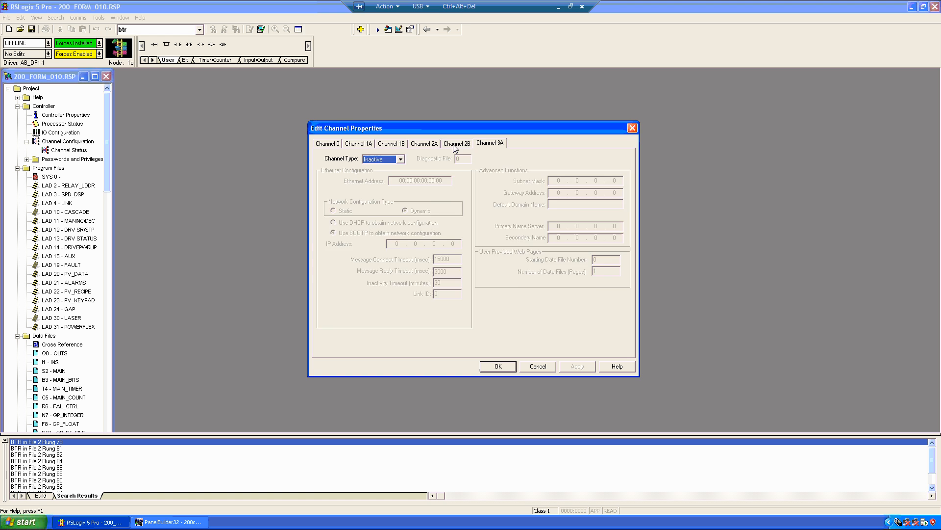
left_click(456, 143)
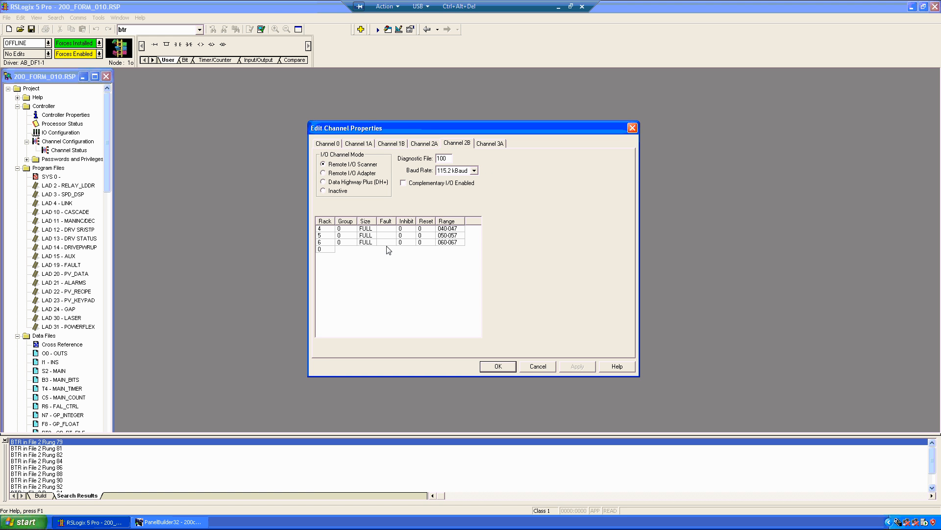
mouse_move(395, 126)
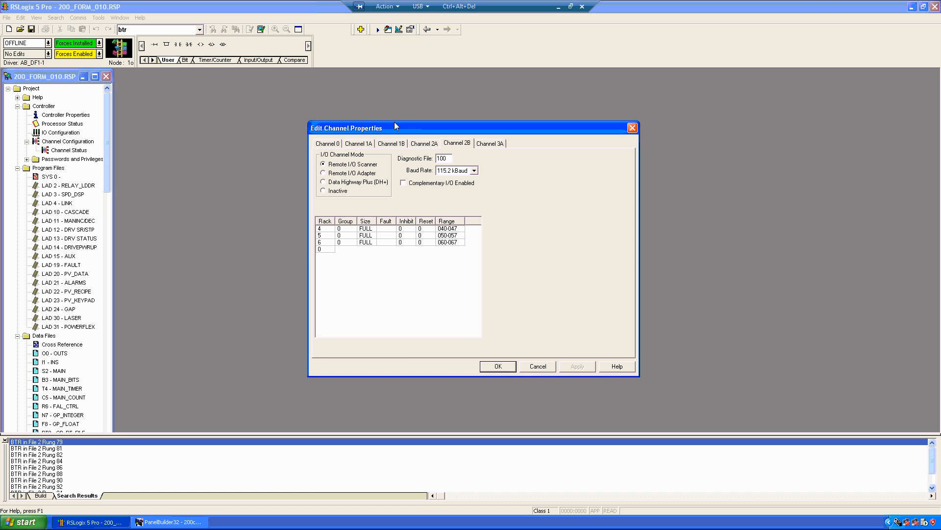
left_click(390, 142)
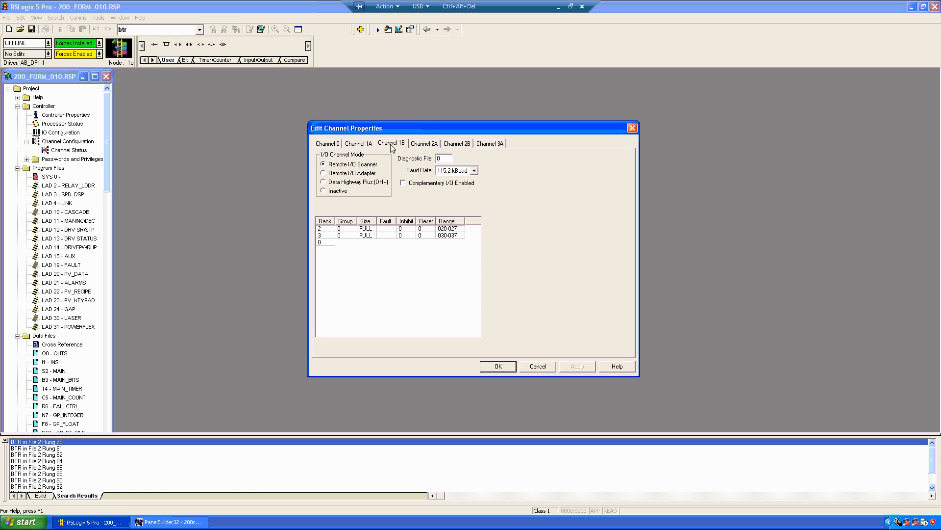
mouse_move(449, 142)
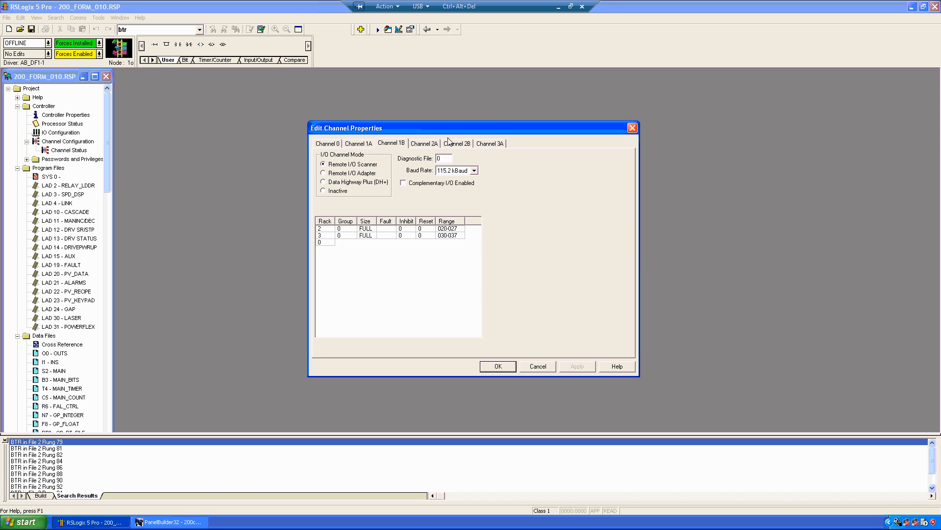
left_click(456, 143)
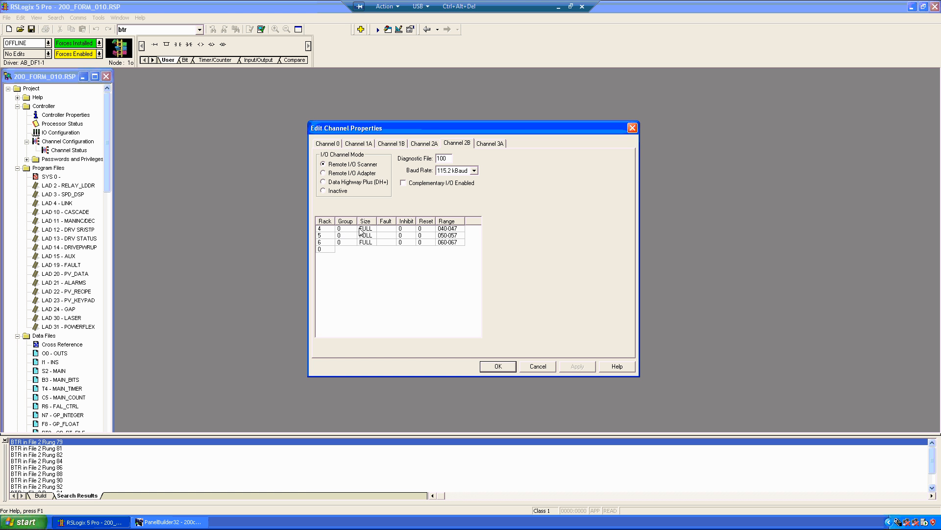
mouse_move(369, 233)
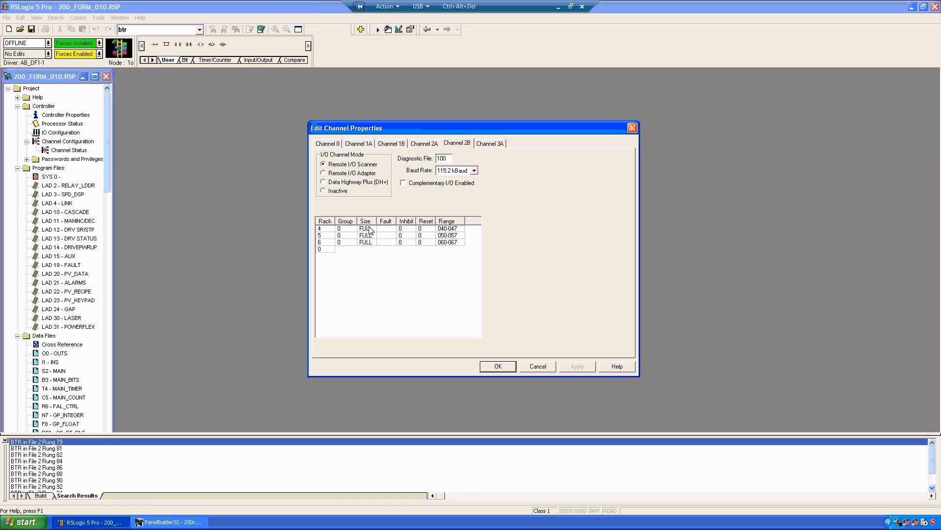
mouse_move(452, 231)
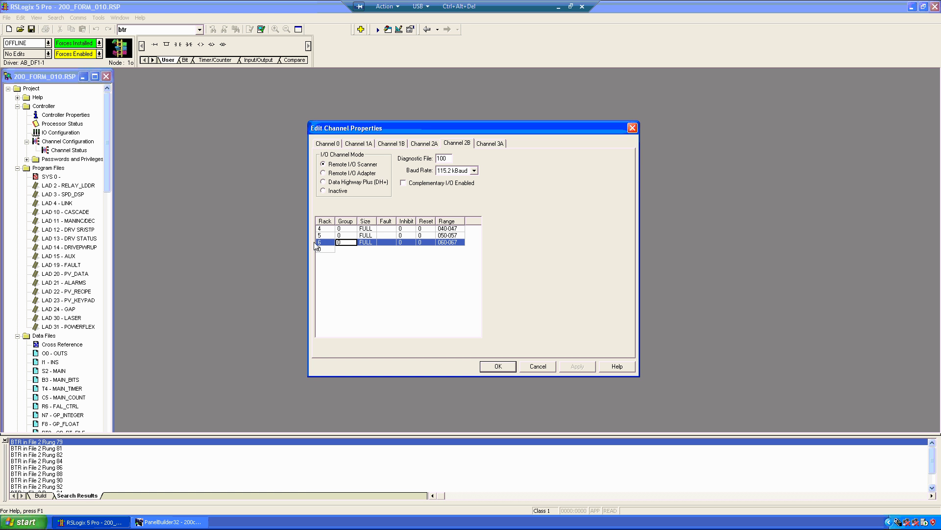
mouse_move(331, 265)
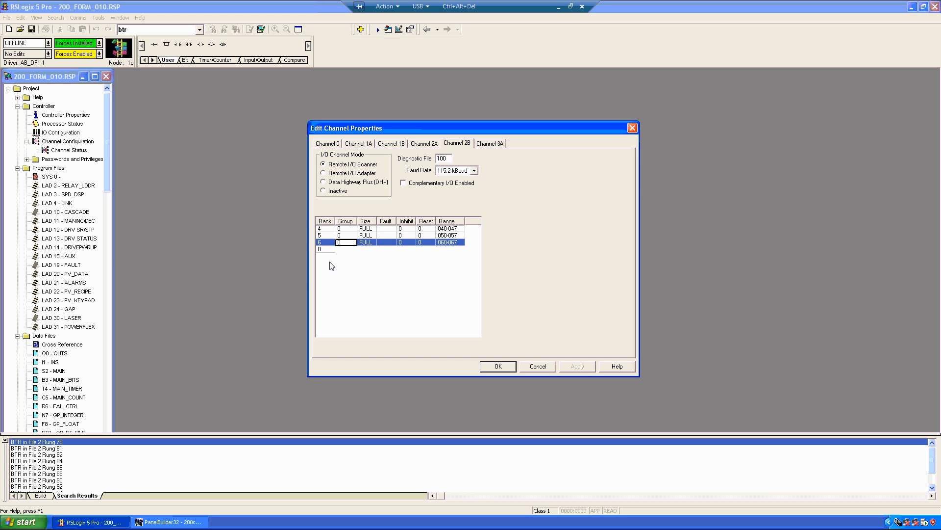
mouse_move(323, 259)
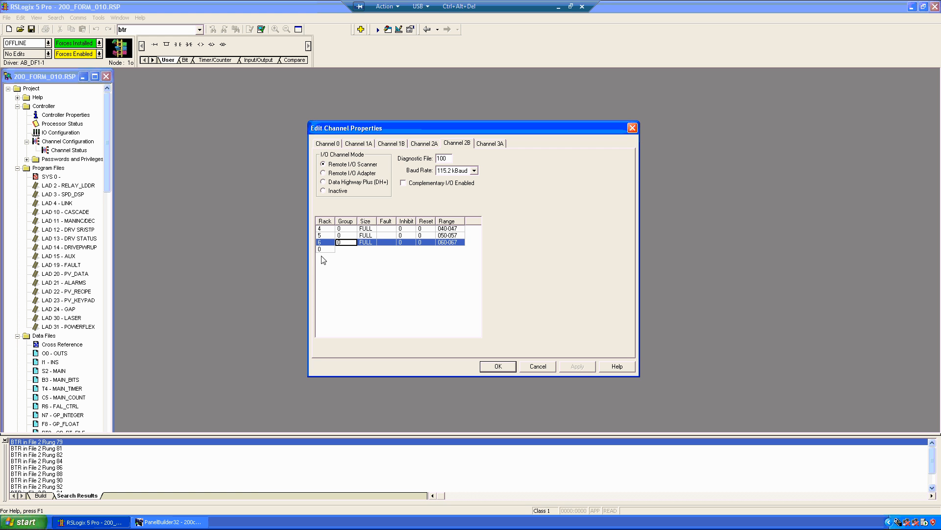
left_click(446, 235)
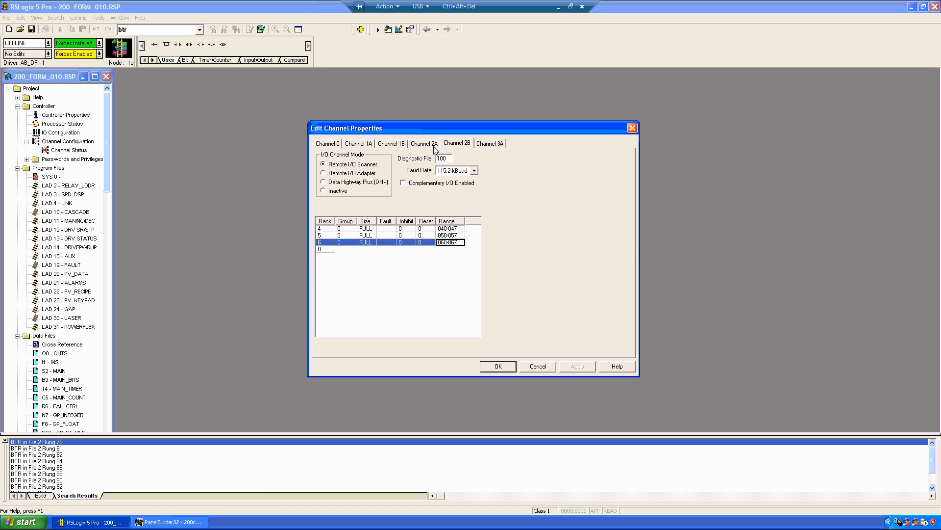
Review Channel 2A's racks 10–16 at 115.2 kBaud, then return to Channel 2B.
left_click(424, 143)
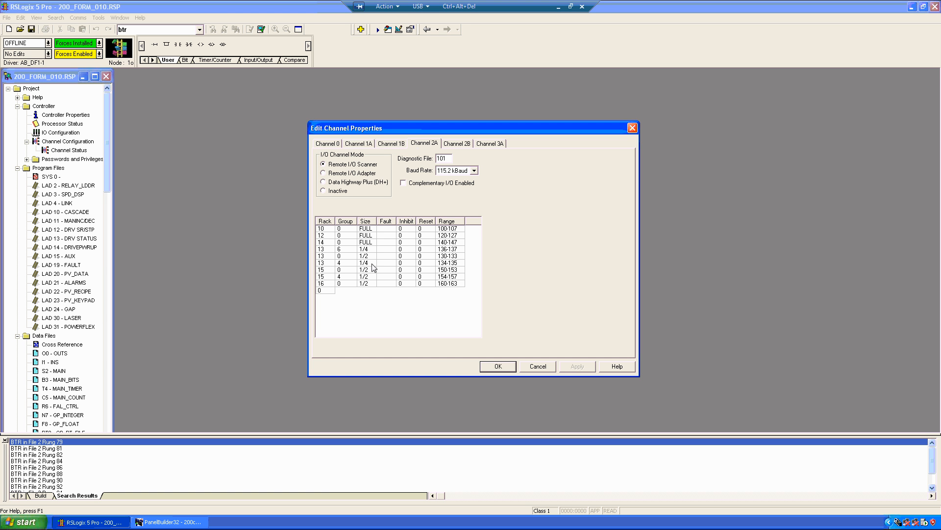
mouse_move(340, 257)
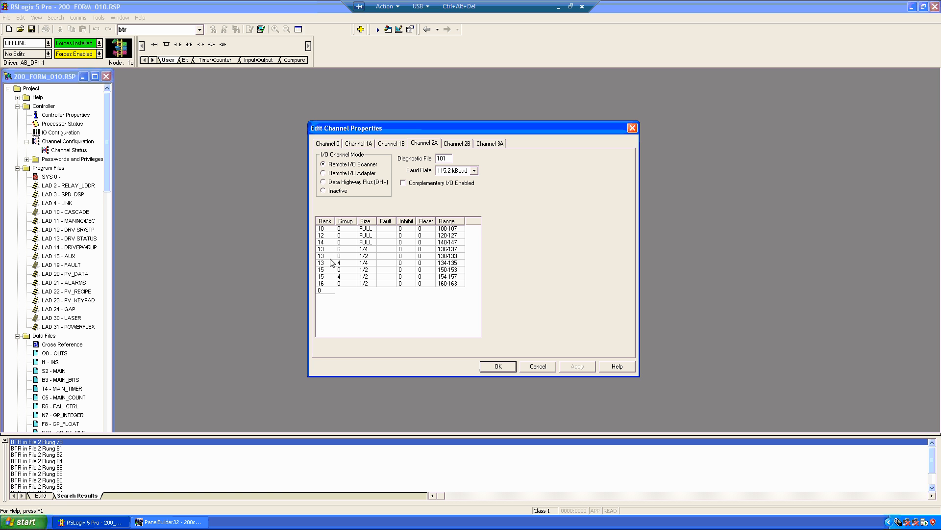
mouse_move(328, 263)
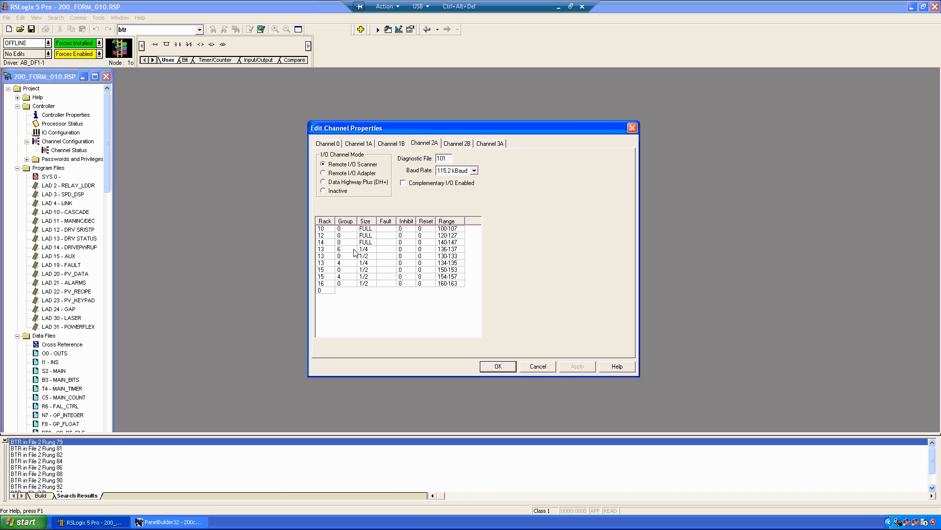
mouse_move(369, 254)
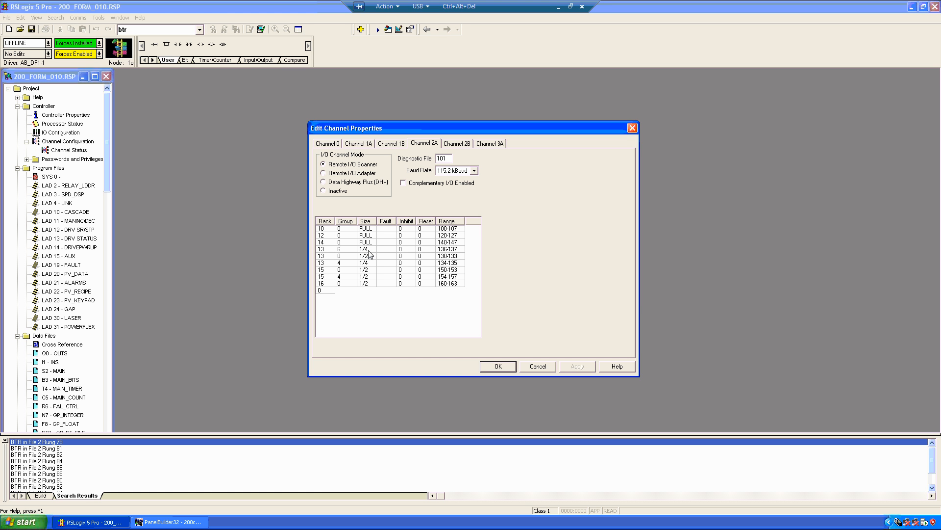
mouse_move(369, 254)
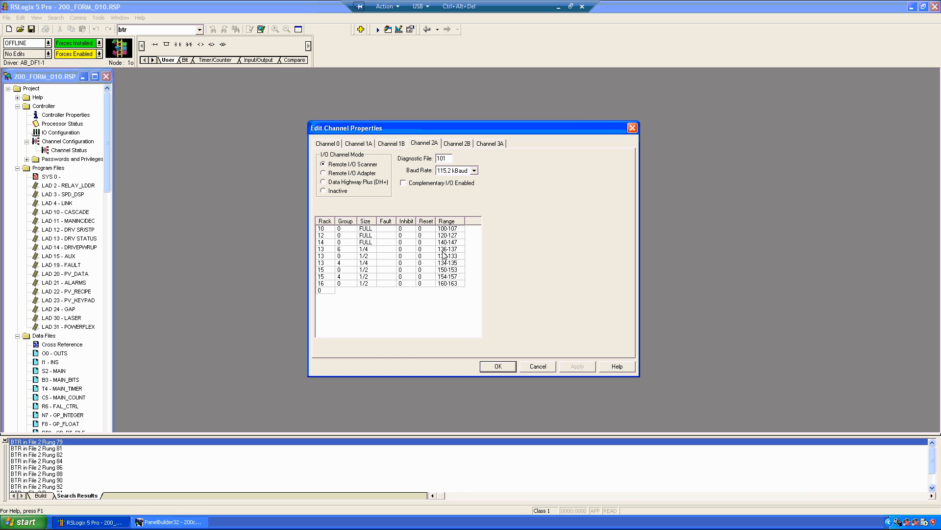
mouse_move(323, 265)
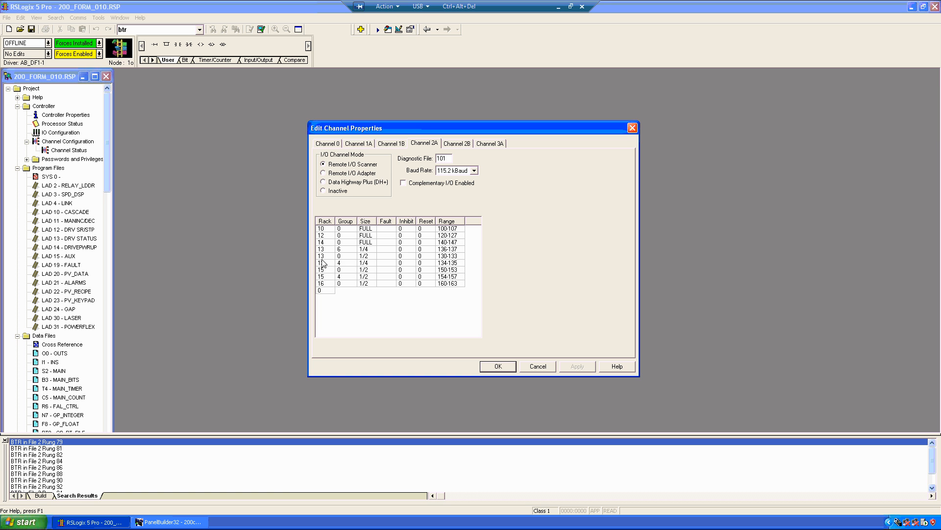
mouse_move(369, 262)
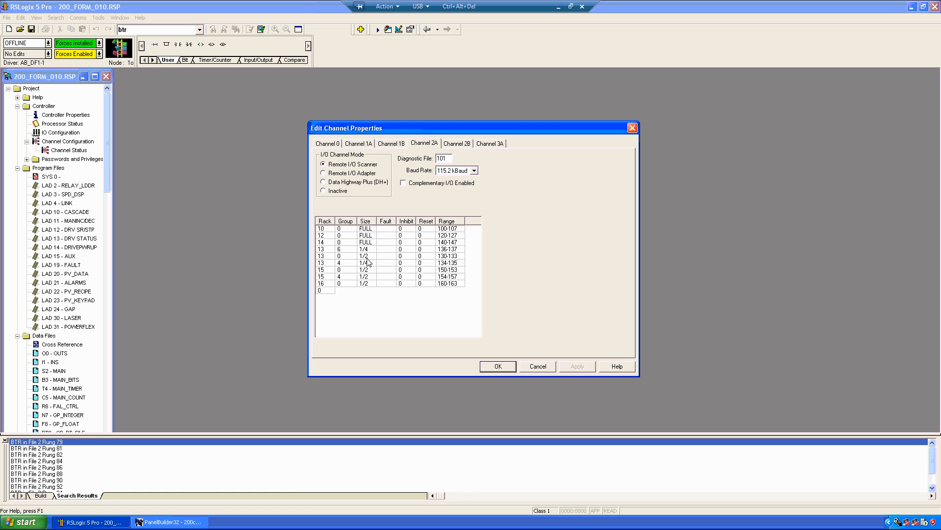
mouse_move(340, 257)
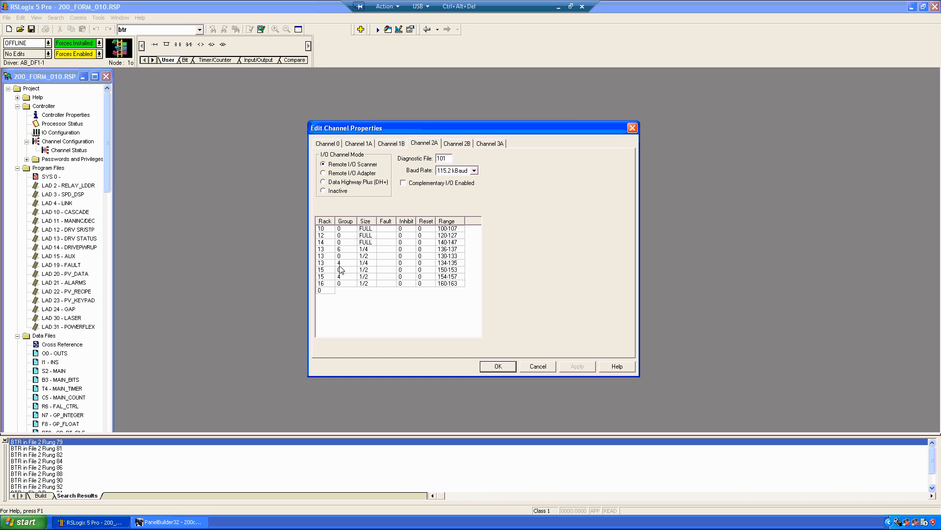
mouse_move(359, 266)
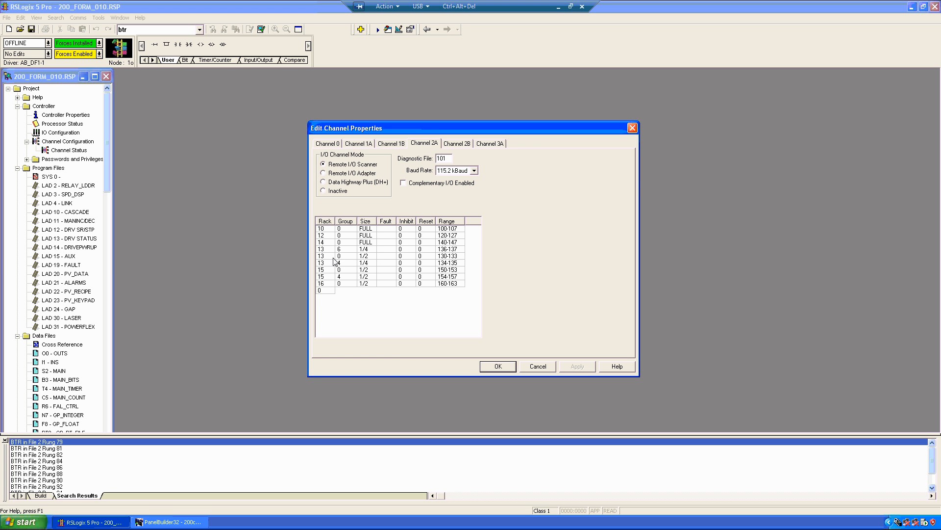
mouse_move(321, 262)
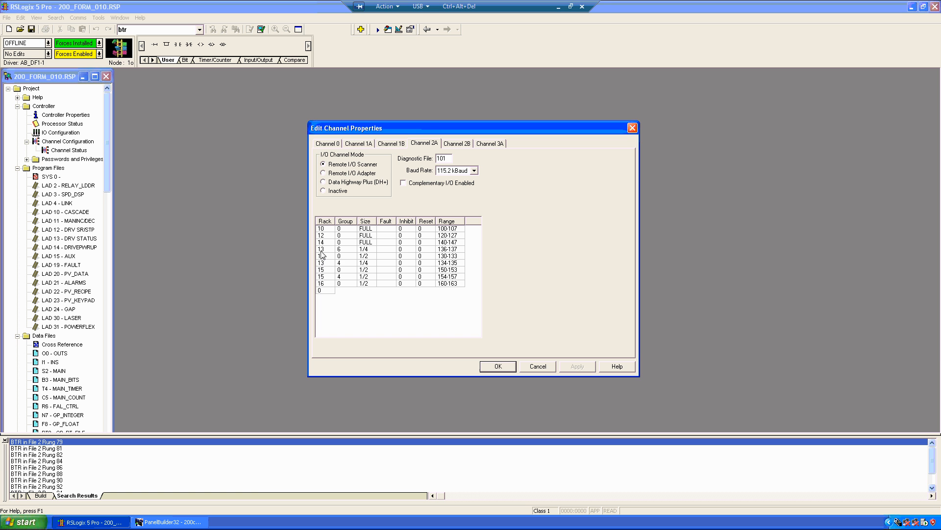
mouse_move(373, 260)
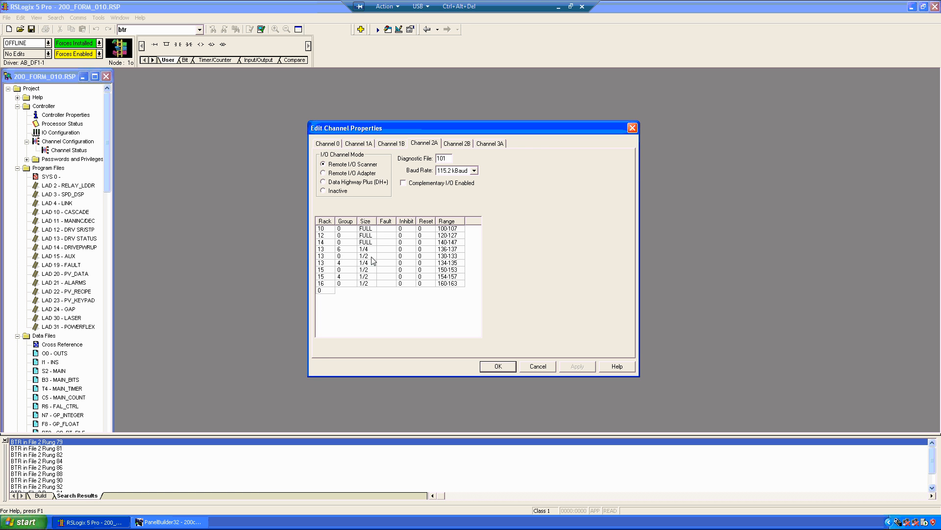
mouse_move(412, 256)
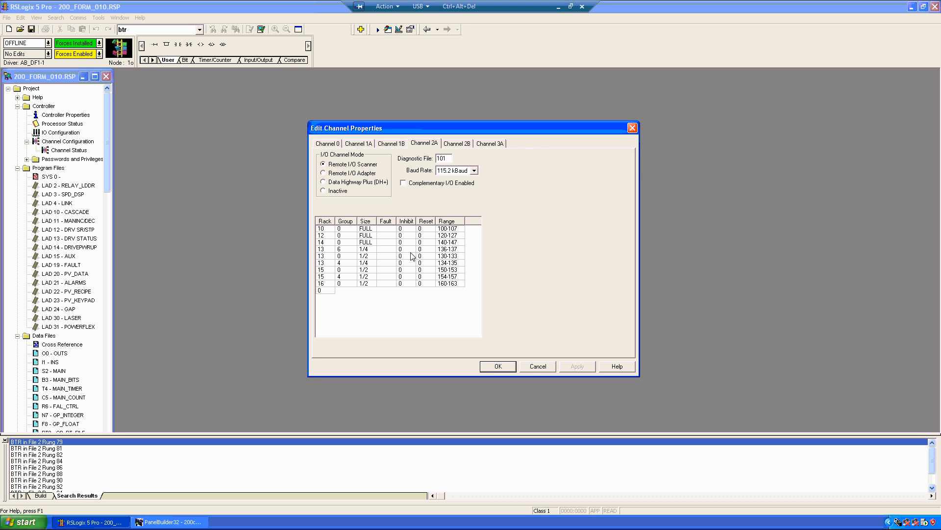
mouse_move(328, 272)
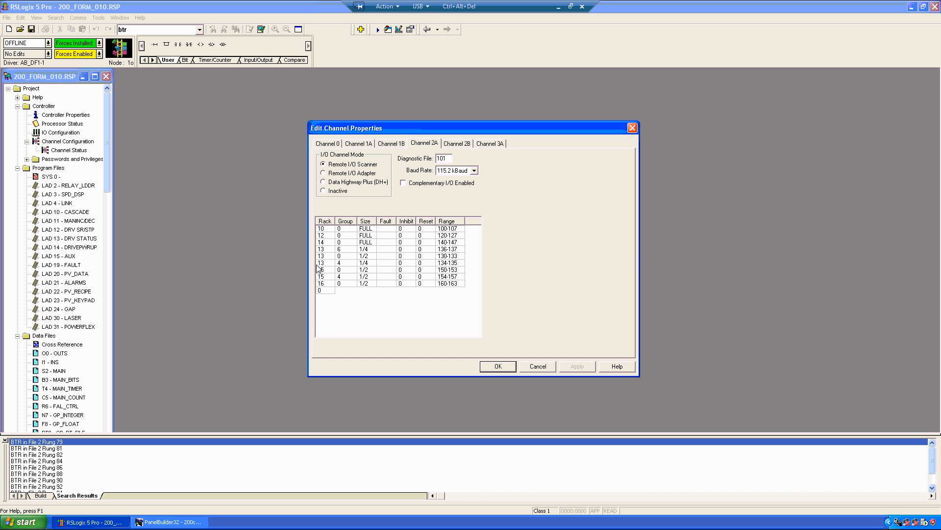
mouse_move(335, 265)
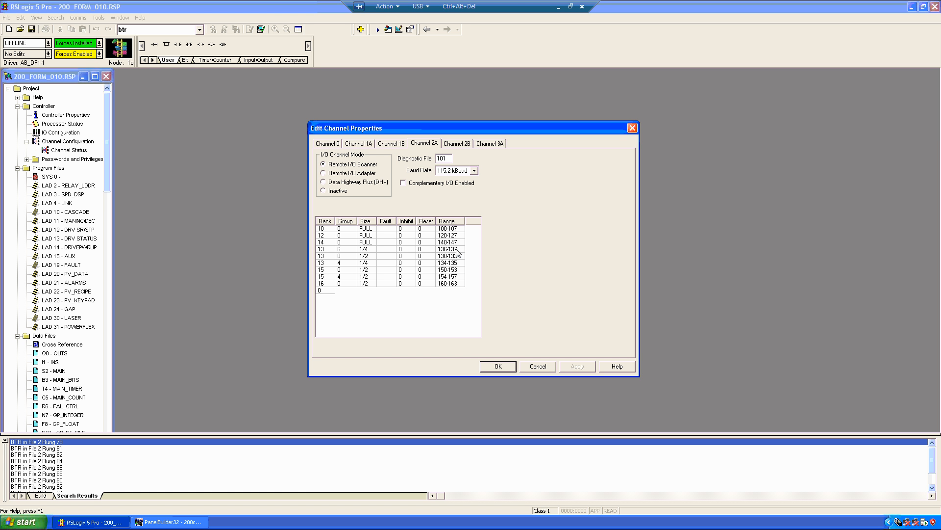
mouse_move(430, 156)
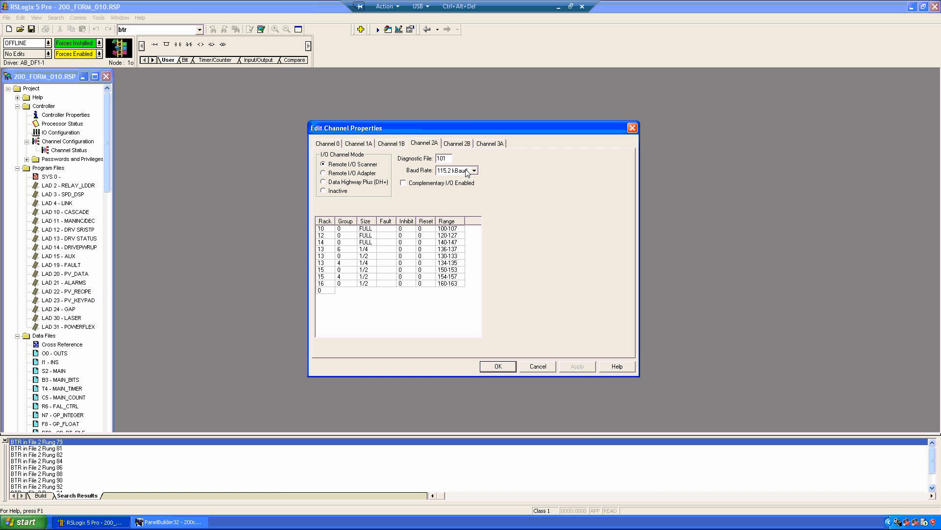
left_click(457, 143)
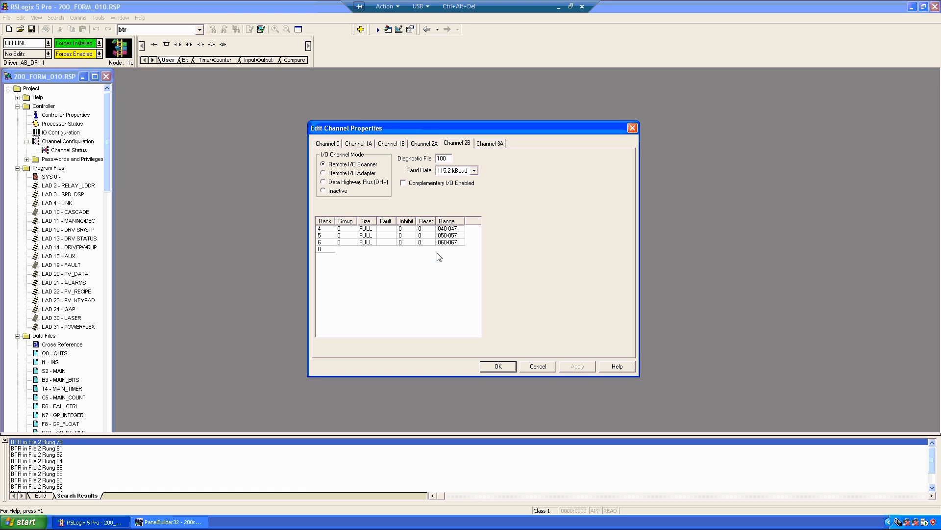
mouse_move(491, 244)
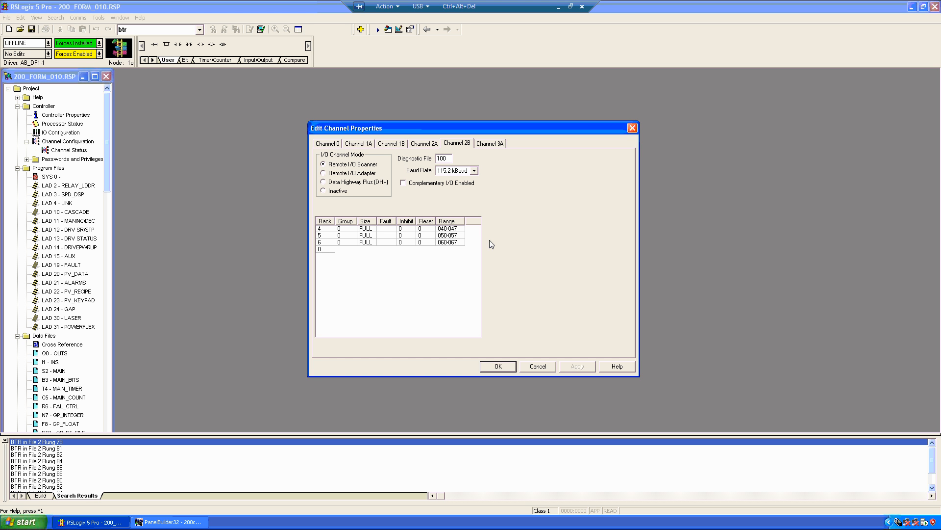
mouse_move(466, 308)
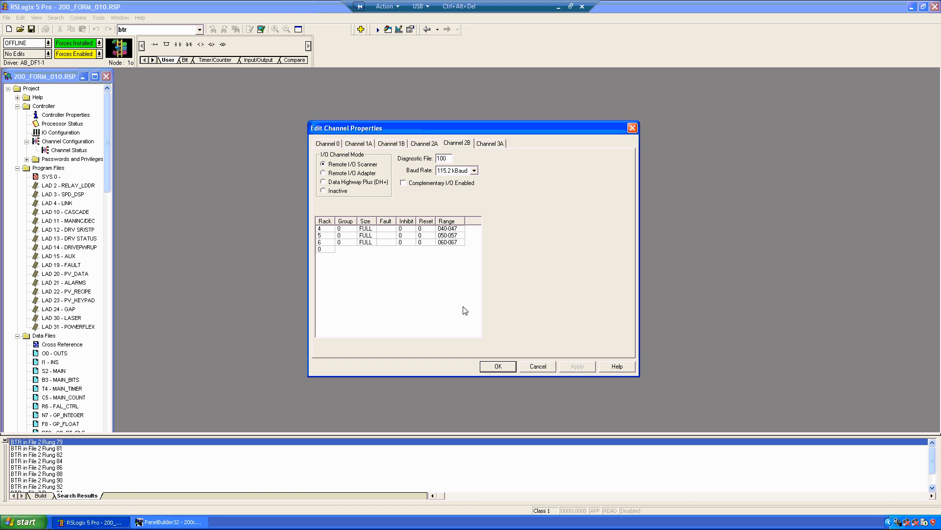
mouse_move(409, 183)
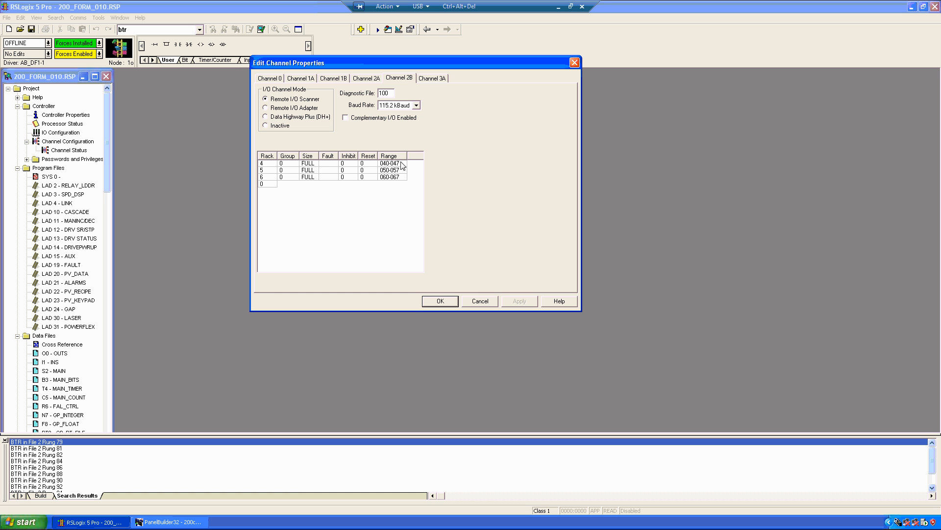
mouse_move(385, 174)
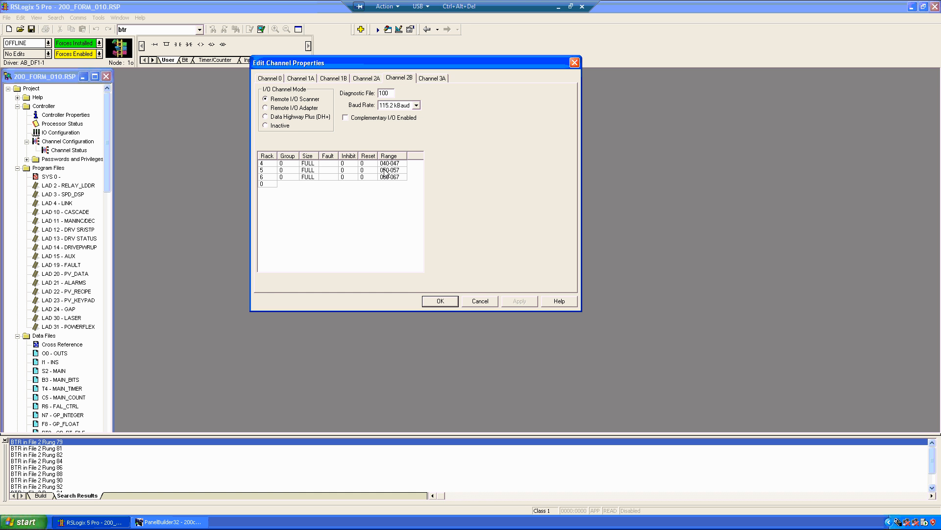
mouse_move(324, 187)
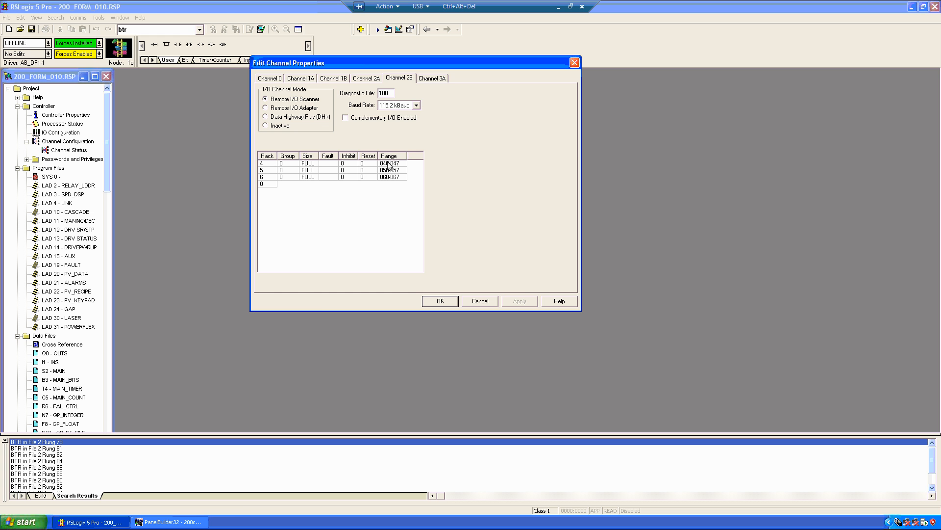
Switch to PanelBuilder32's Application Settings for the PV900 Mono keypad terminal.
left_click(169, 521)
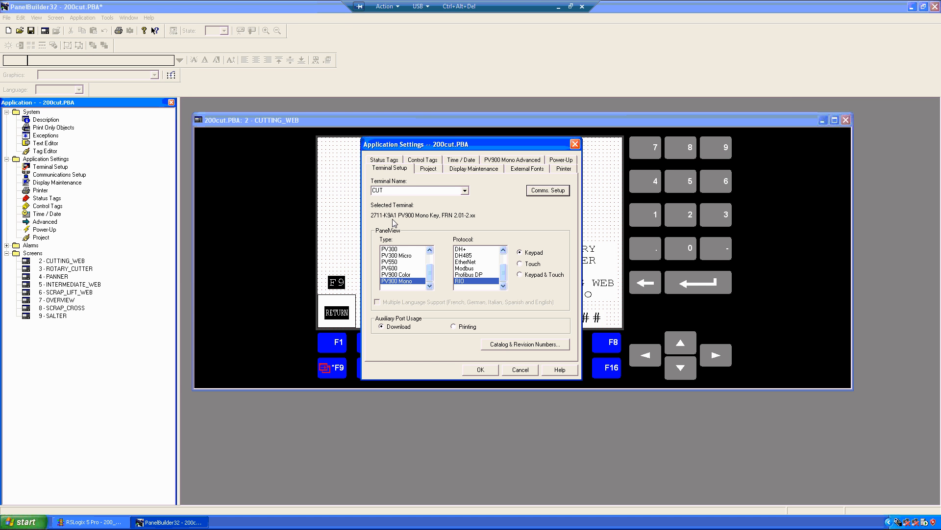
mouse_move(574, 185)
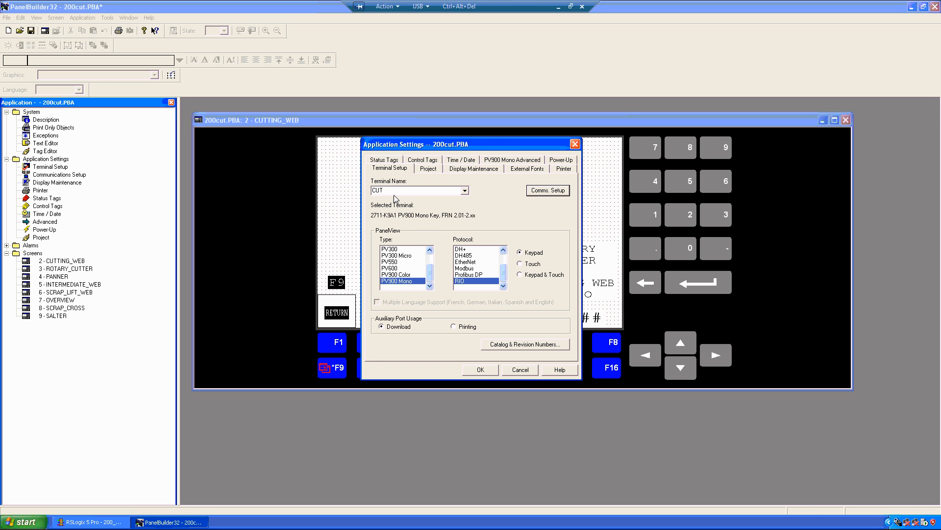
Reopen RIO Comms Setup: PLC-5/40 scanner CUTTING_WEB_OCS, rack 6, 115200 baud.
left_click(479, 369)
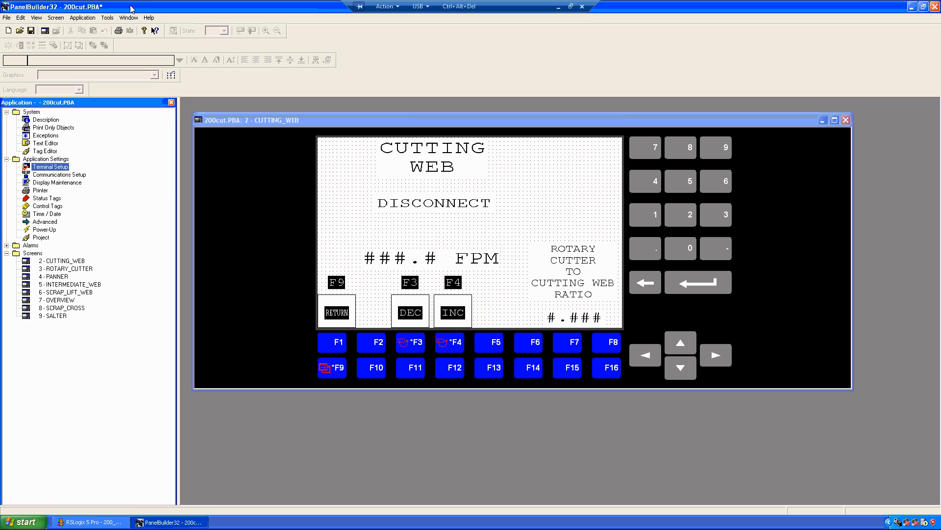
double_click(51, 166)
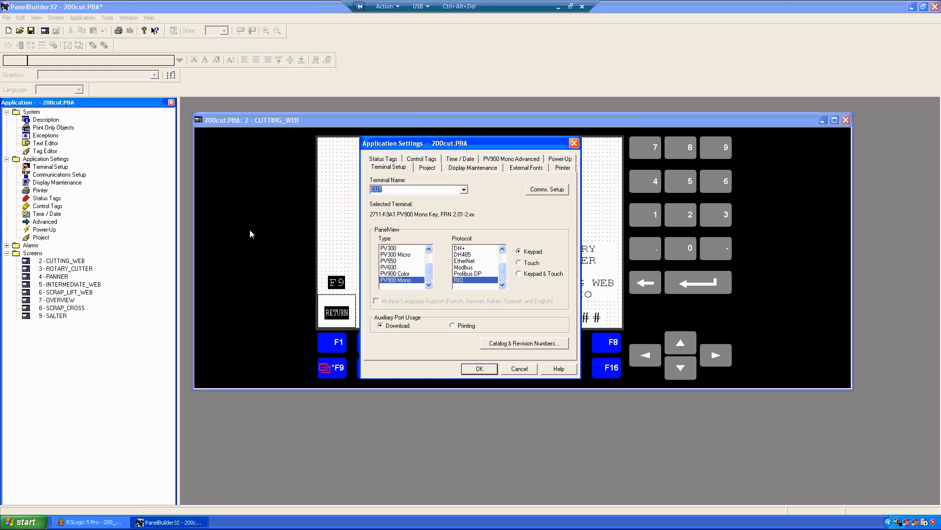
mouse_move(432, 193)
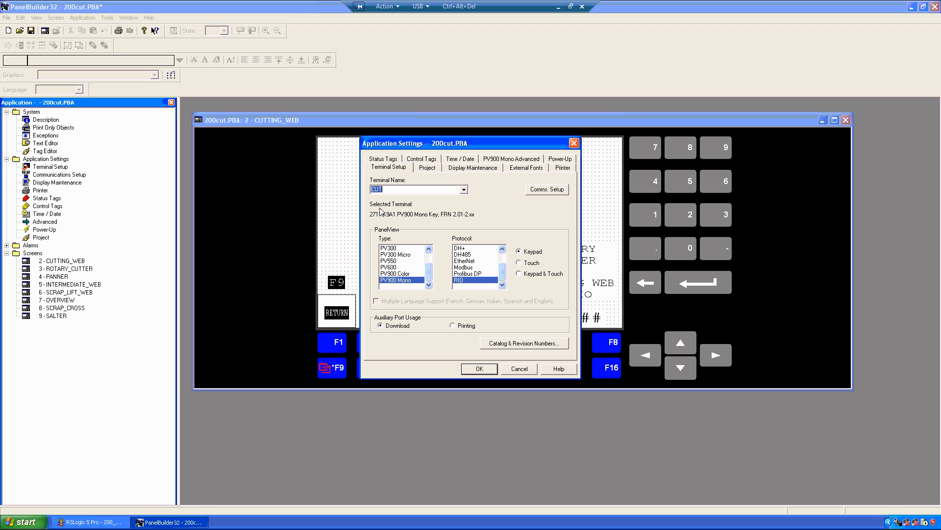
mouse_move(487, 286)
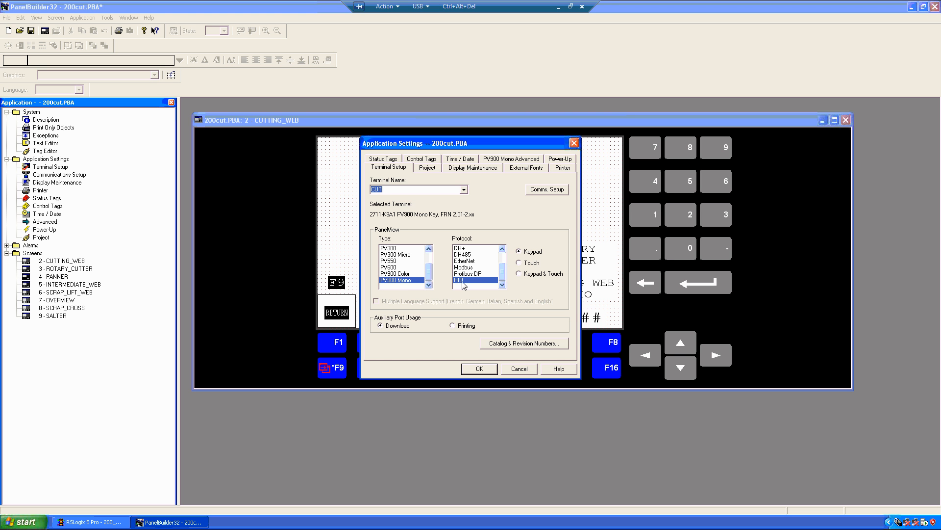
left_click(545, 188)
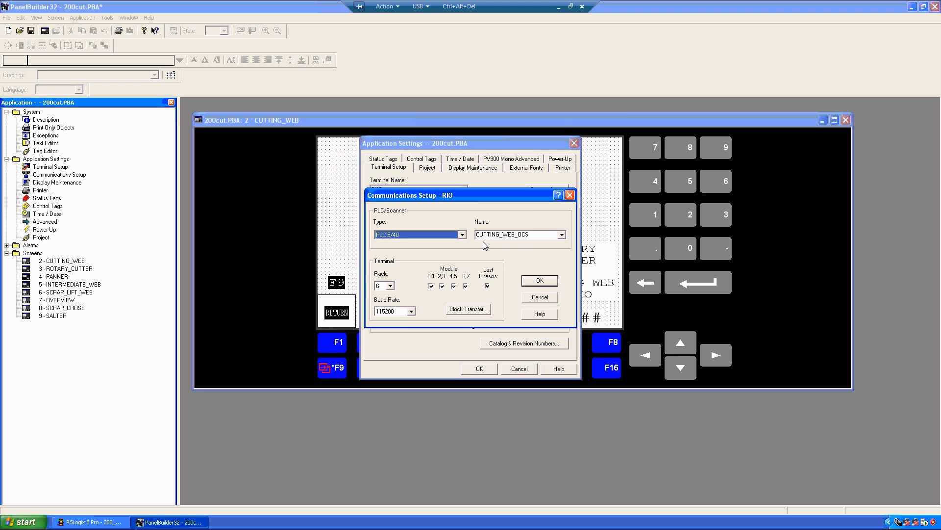
Show block transfers N211:0 write and N211:70 read, 64 words each.
left_click_drag(409, 195, 282, 142)
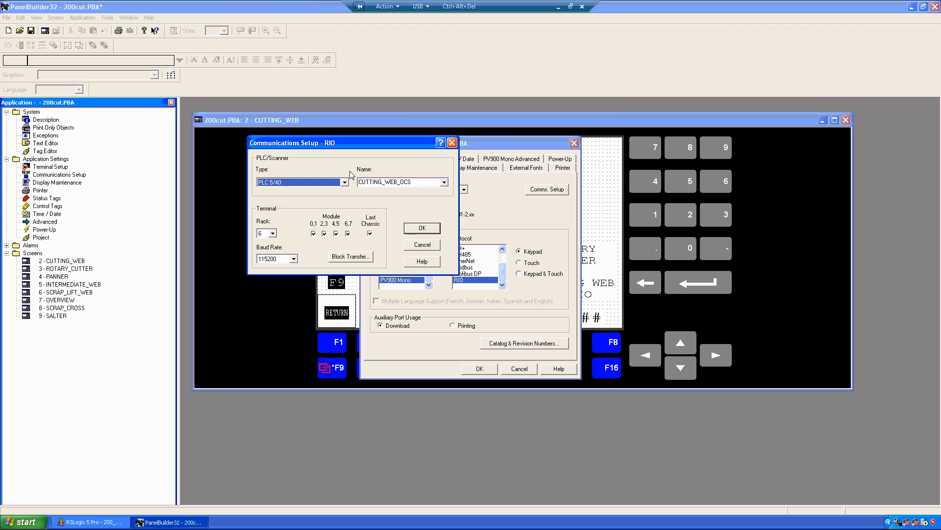
left_click(444, 182)
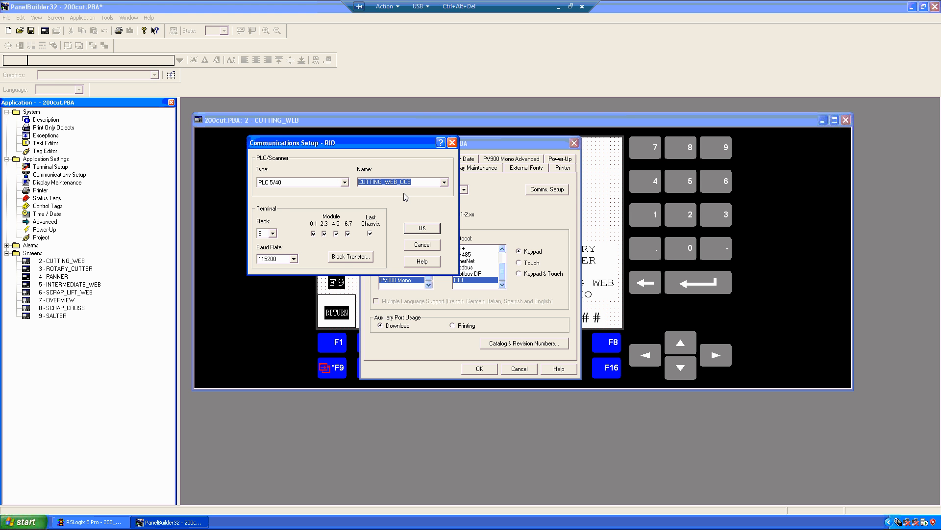
mouse_move(286, 267)
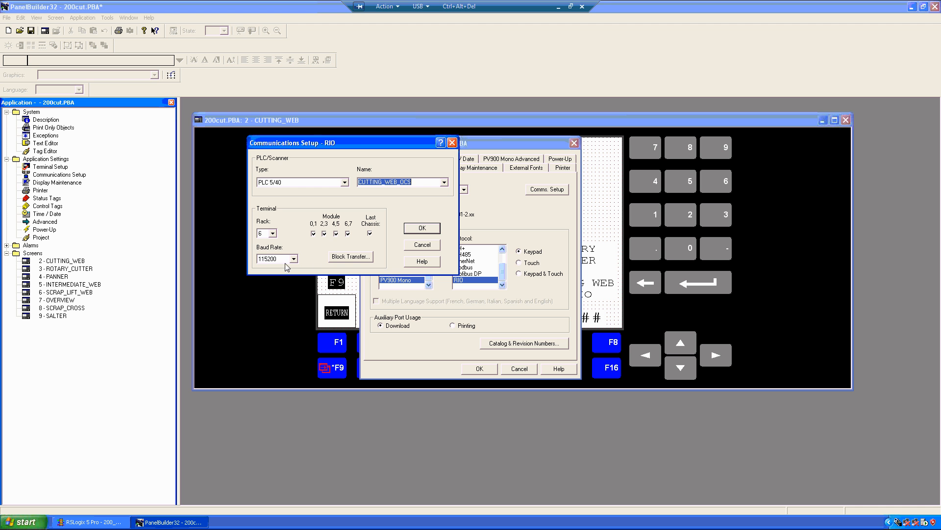
mouse_move(262, 214)
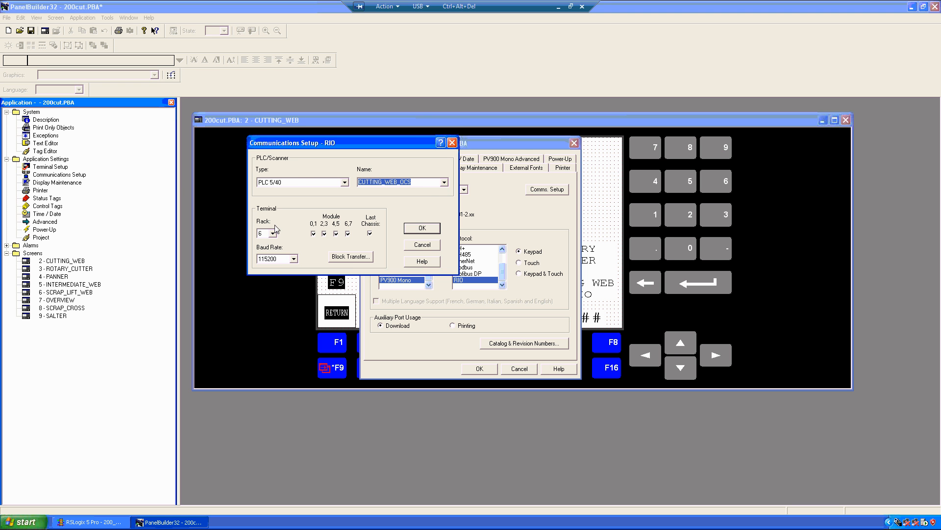
left_click(350, 257)
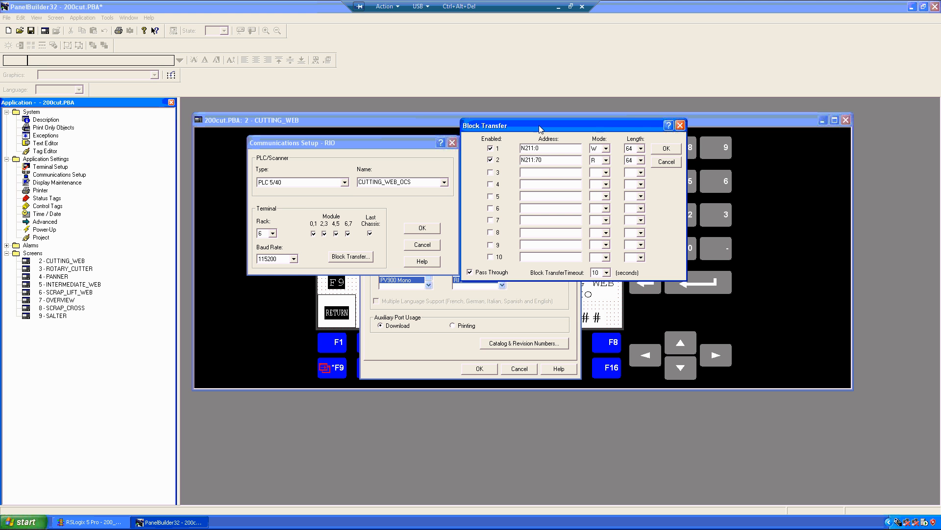
mouse_move(491, 117)
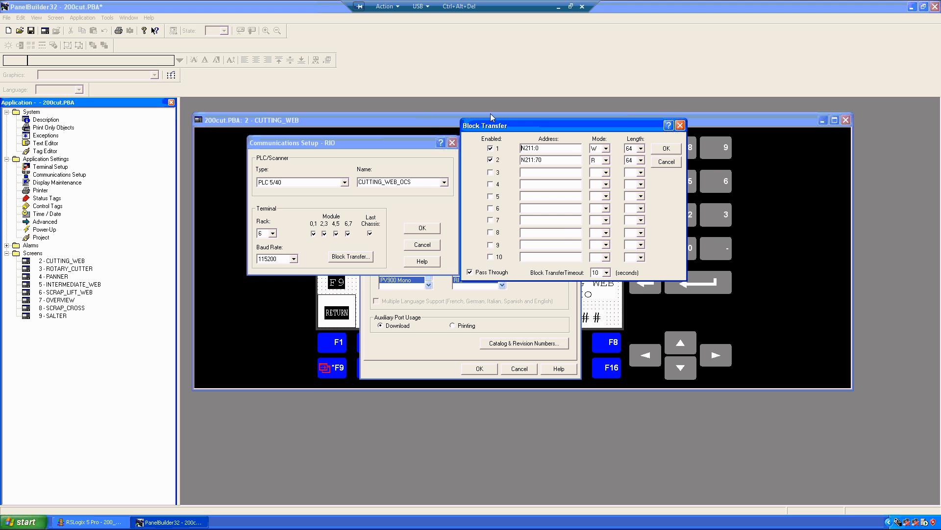
mouse_move(638, 149)
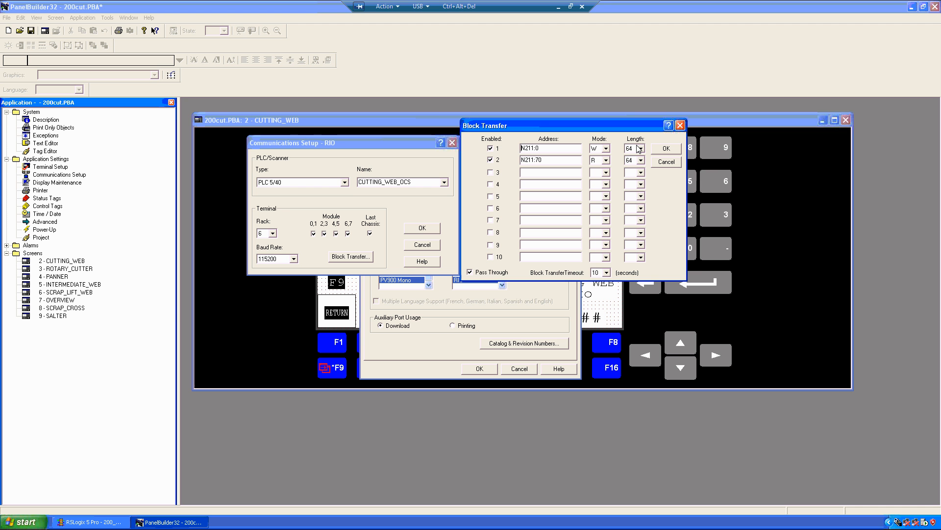
mouse_move(490, 107)
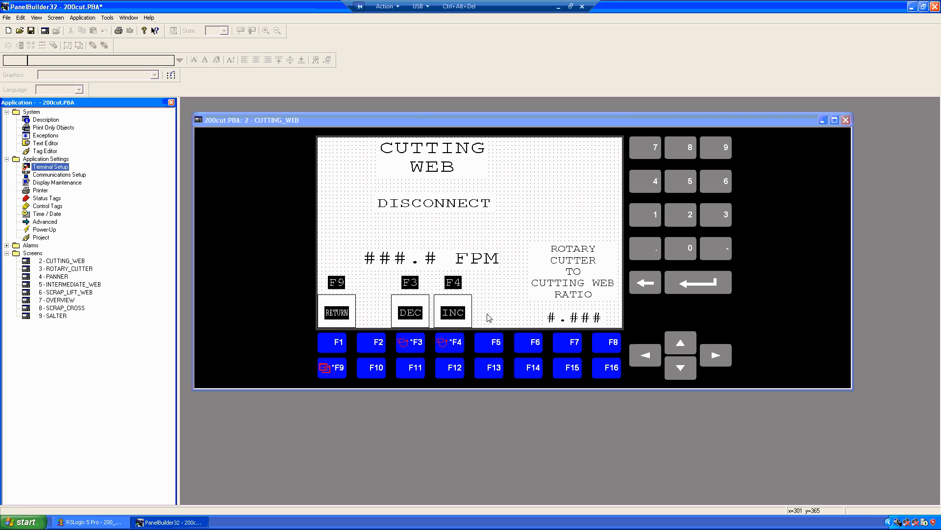
Check the DEC button's tag cutter_dec_pb at I:064/00, then return to RSLogix 5 Pro.
double_click(410, 310)
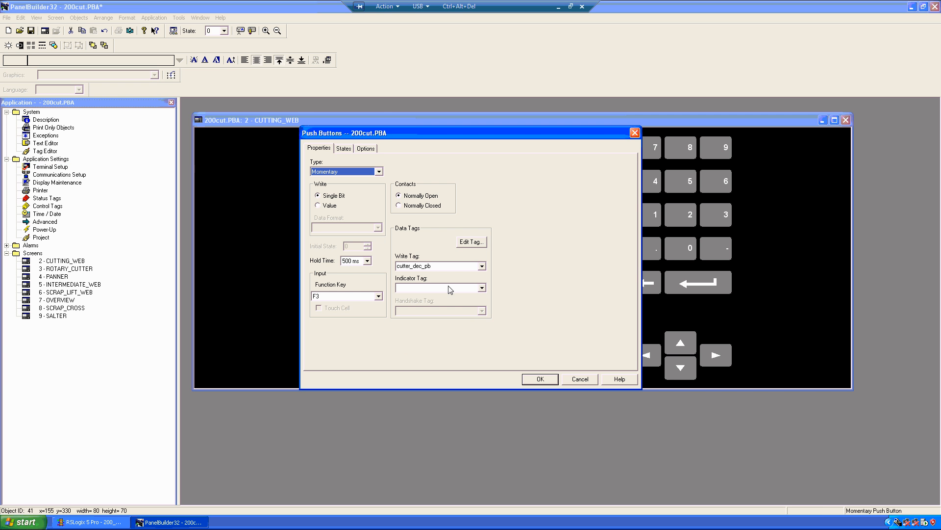
left_click(471, 242)
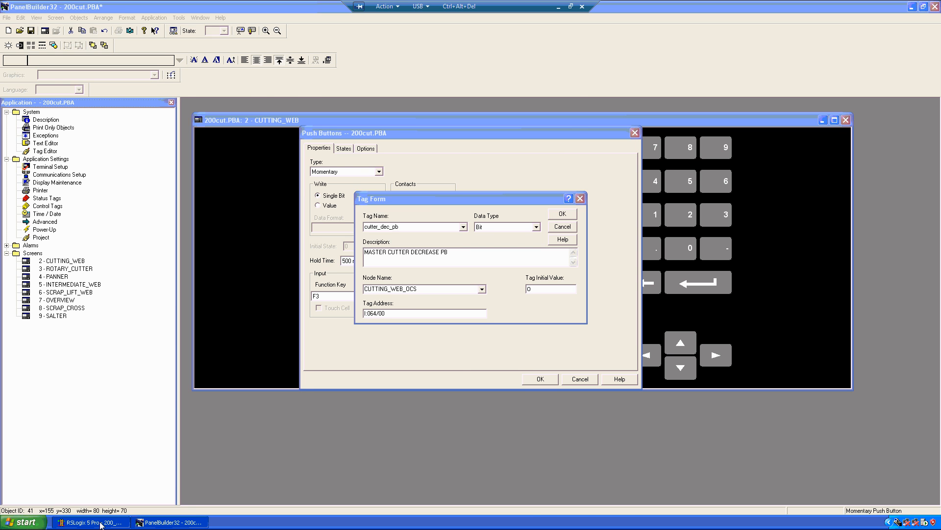
left_click(90, 521)
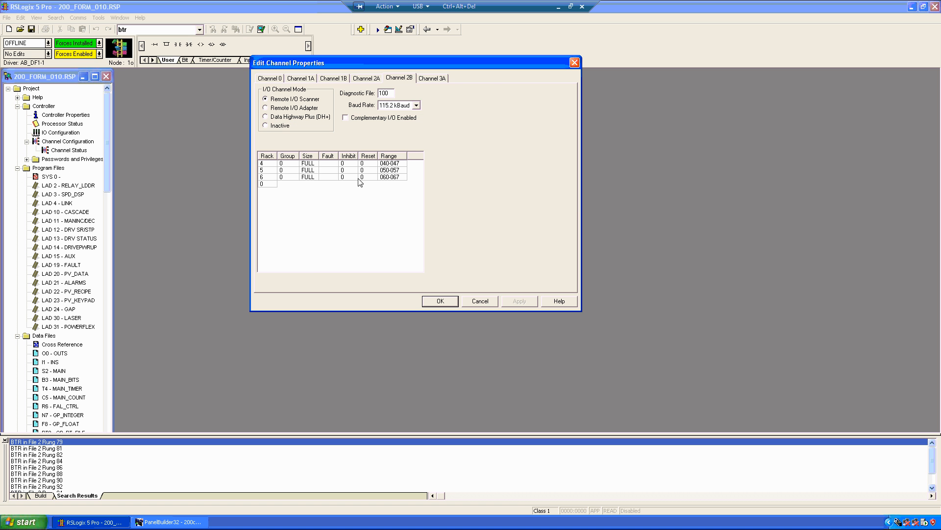
mouse_move(296, 189)
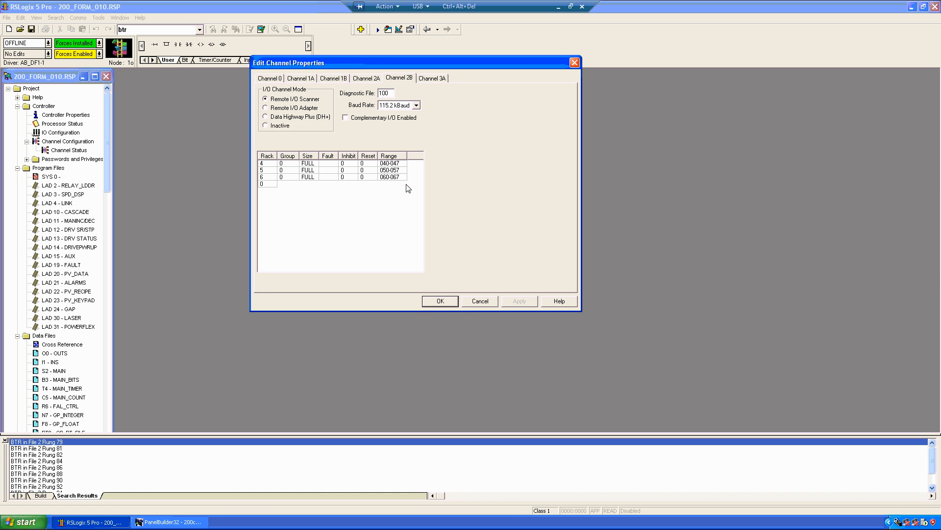
mouse_move(394, 269)
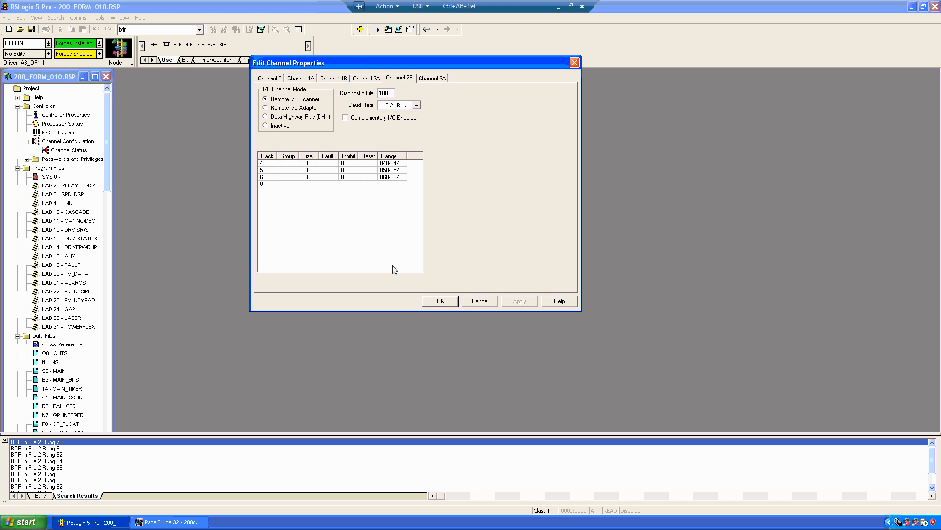
Close Channel 2B properties and open output file O0 at words O:054–O:066.
left_click(479, 301)
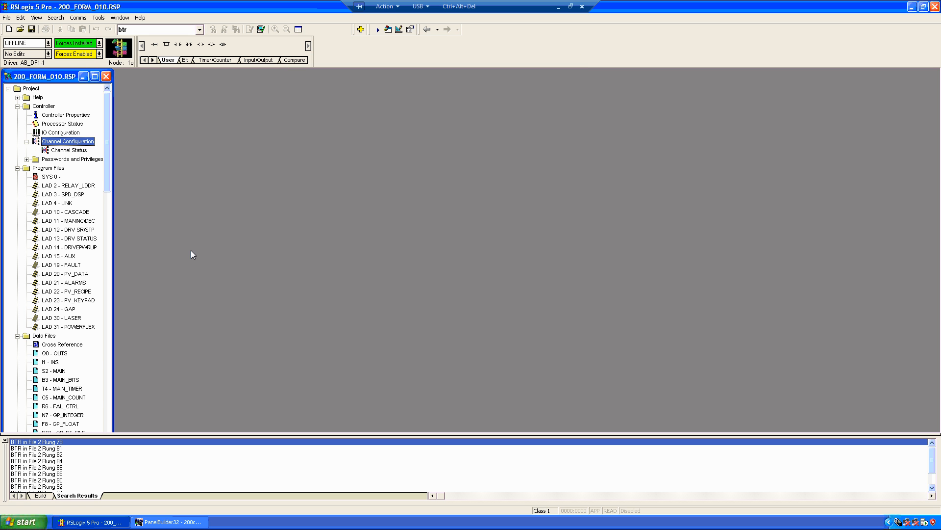
double_click(55, 352)
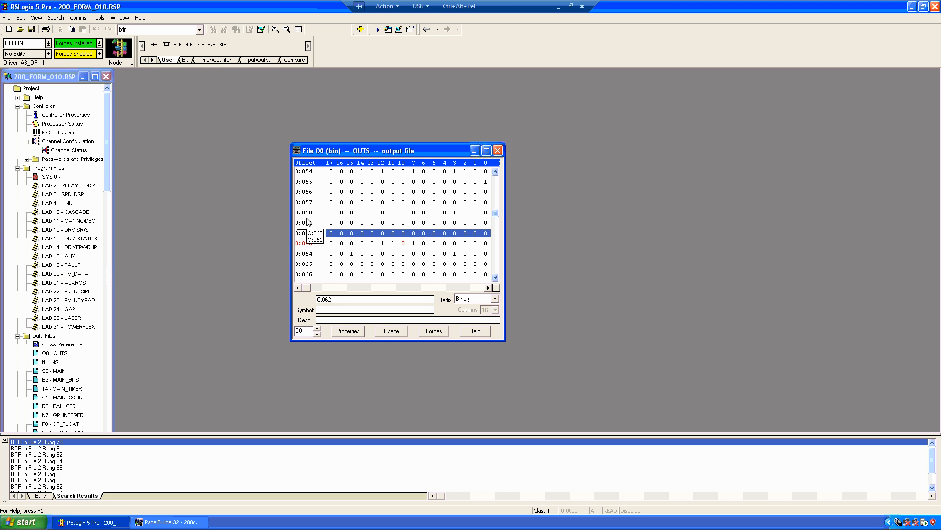
Confirm with Find All that output word O:060 is not used in the program.
left_click(454, 212)
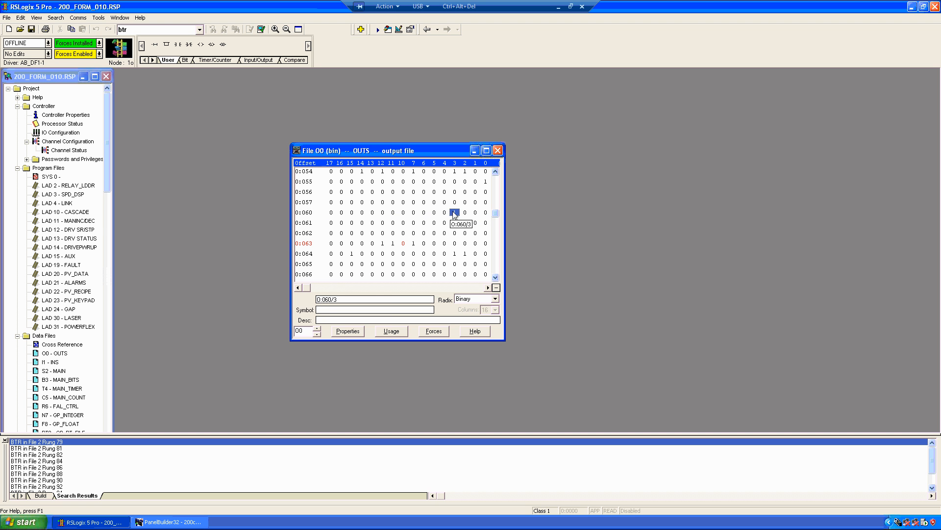
right_click(453, 213)
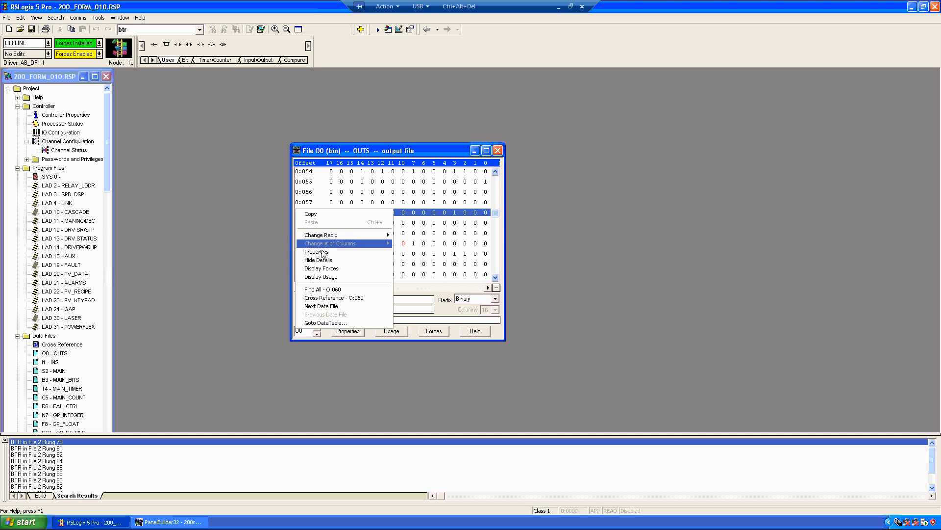
left_click(334, 297)
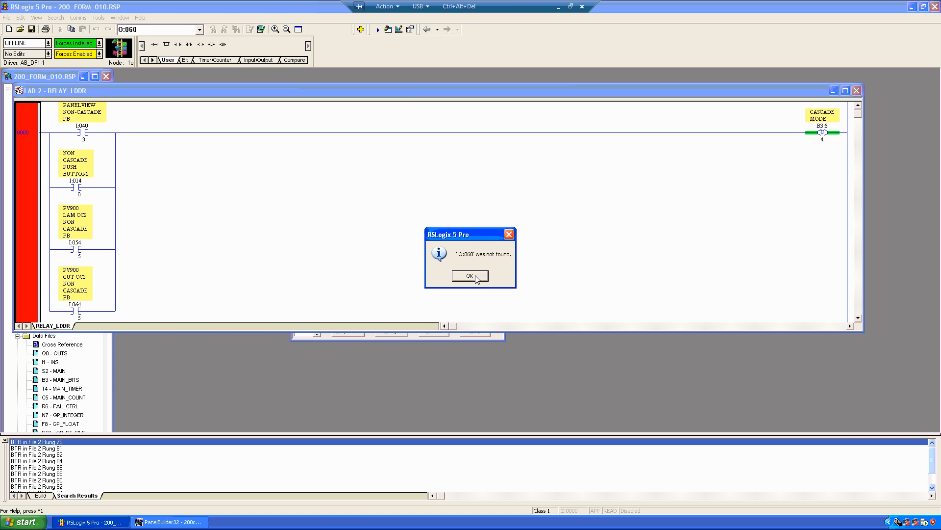
left_click(471, 276)
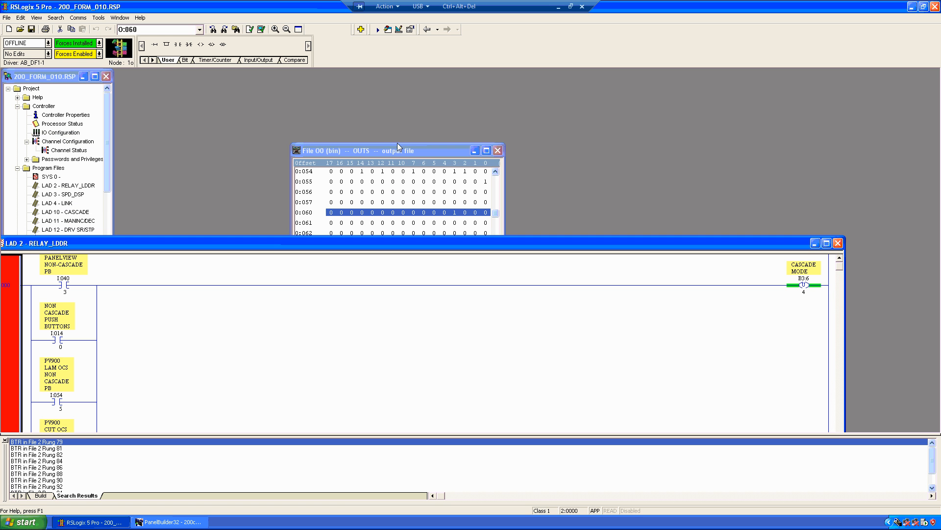
right_click(396, 222)
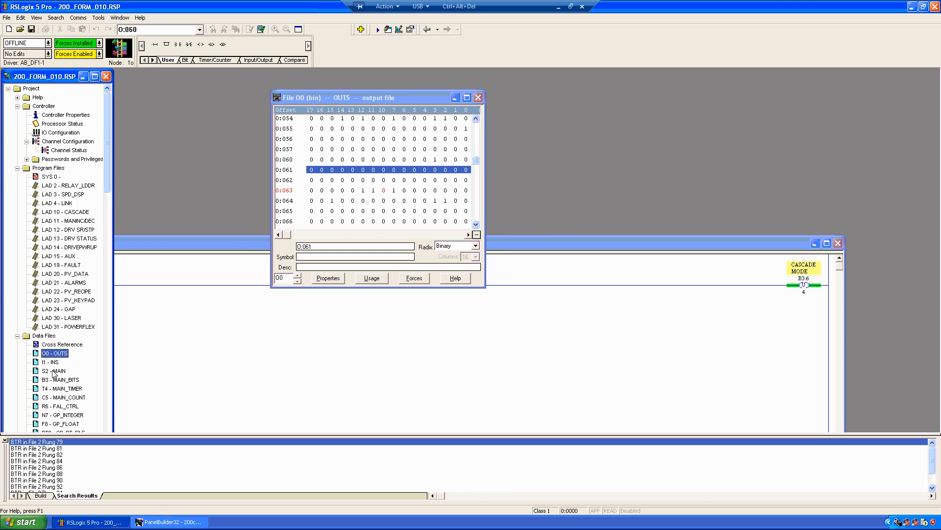
Open input table I1 beside O0 and search for all uses of I:060.
double_click(50, 362)
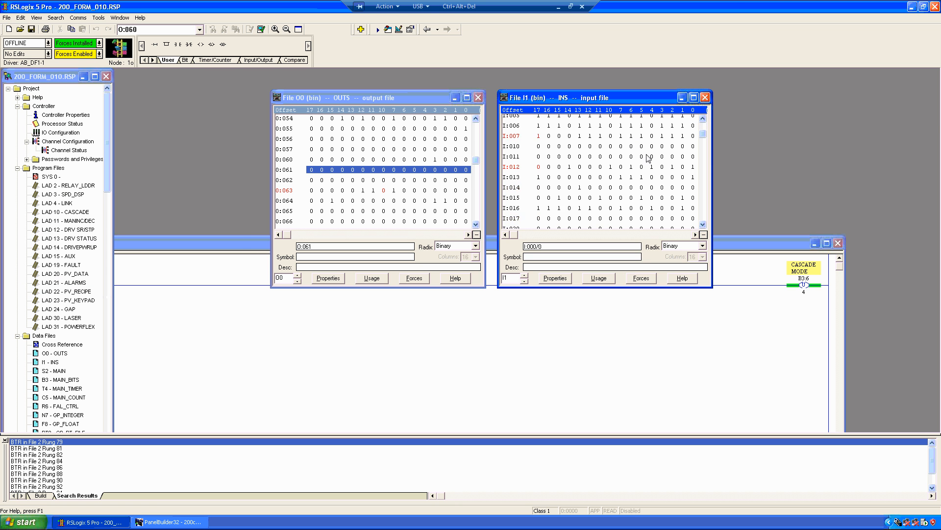
scroll("down", 3)
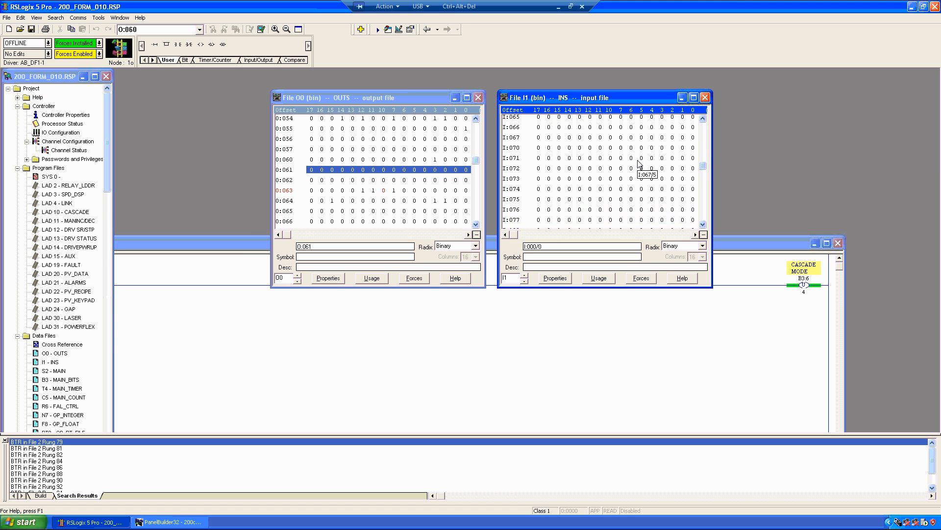
scroll("up", 3)
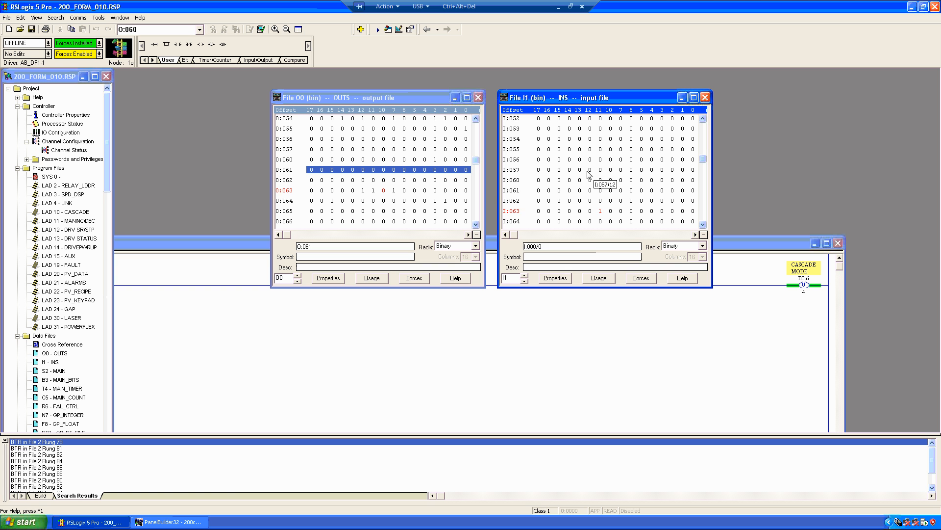
right_click(589, 175)
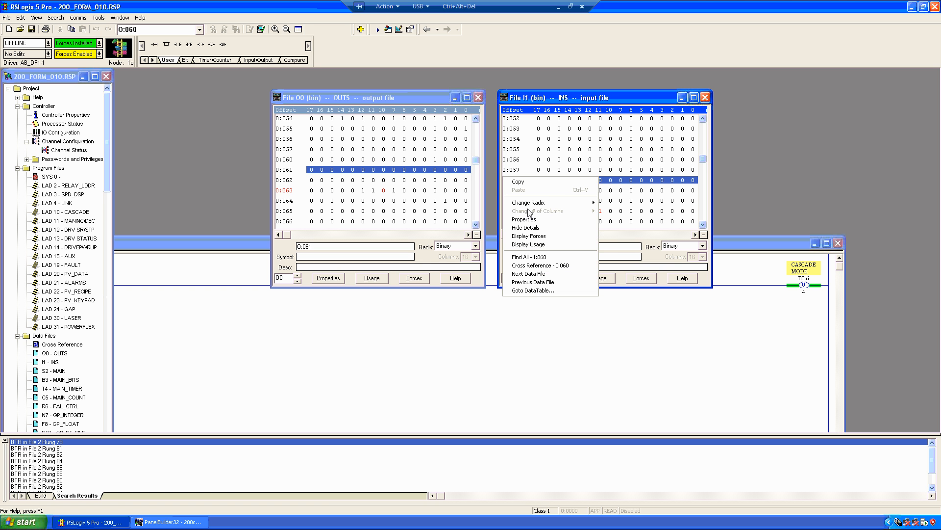
left_click(540, 265)
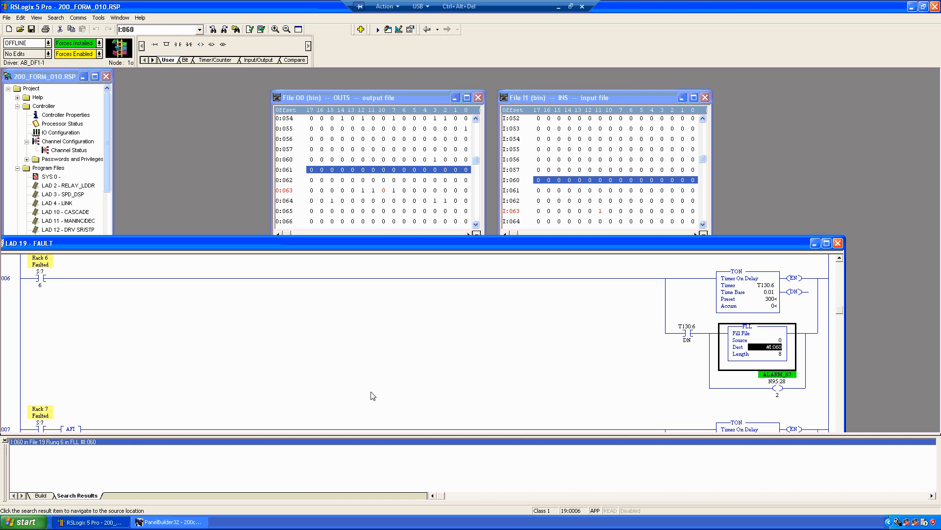
mouse_move(521, 383)
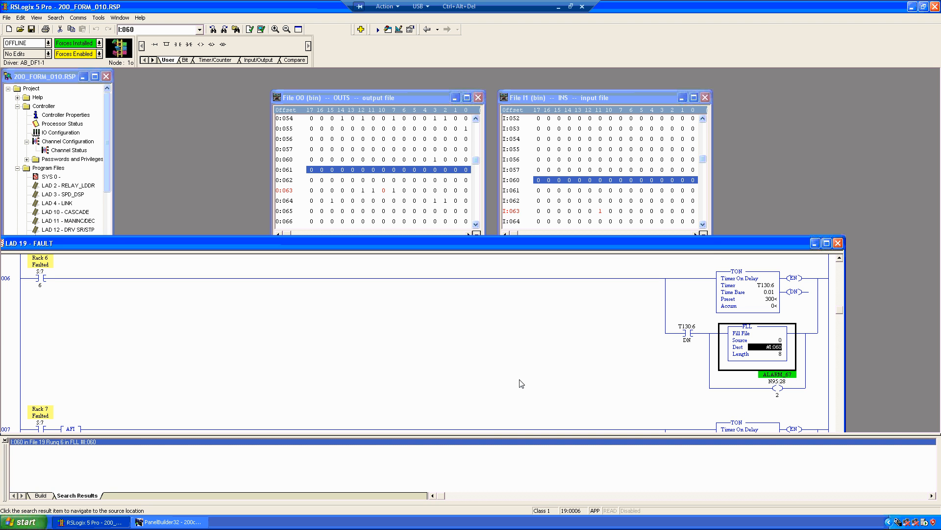
mouse_move(495, 288)
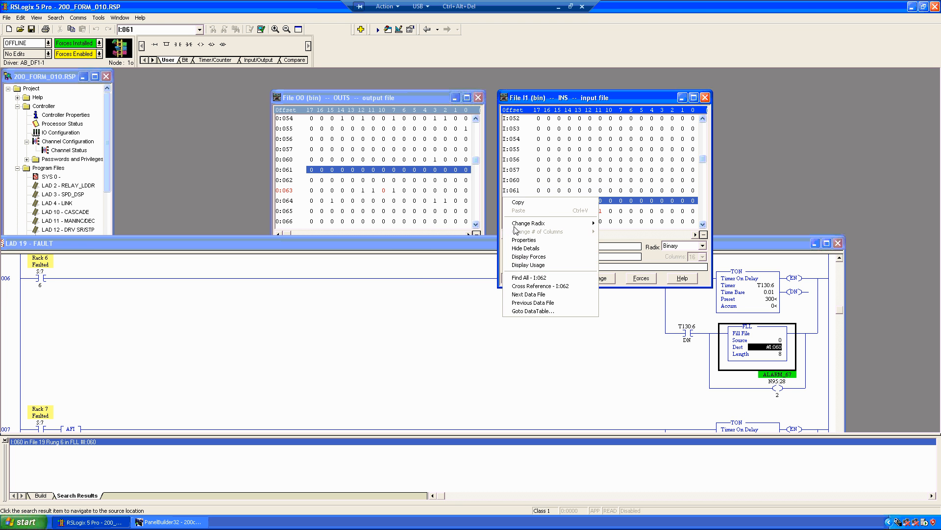
Show I1 bit usage and find every use of I:063, including RELAY_LDDR rung 104.
left_click(531, 278)
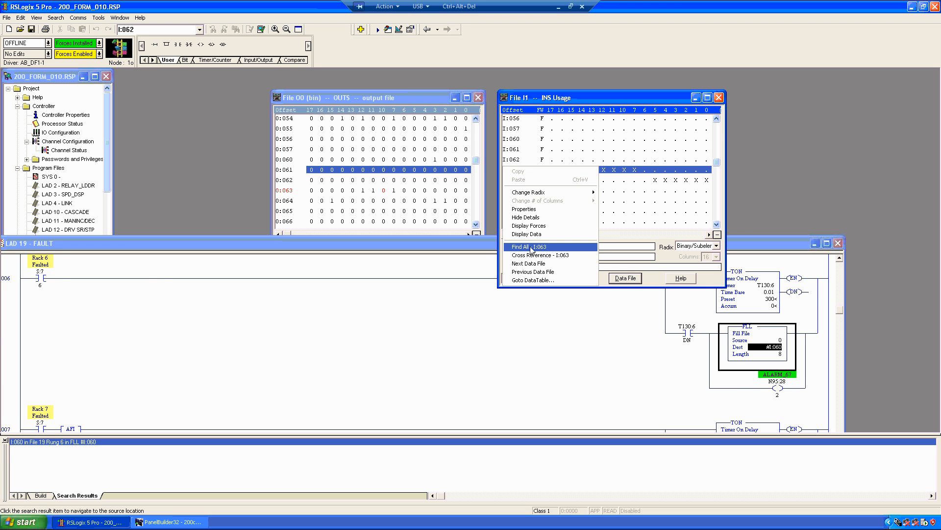
left_click(529, 246)
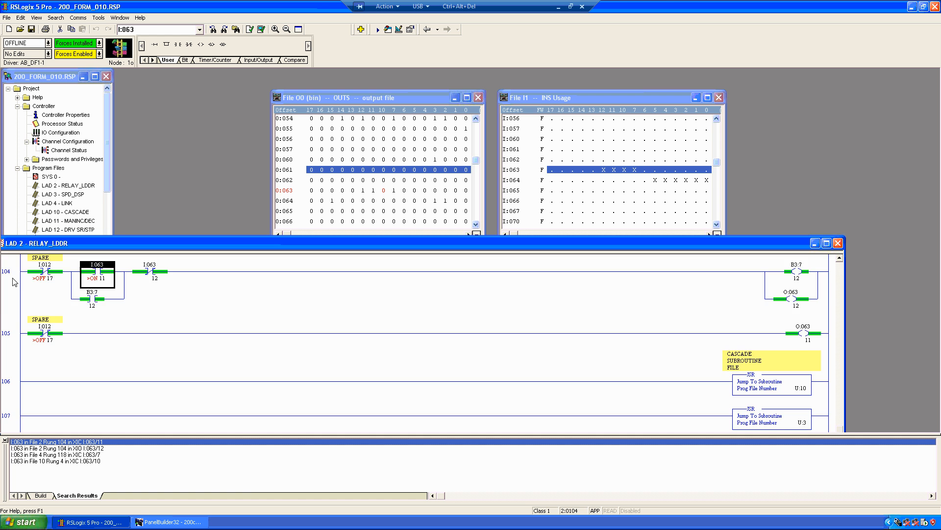
Glance at PanelBuilder32, then return to RELAY_LDDR rung 104 with the I:063/11 and I:063/12 contacts.
scroll("up", 3)
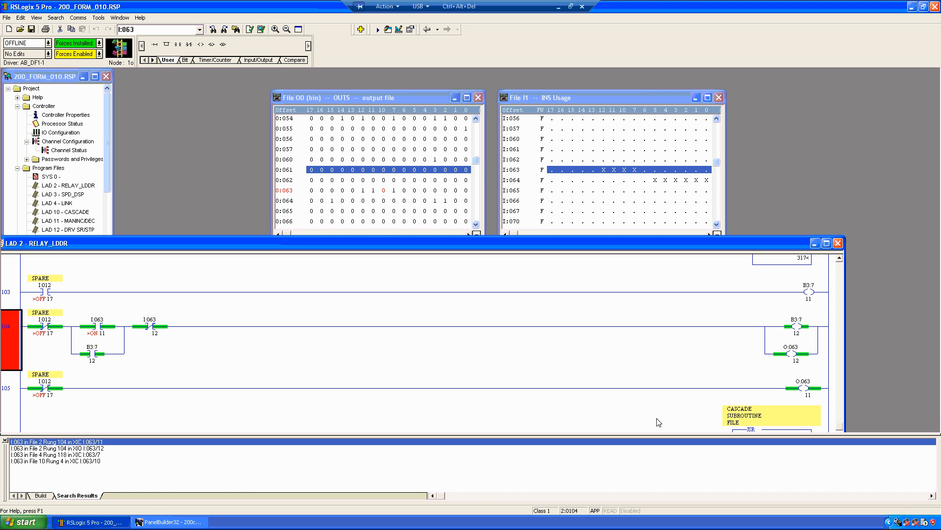
mouse_move(196, 341)
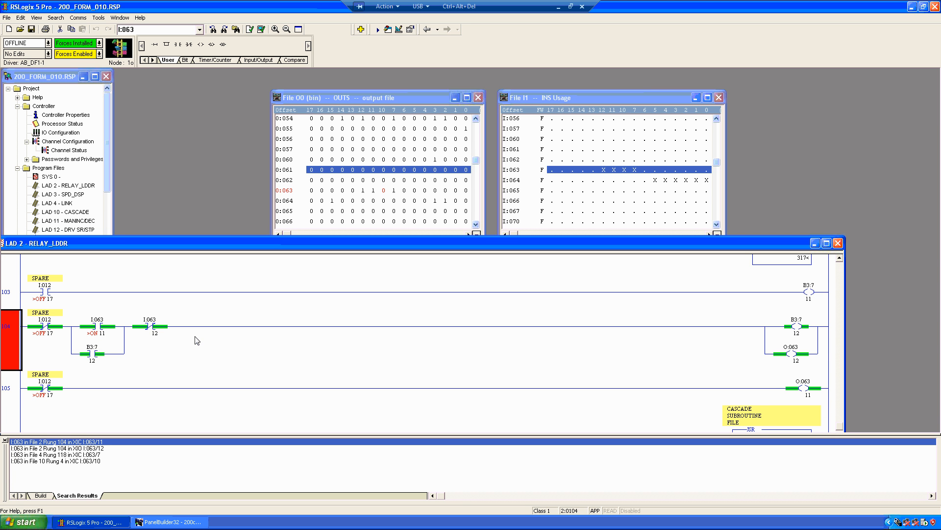
mouse_move(737, 347)
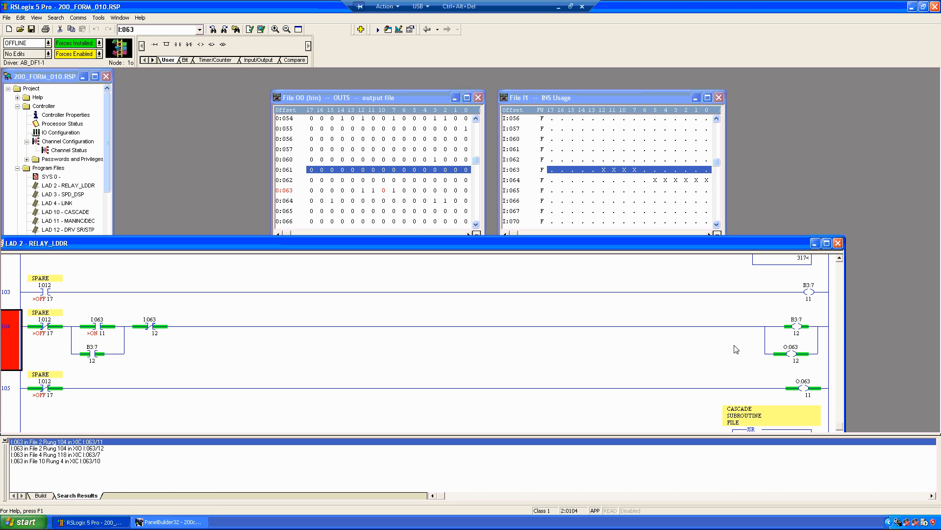
mouse_move(662, 268)
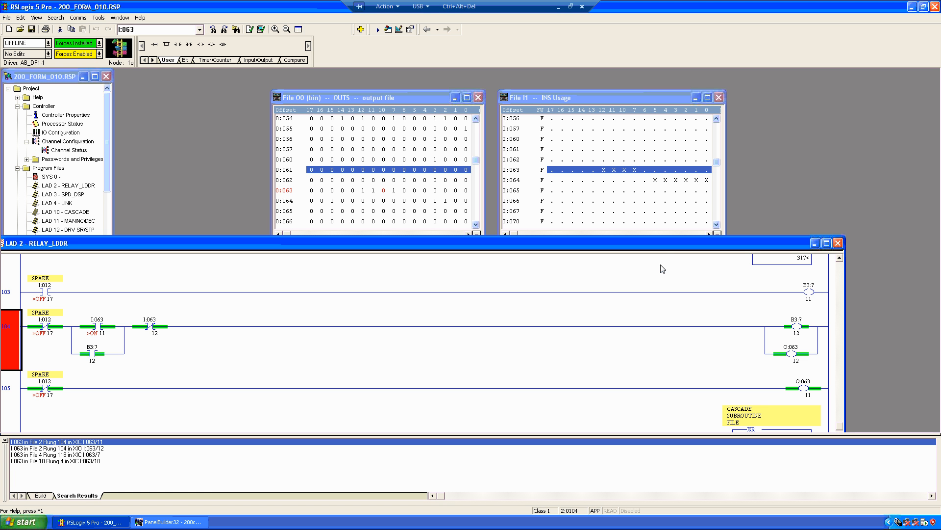
mouse_move(534, 304)
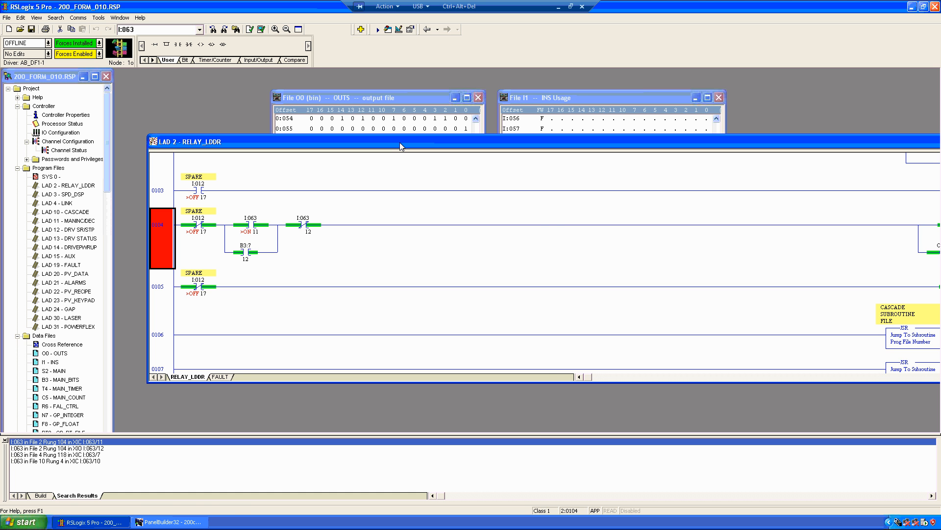
left_click(169, 521)
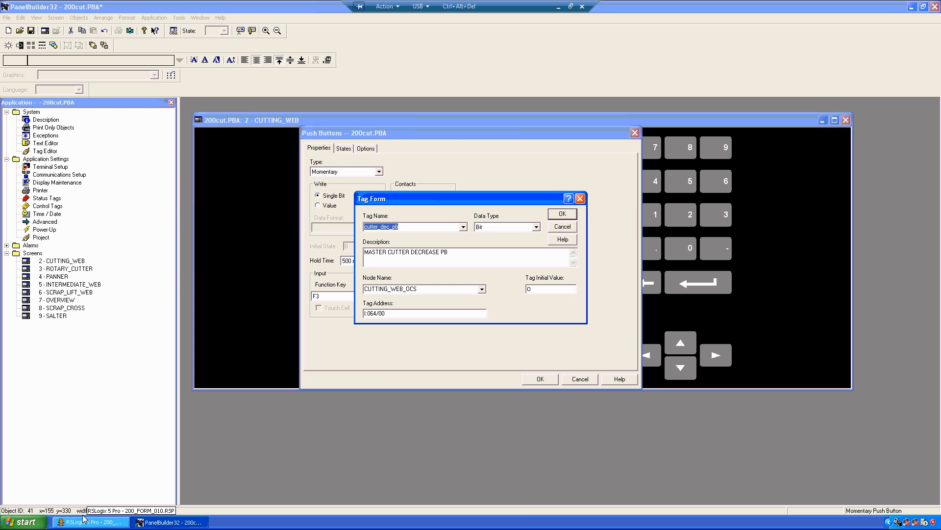
left_click(88, 521)
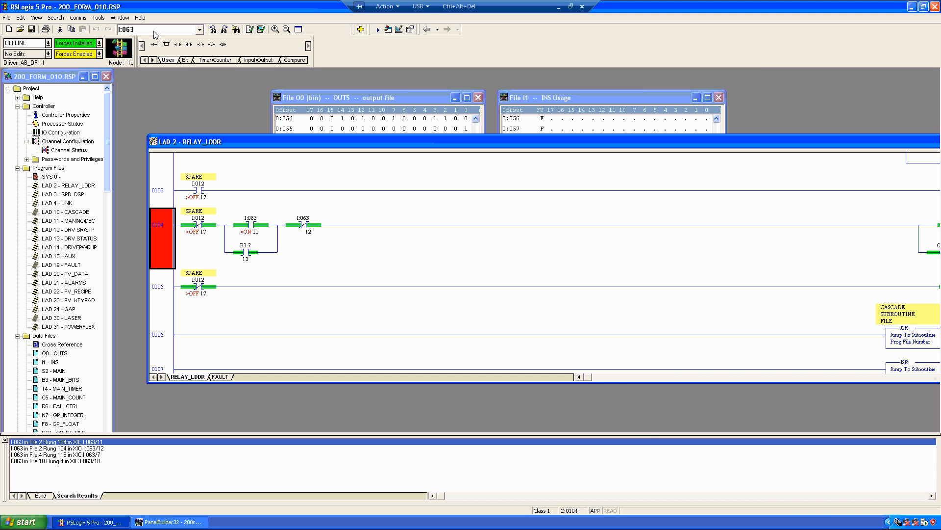
Search for BTW and review DRIVEPWRUP rungs 17–22 writing to racks 013, 014 and 011.
triple_click(159, 29)
type("btw")
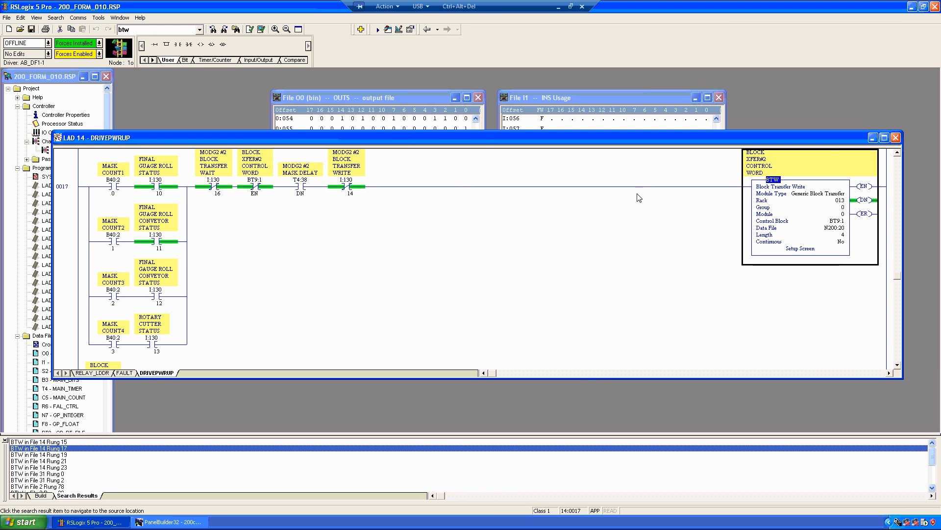
scroll("up", 3)
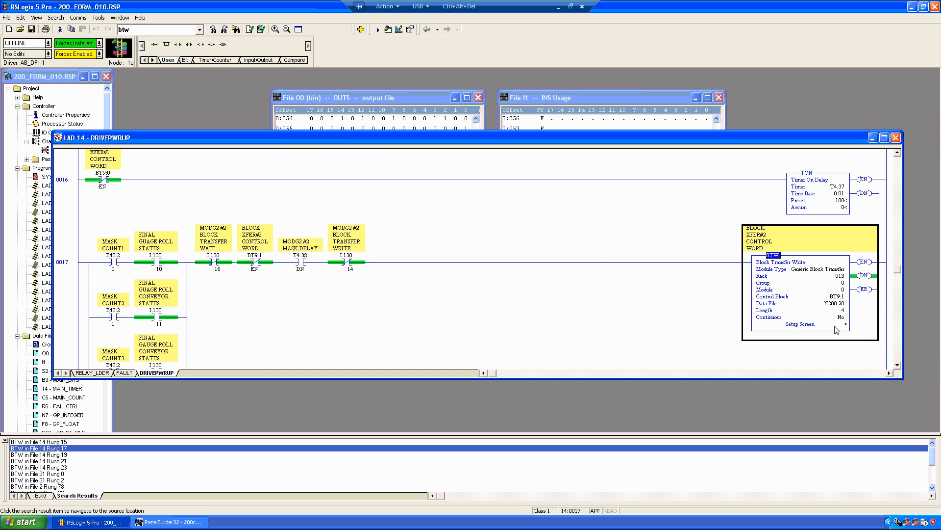
mouse_move(744, 327)
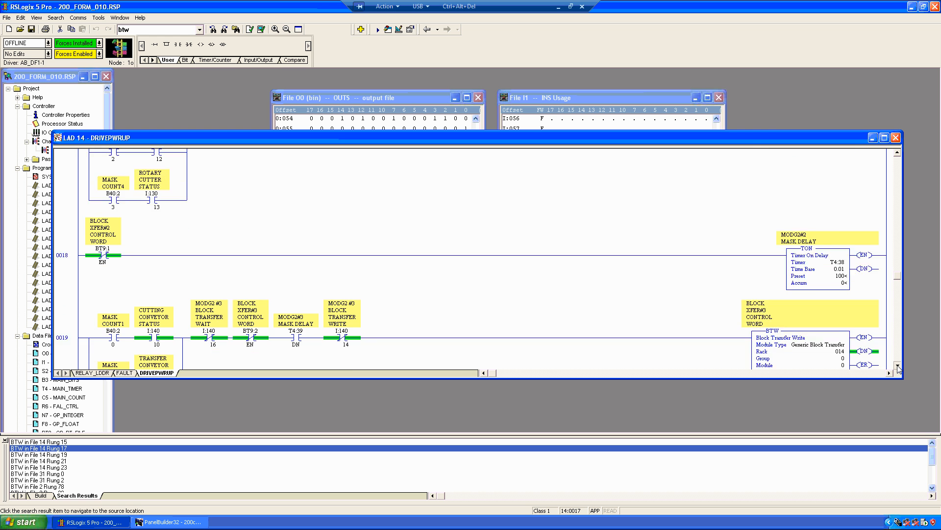
scroll("down", 3)
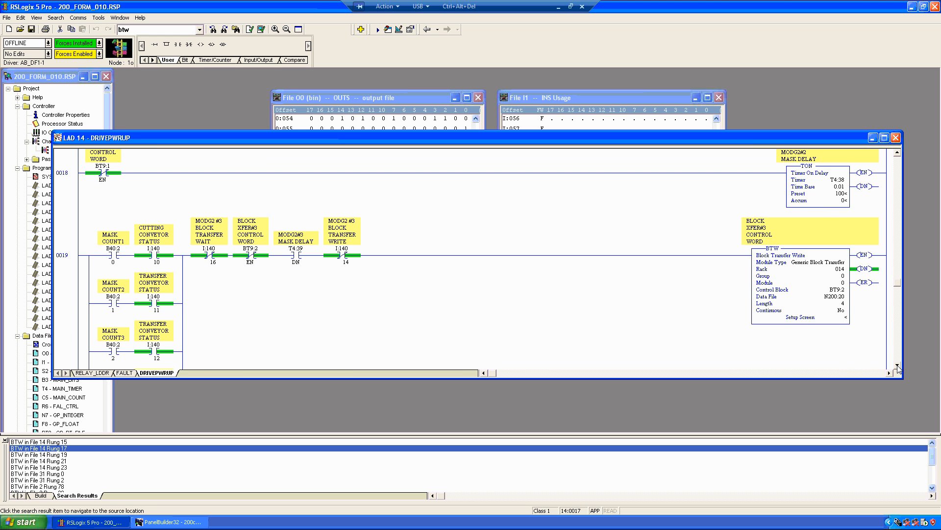
scroll("down", 3)
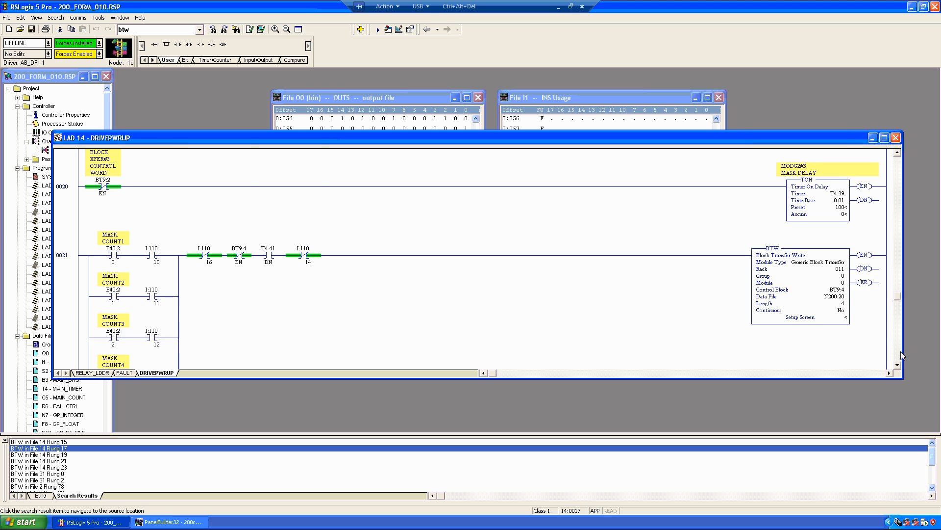
scroll("down", 3)
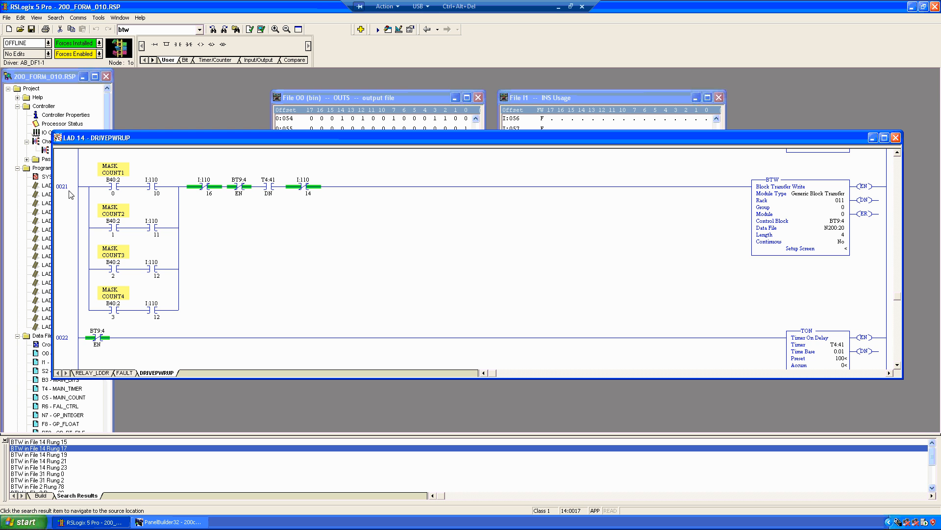
Move to the DRIVEPWRUP rung 23 block transfer write sending N200:20 to rack 010.
left_click(66, 186)
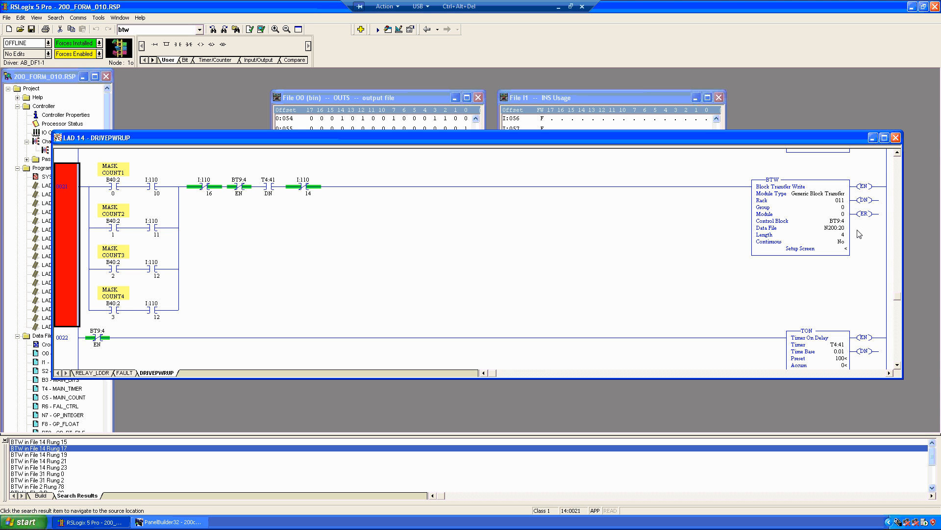
mouse_move(867, 208)
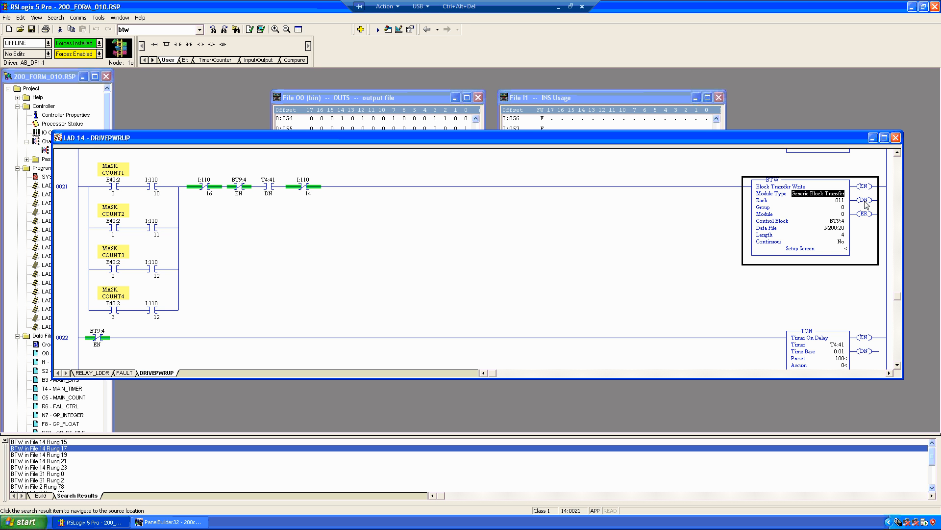
mouse_move(858, 312)
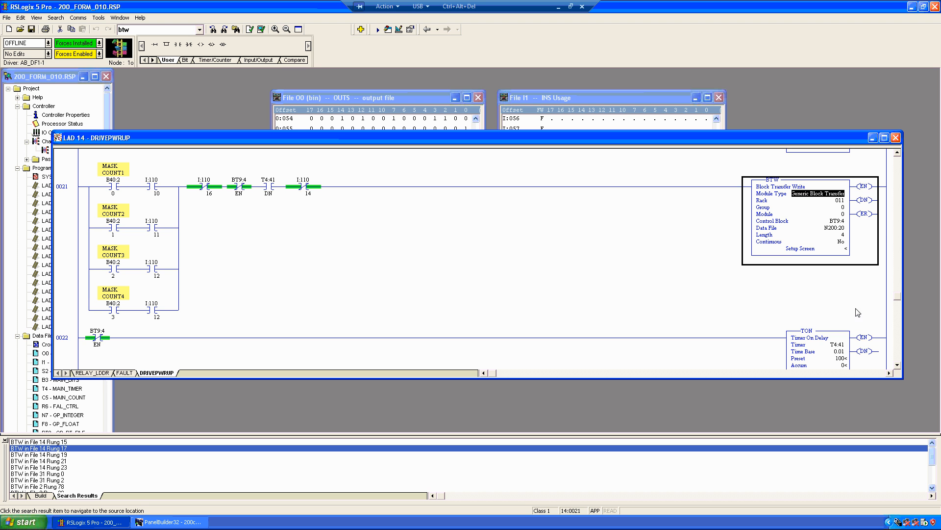
scroll("up", 3)
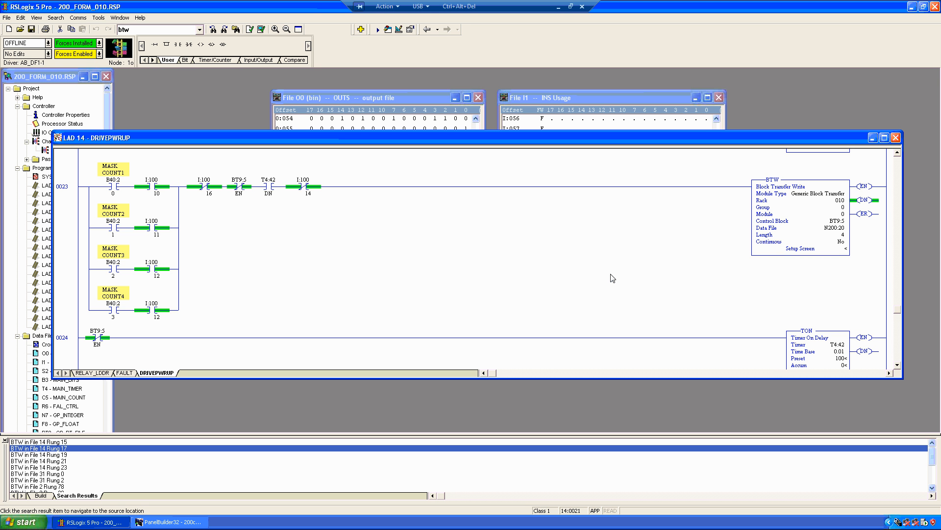
scroll("up", 3)
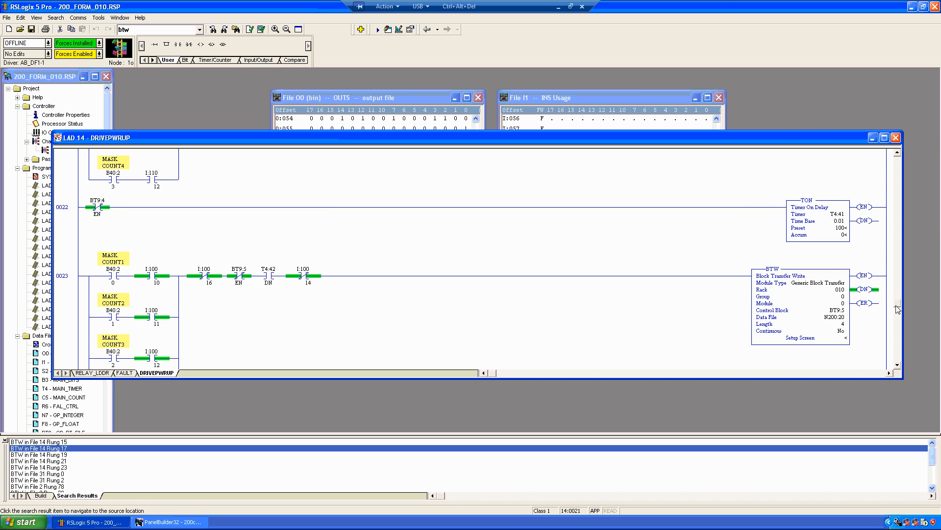
scroll("up", 3)
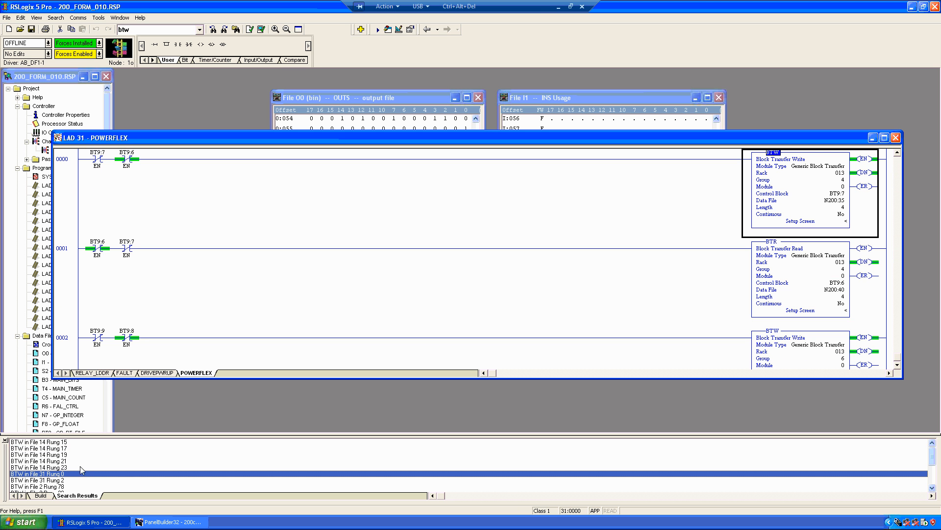
mouse_move(895, 320)
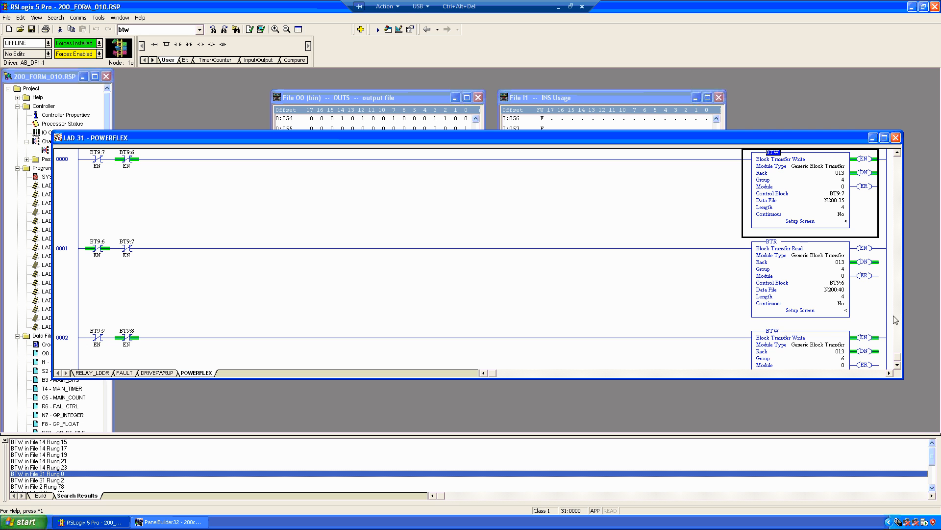
Review POWERFLEX rungs 0–3, including rung 2 writing N200:45 to rack 013 group 6.
scroll("down", 3)
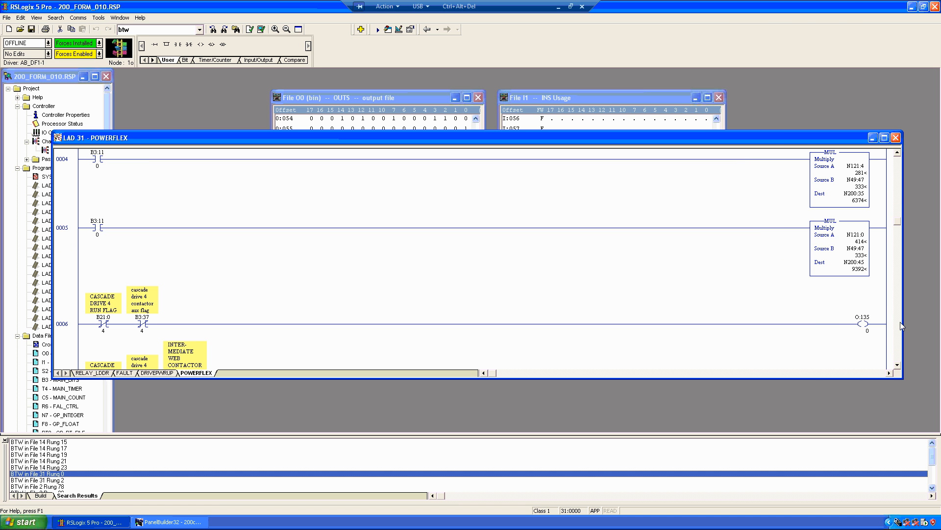
scroll("up", 3)
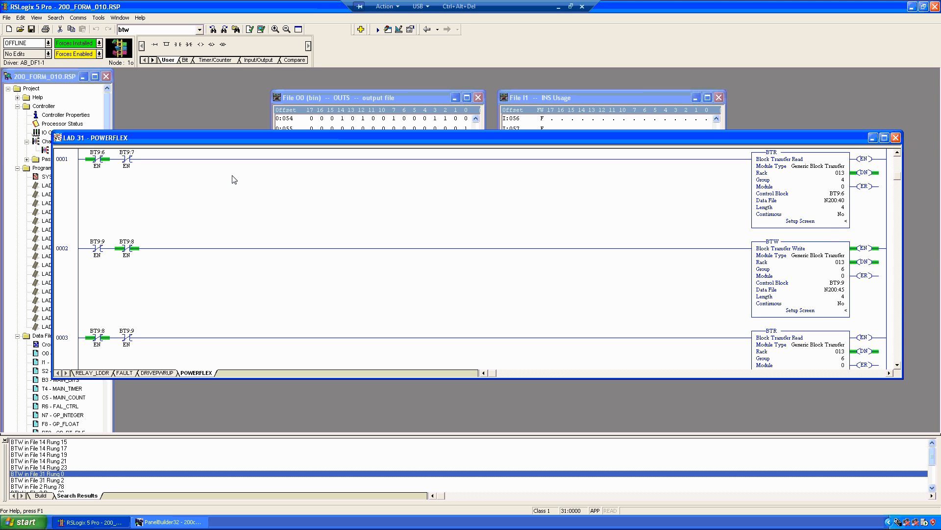
mouse_move(832, 239)
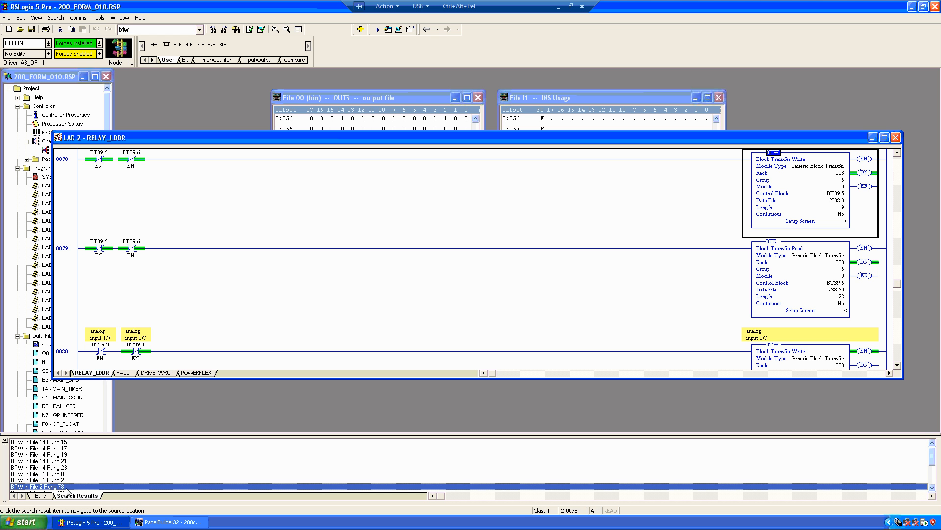
mouse_move(656, 231)
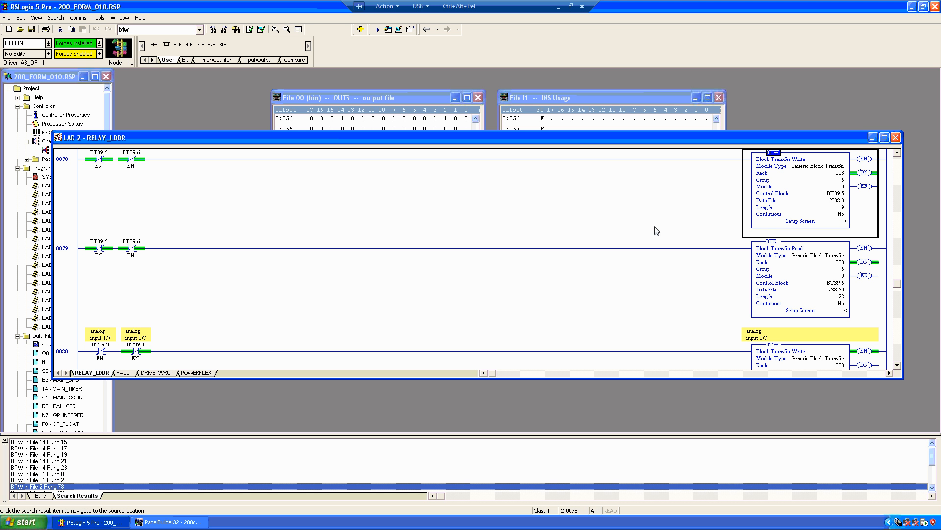
mouse_move(871, 297)
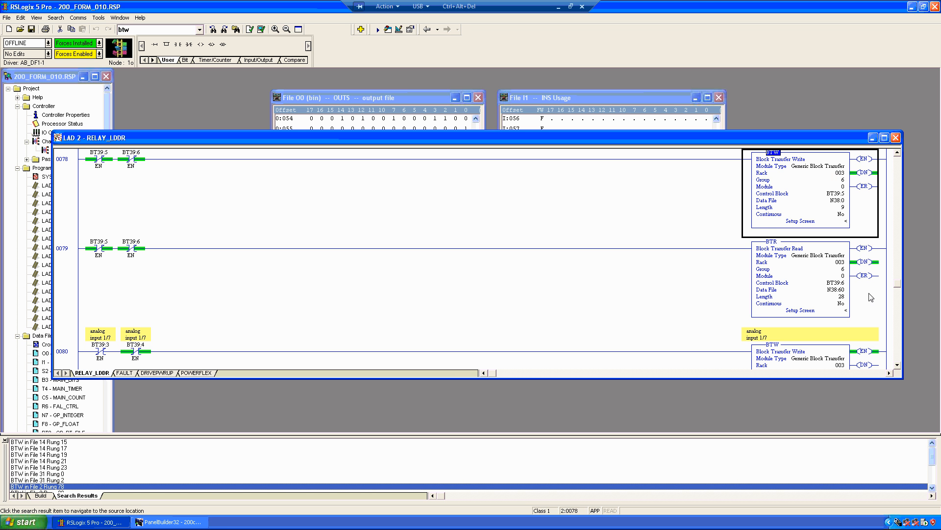
Scroll RELAY_LDDR to rungs 94–95, which read N211:70 and write N211:0 on rack 006.
scroll("down", 3)
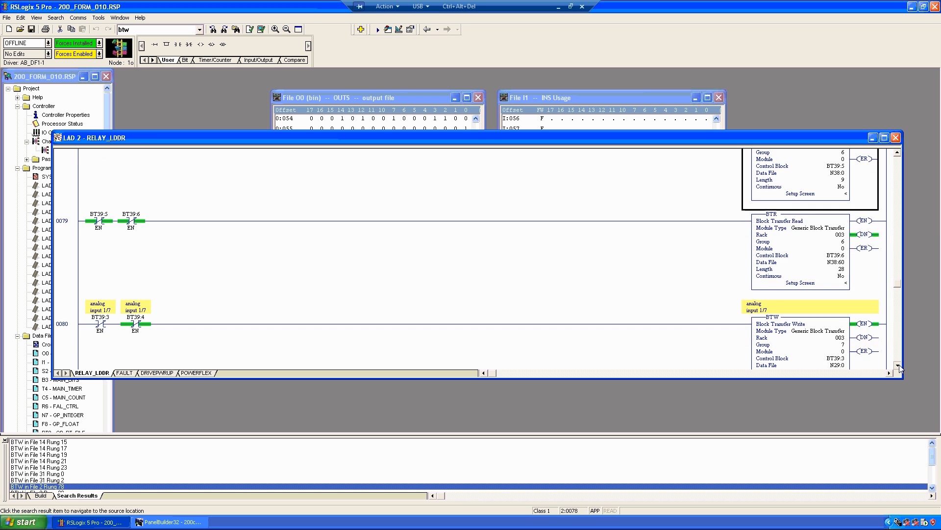
scroll("down", 3)
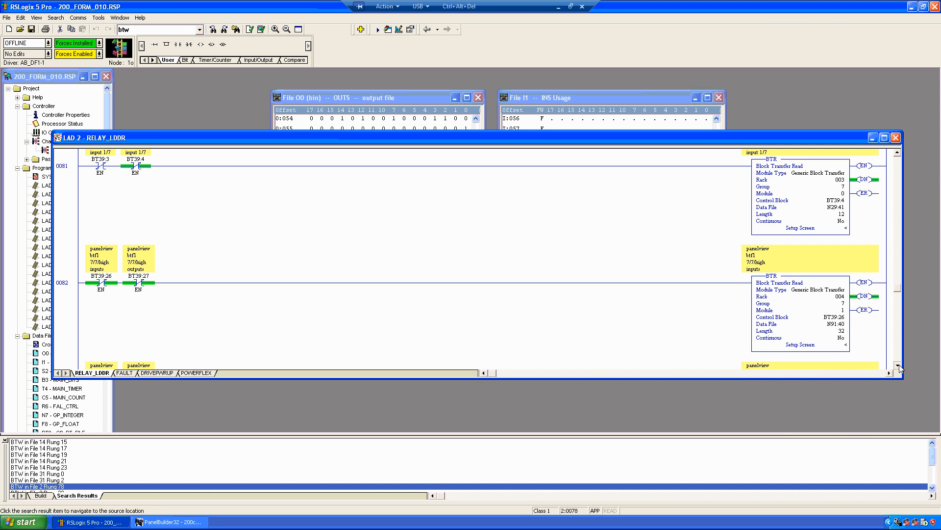
scroll("down", 3)
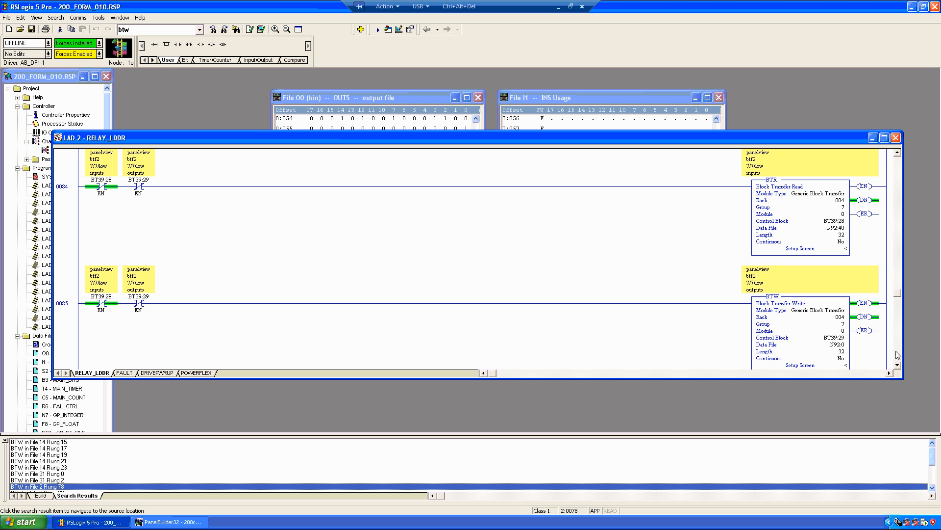
scroll("down", 3)
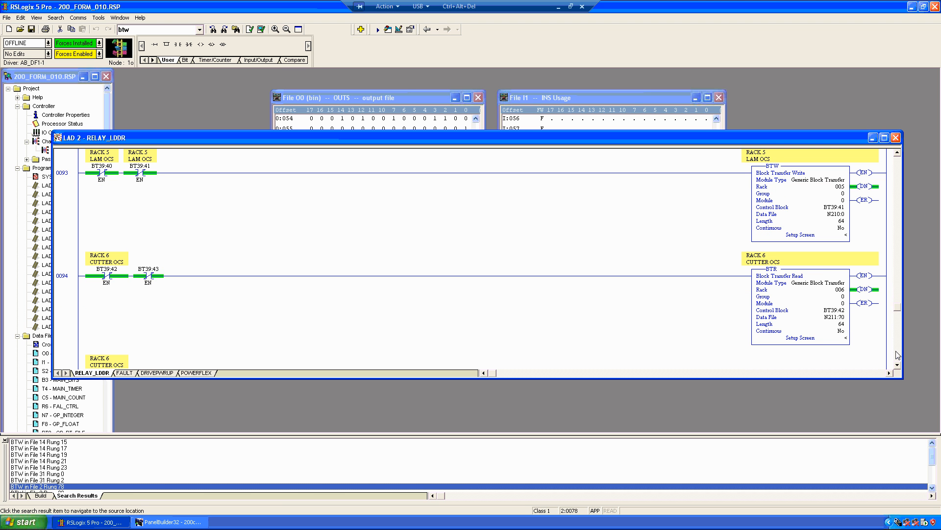
mouse_move(894, 359)
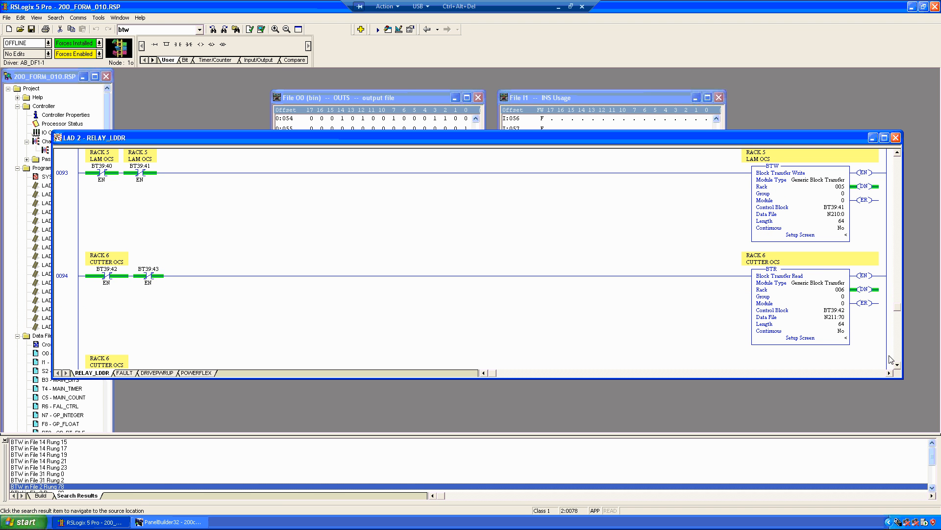
scroll("down", 3)
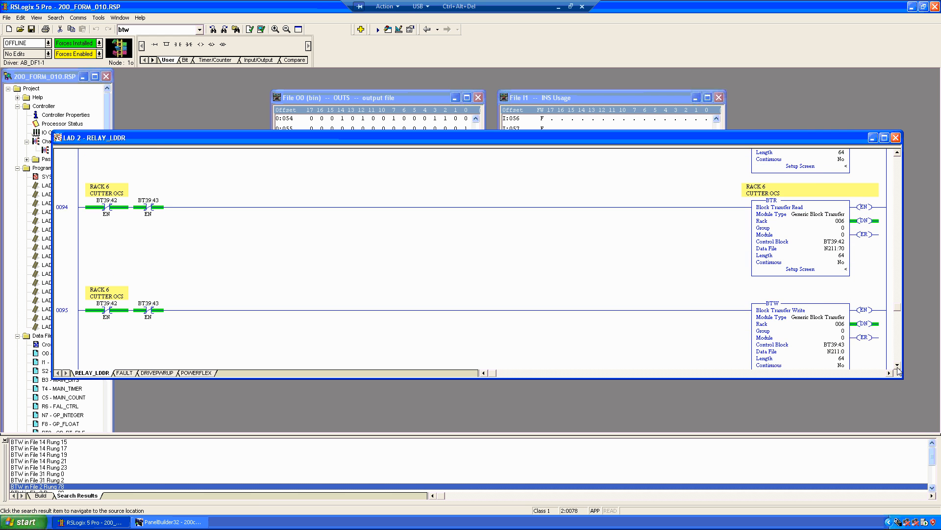
scroll("up", 3)
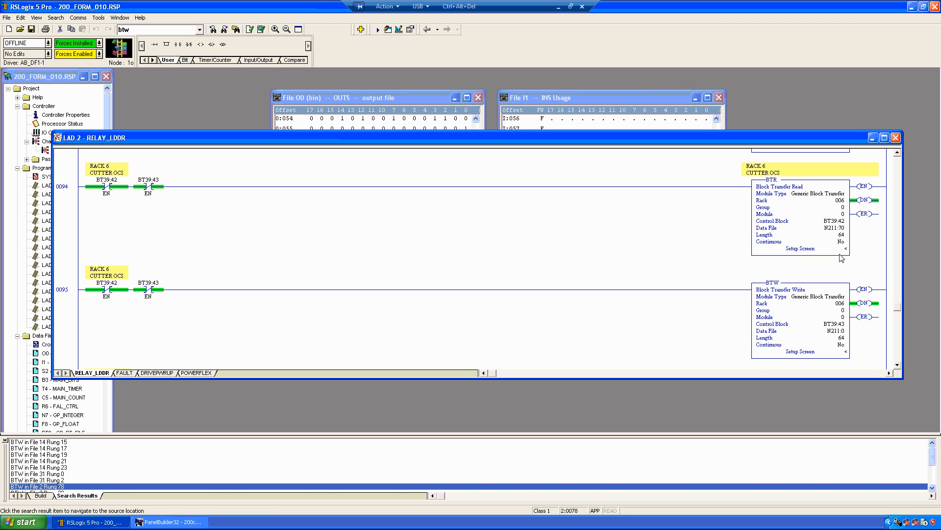
mouse_move(794, 208)
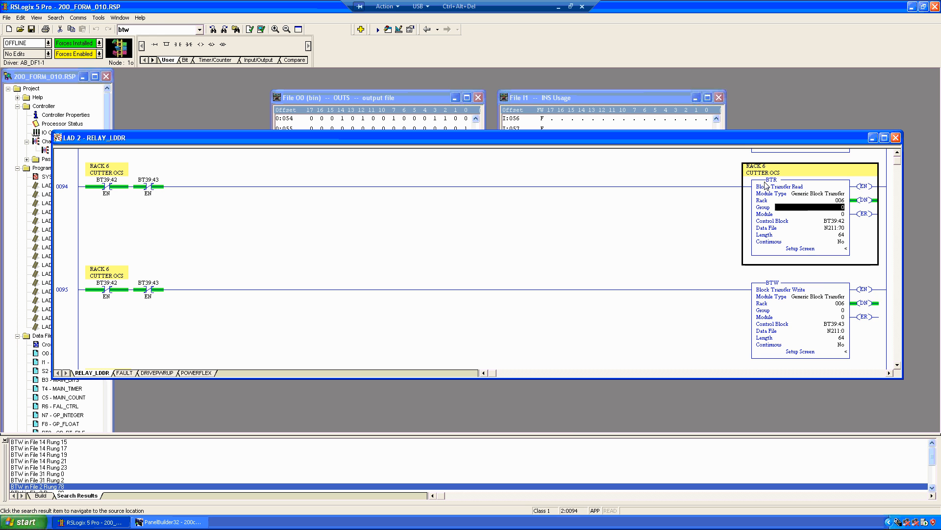
mouse_move(824, 302)
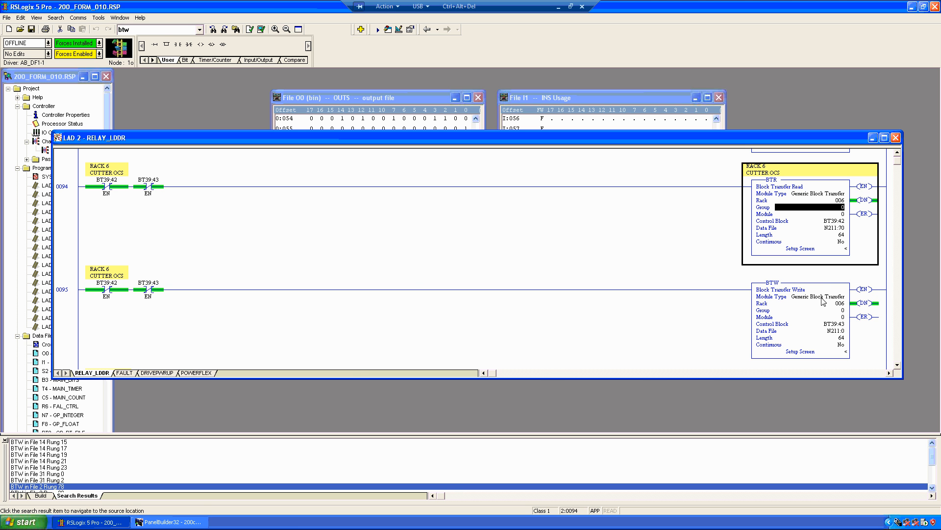
Switch to PanelBuilder32 and cancel the Tag Form and Push Buttons dialogs.
left_click(169, 522)
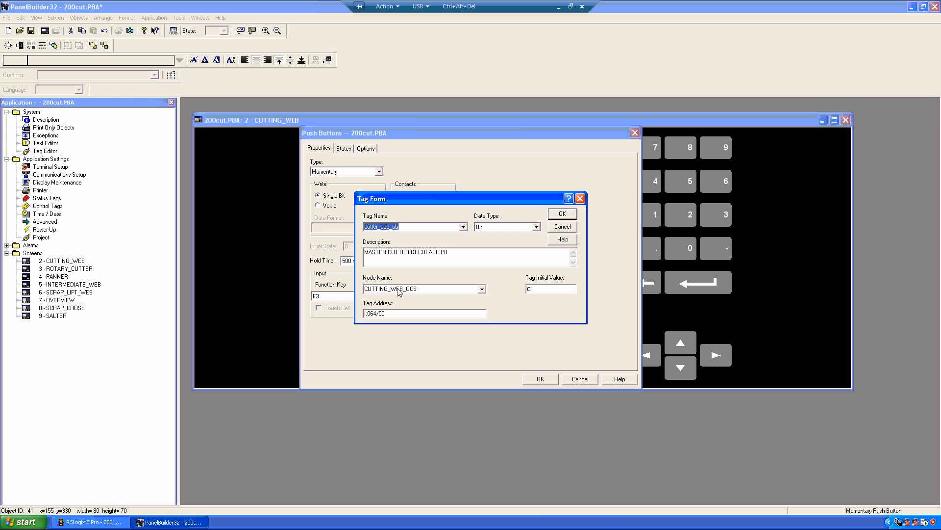
left_click(560, 213)
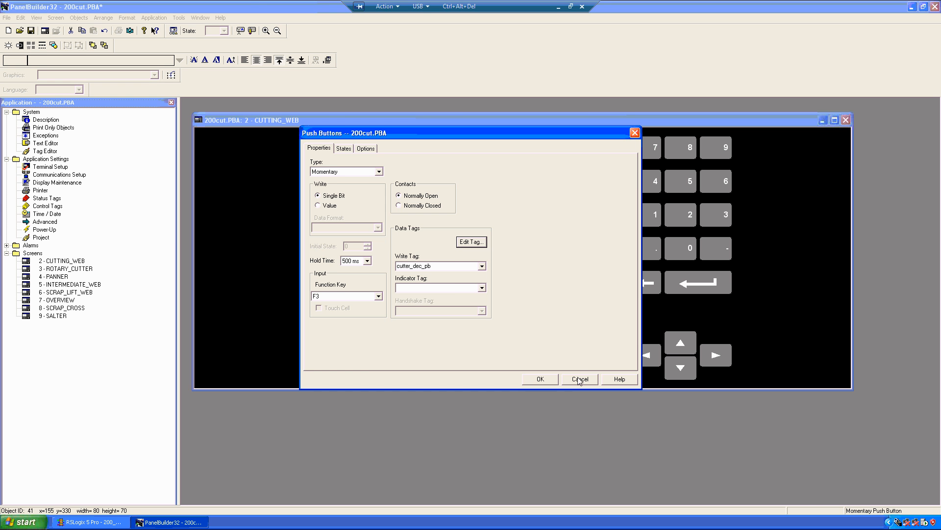
left_click(578, 378)
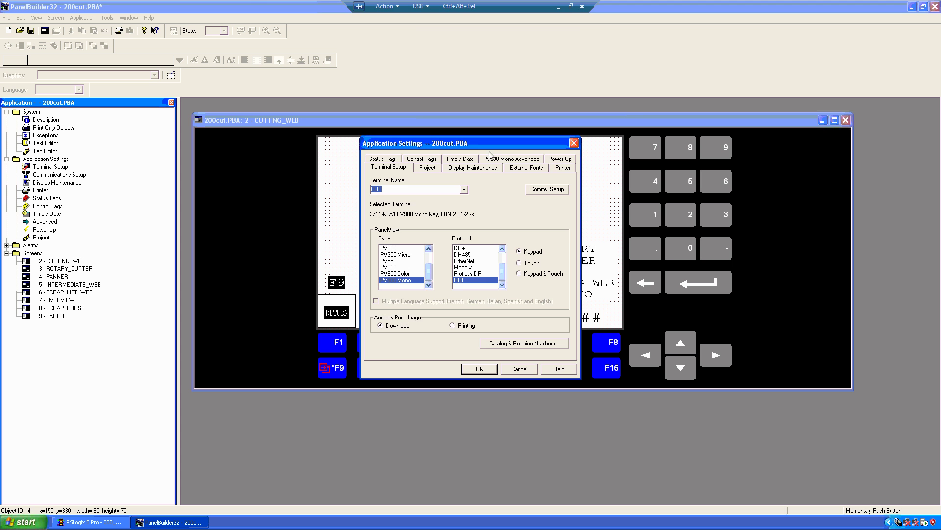
Show the RIO block transfers: N211:0 write and N211:70 read, 64 words each.
left_click(478, 368)
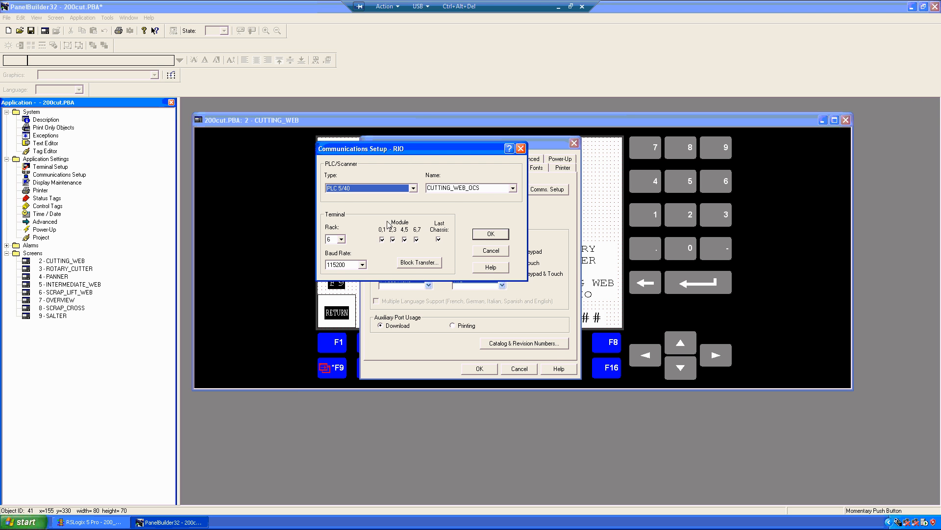
left_click(419, 262)
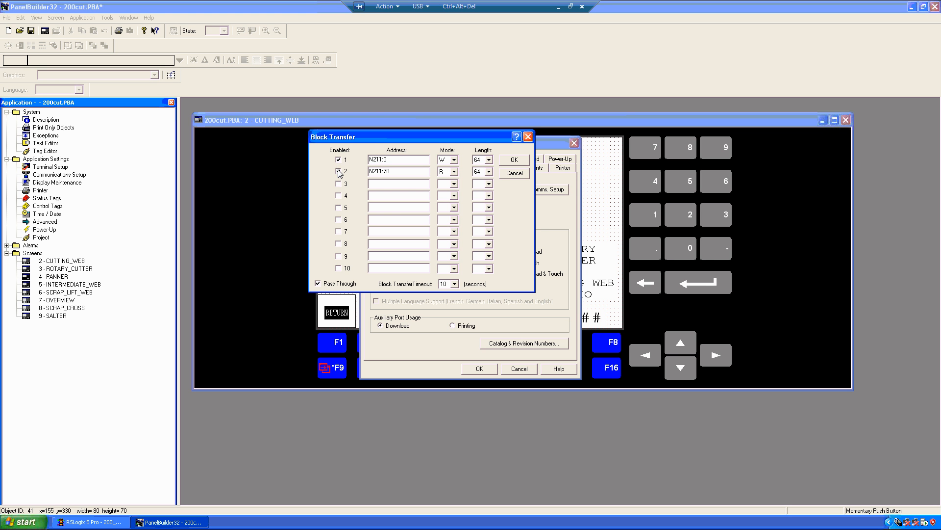
left_click(337, 171)
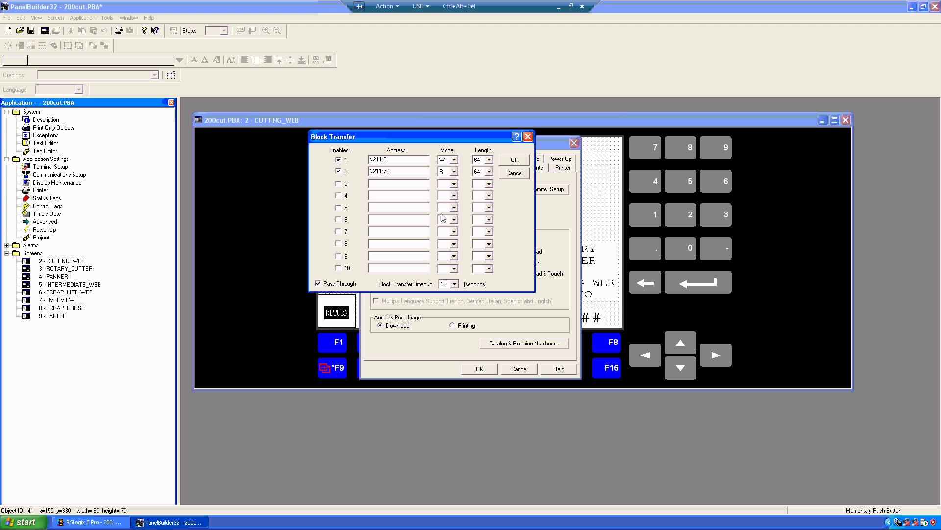
mouse_move(243, 470)
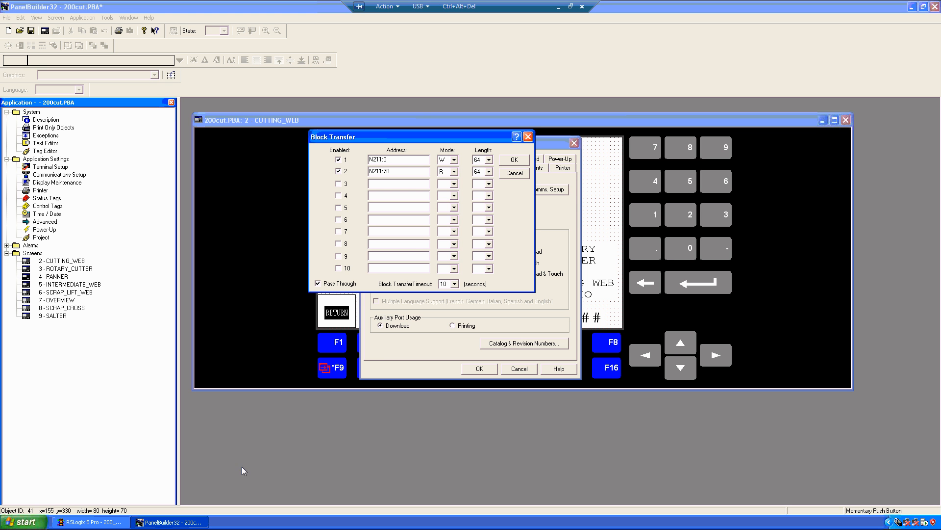
mouse_move(281, 359)
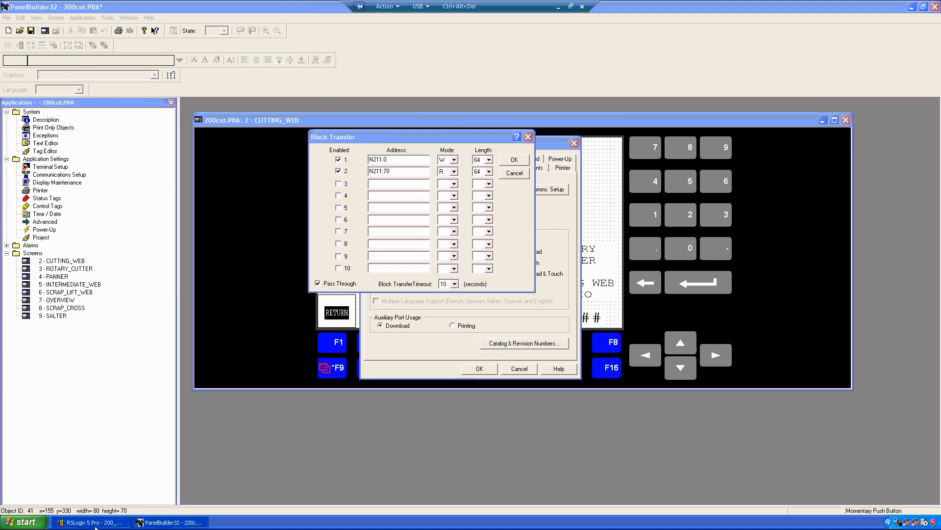
left_click(90, 521)
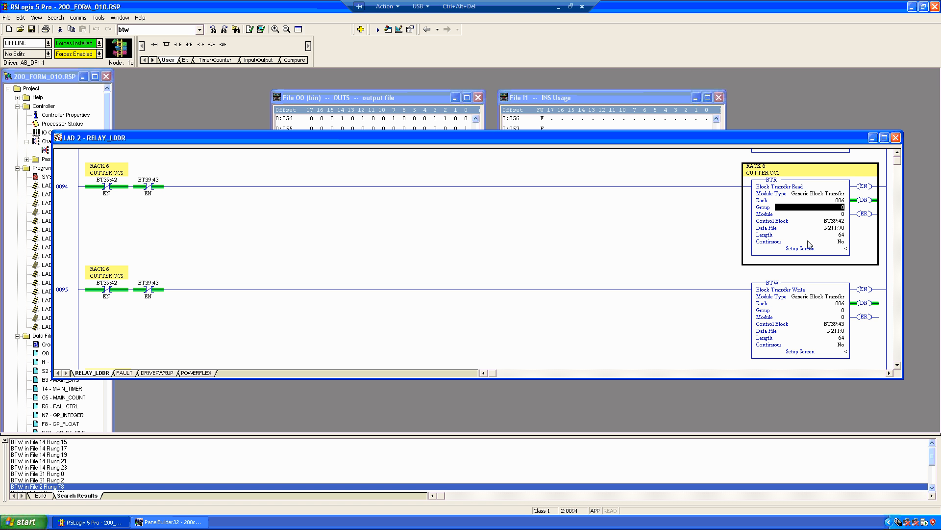
left_click(799, 331)
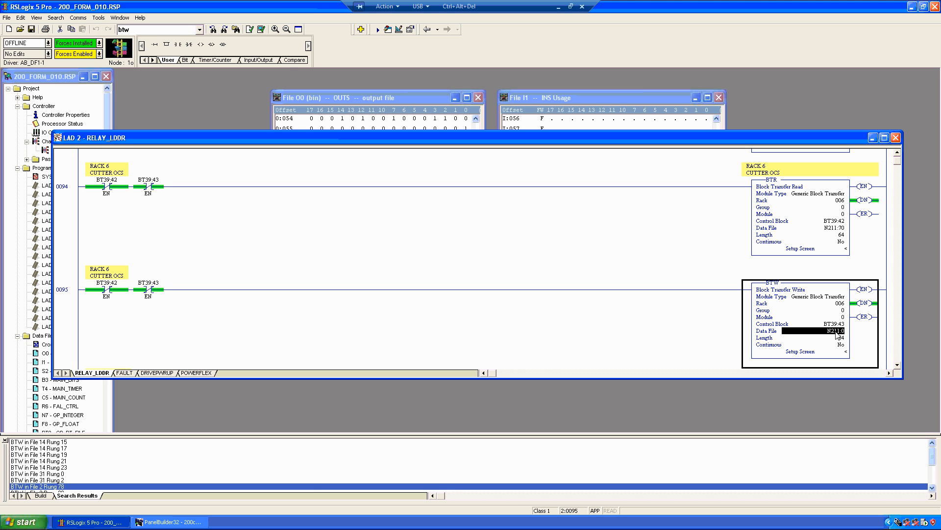
mouse_move(831, 335)
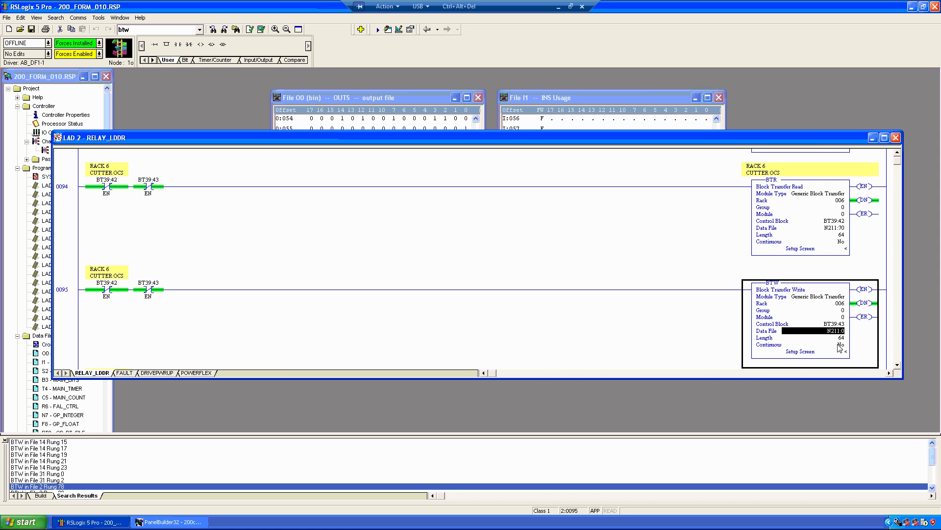
mouse_move(832, 253)
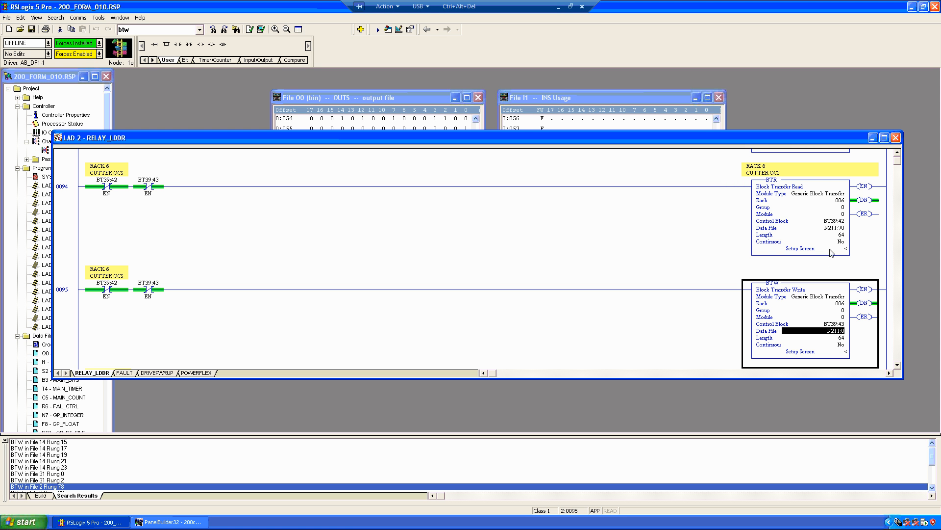
mouse_move(831, 238)
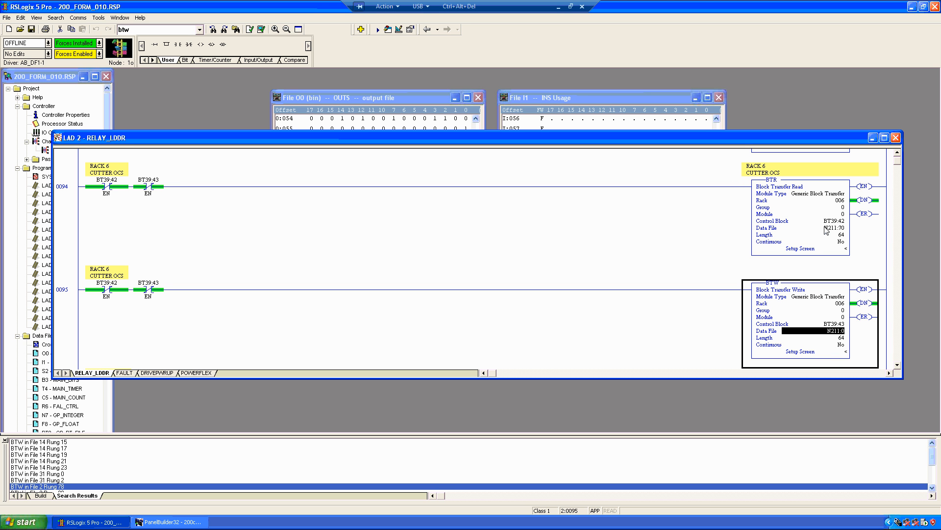
left_click(833, 234)
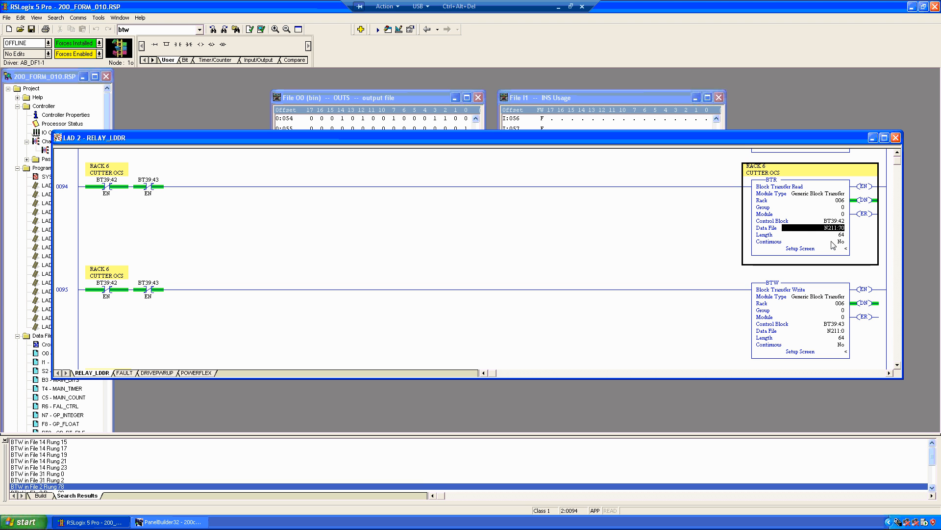
left_click(829, 234)
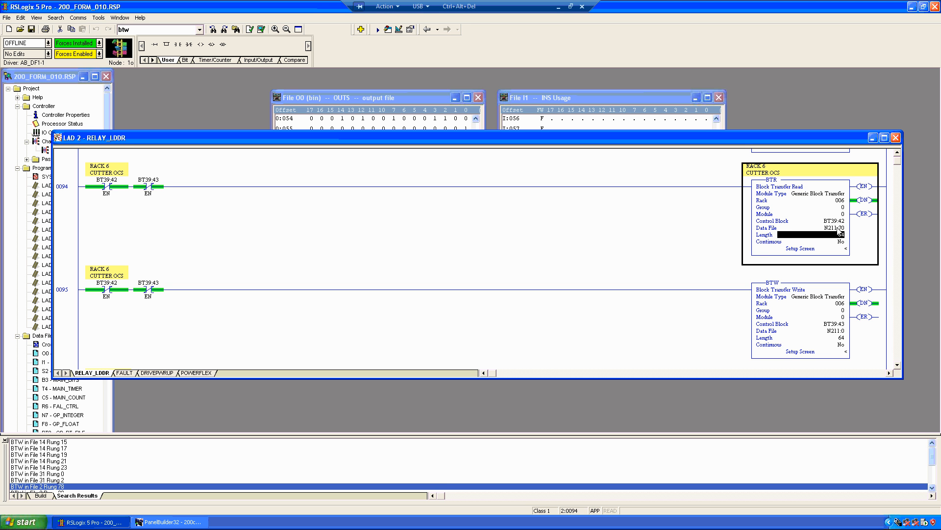
left_click(834, 221)
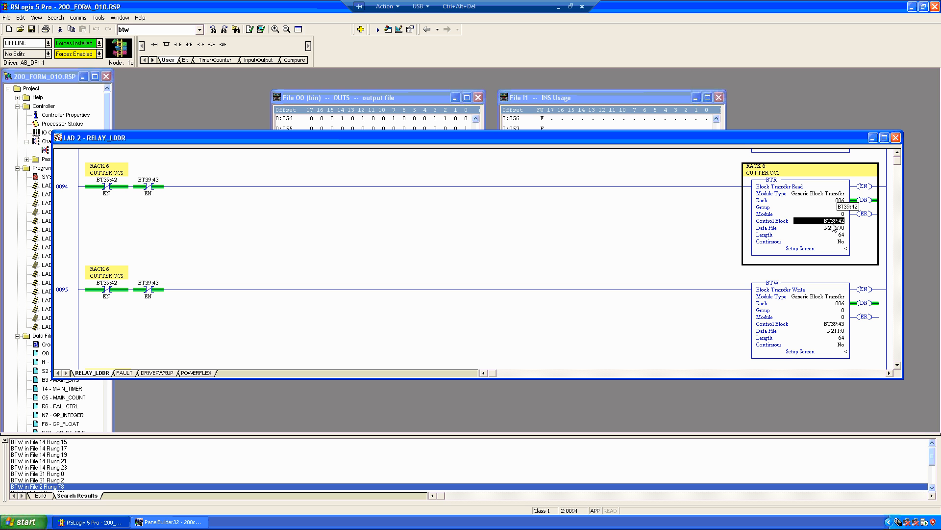
left_click(832, 227)
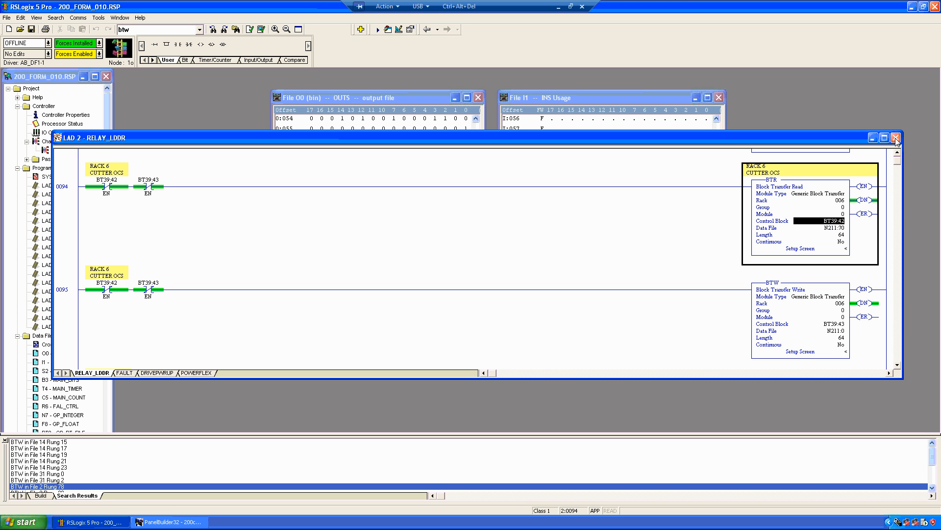
mouse_move(806, 256)
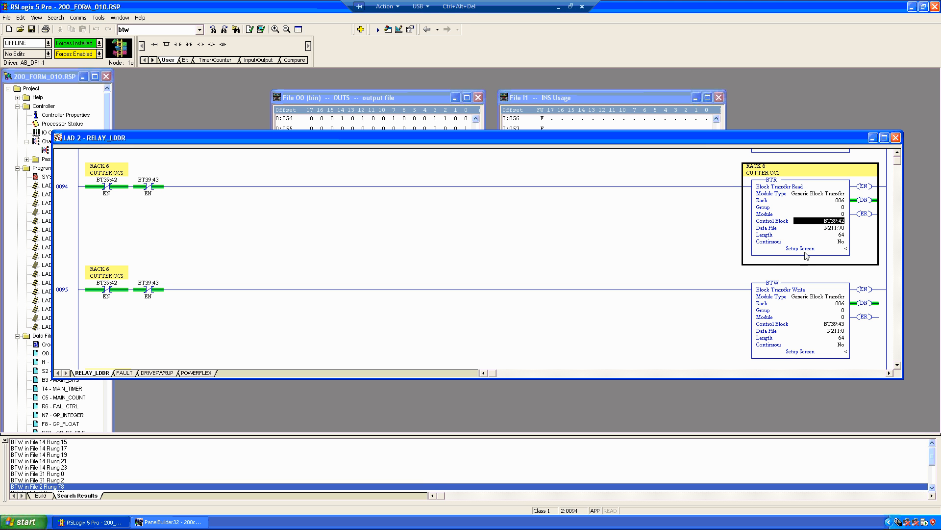
left_click(808, 234)
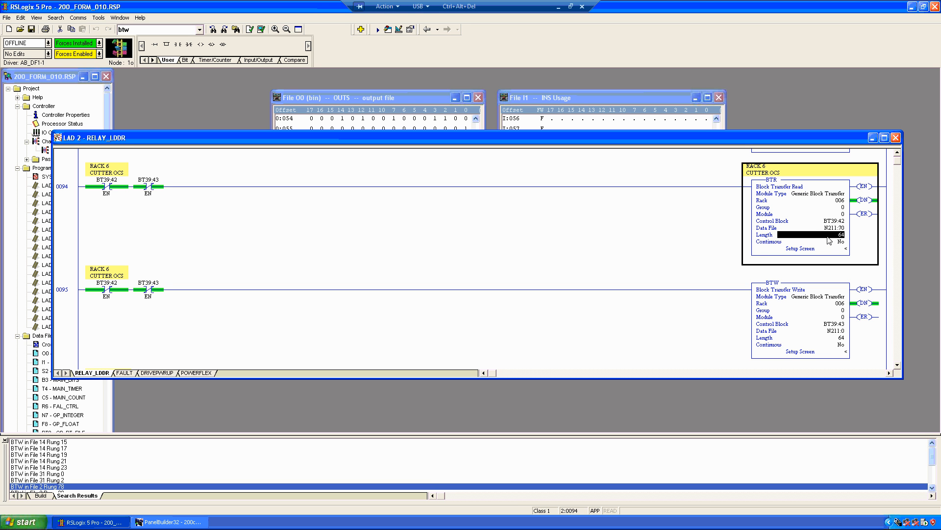
mouse_move(830, 243)
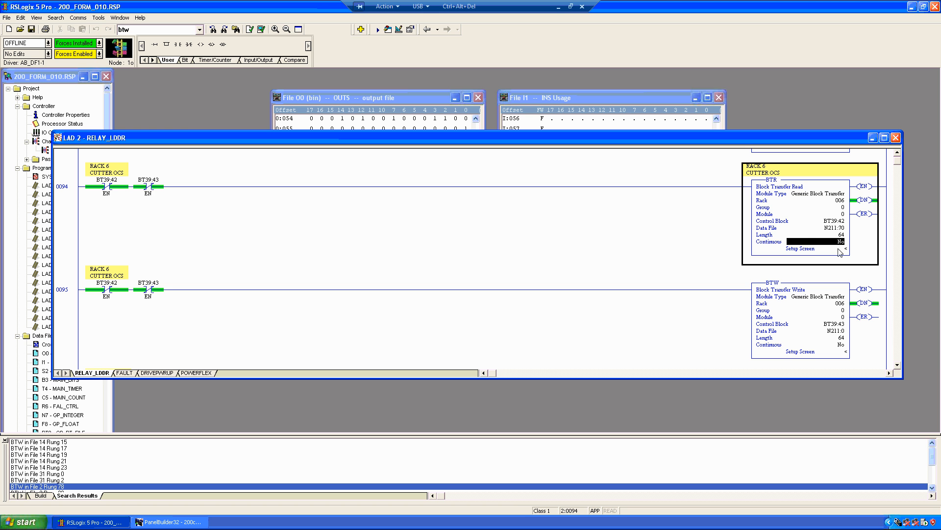
mouse_move(731, 265)
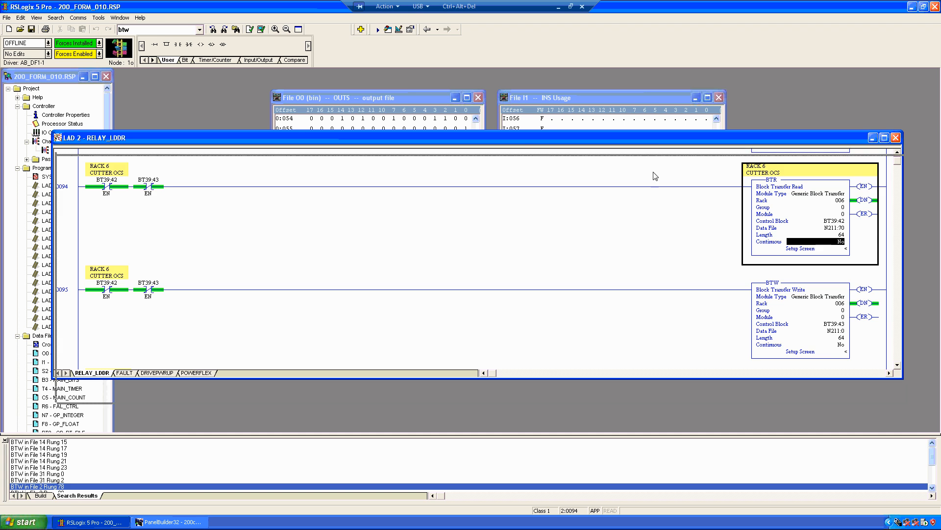
Return to PanelBuilder32 and close the Block Transfer, RIO setup and Application Settings dialogs.
left_click(169, 521)
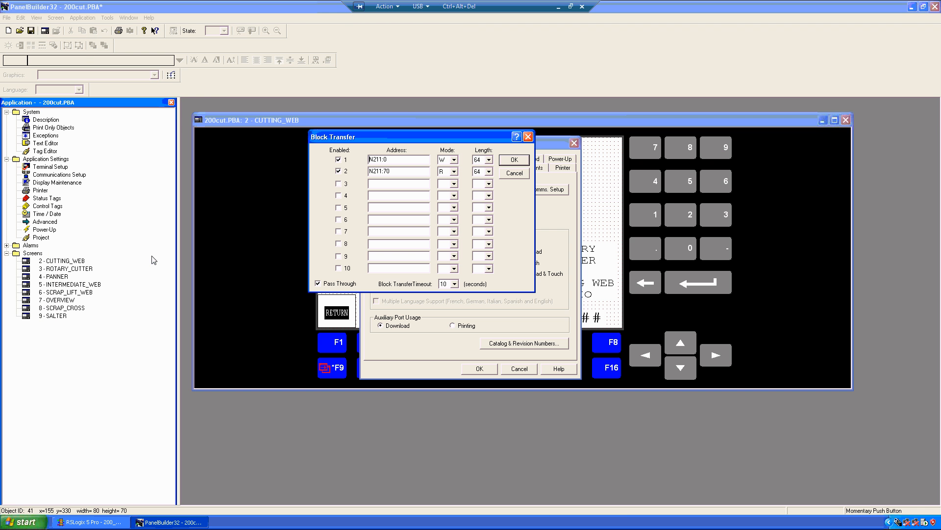
mouse_move(516, 180)
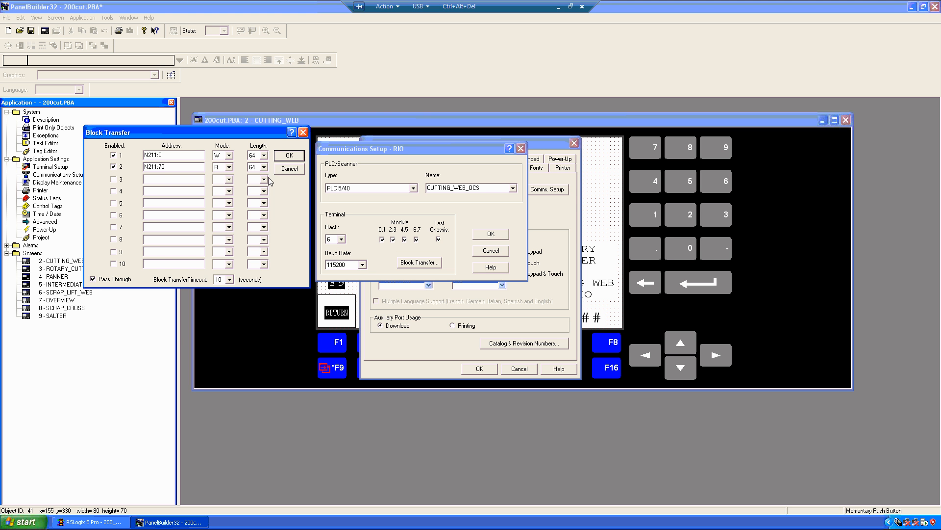
mouse_move(239, 157)
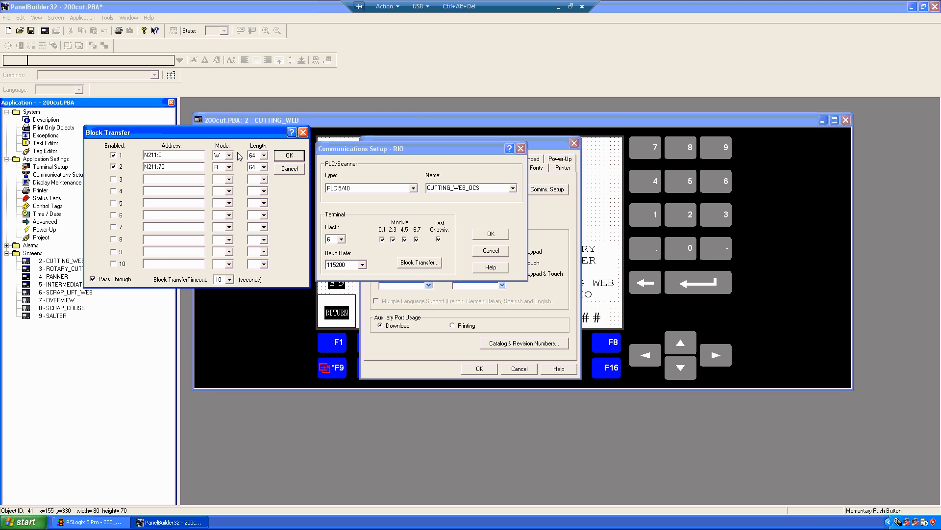
mouse_move(249, 131)
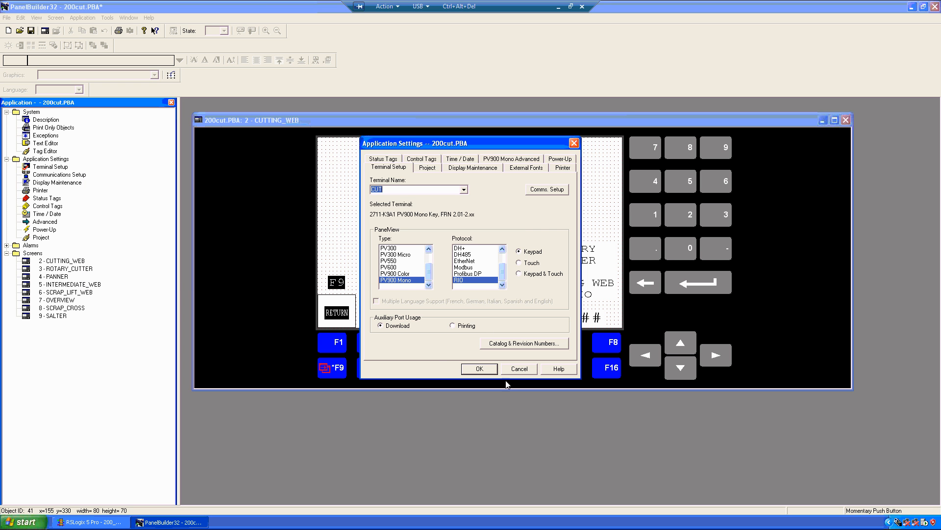
left_click(479, 368)
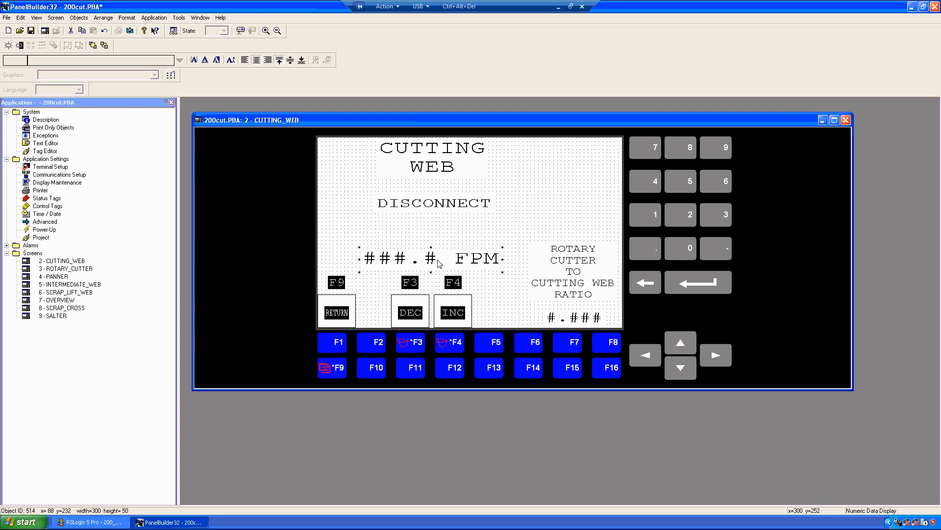
double_click(396, 259)
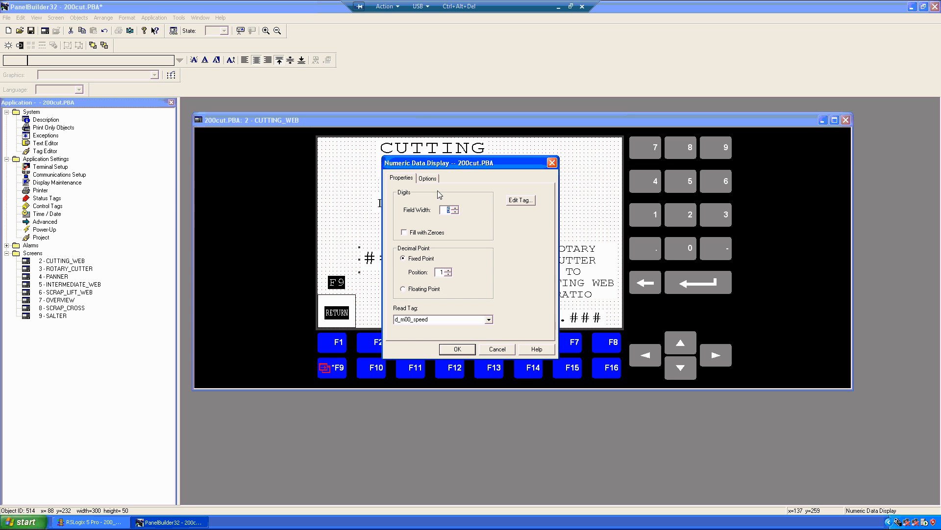
left_click(519, 200)
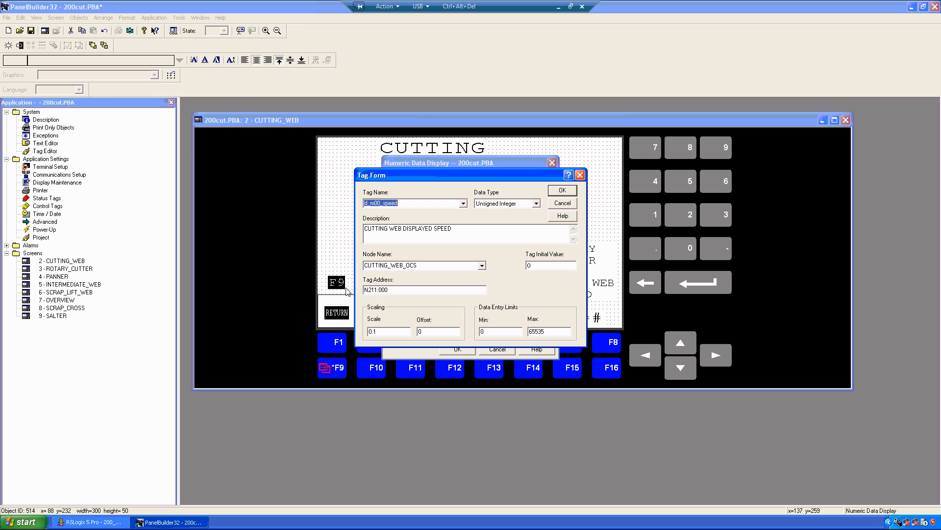
mouse_move(396, 293)
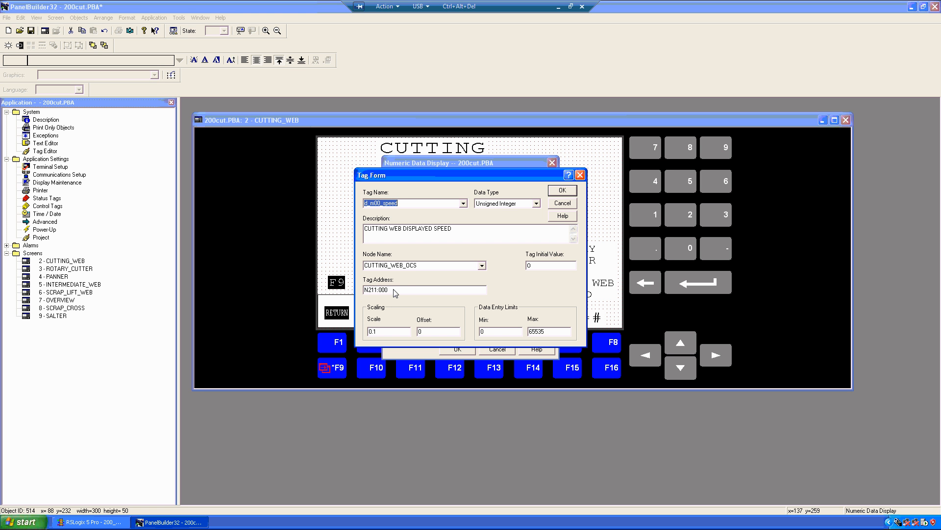
mouse_move(396, 295)
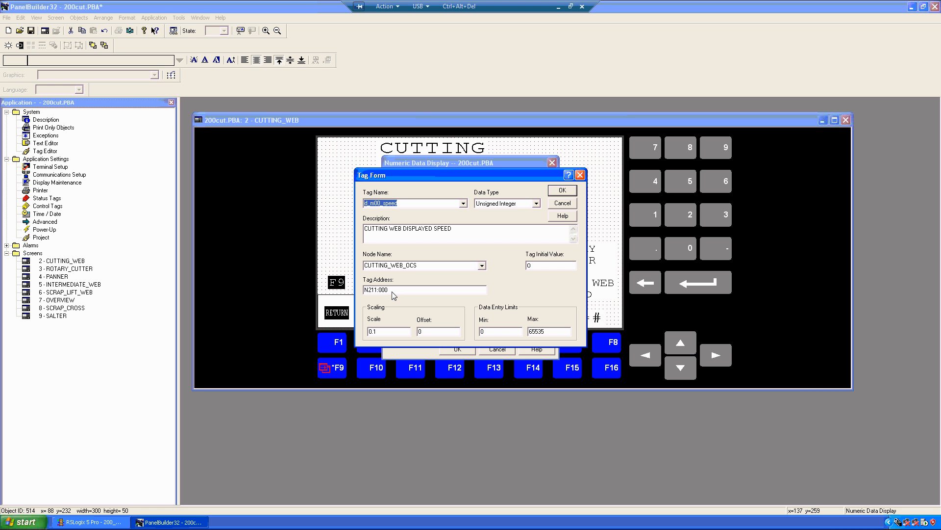
left_click(561, 190)
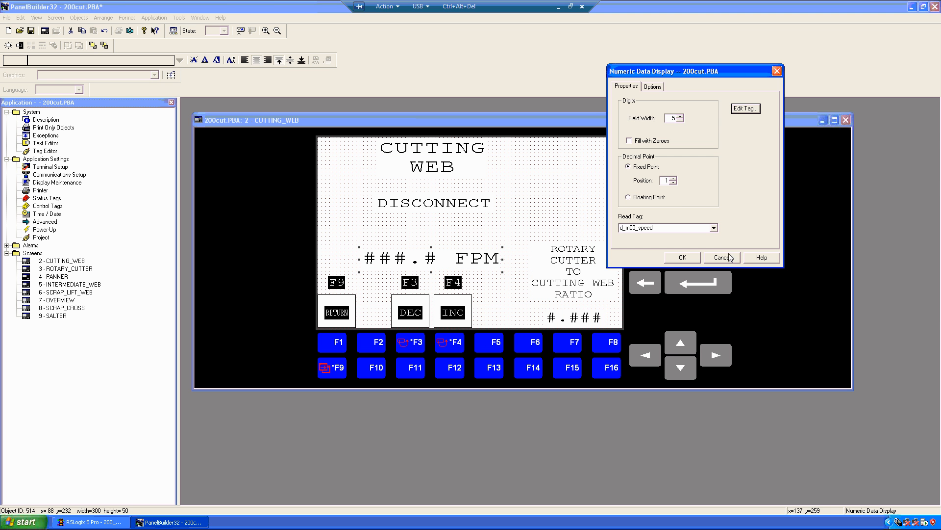
left_click(720, 256)
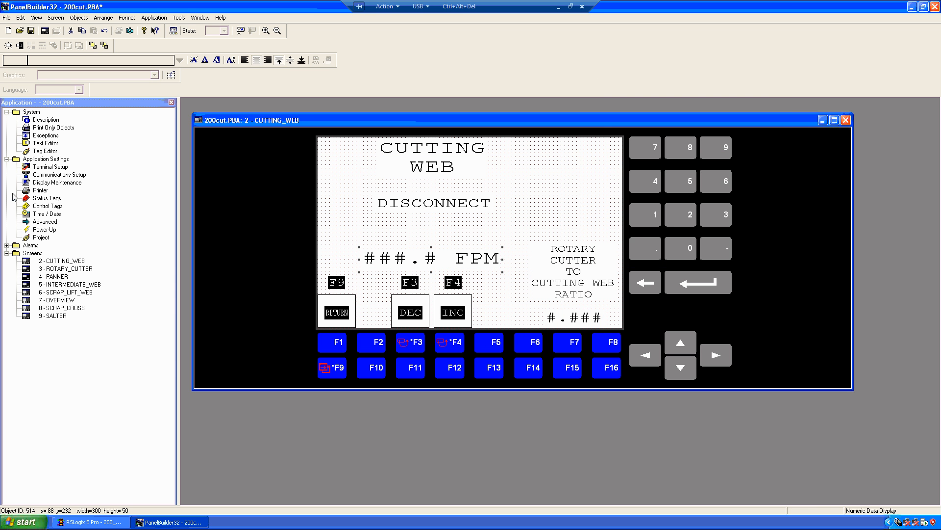
Check the PANNER speed display tag d_m03_speed at N211:003, scale 0.1, then close its dialogs.
double_click(54, 276)
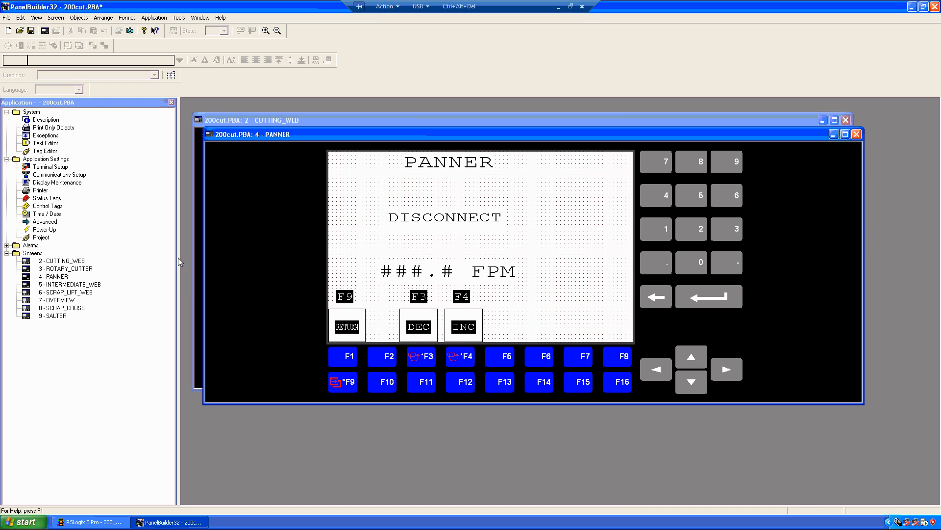
double_click(433, 270)
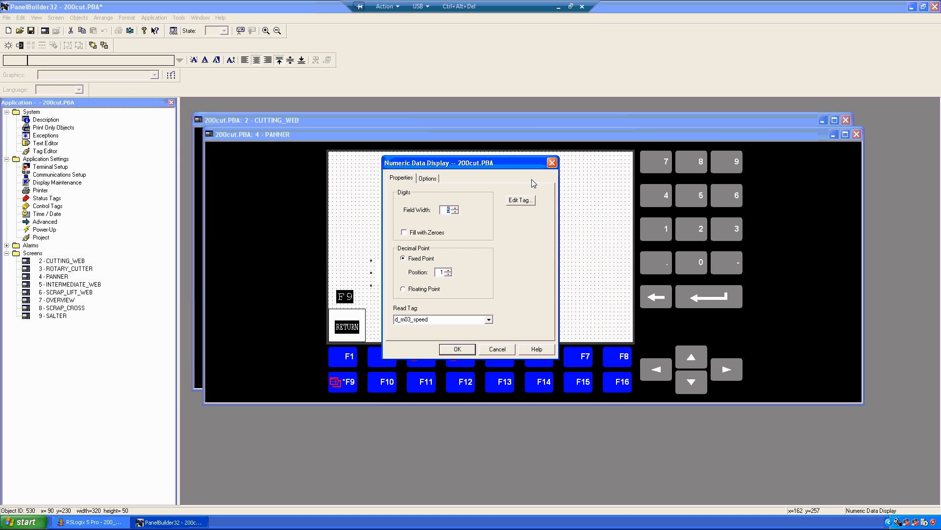
left_click(519, 199)
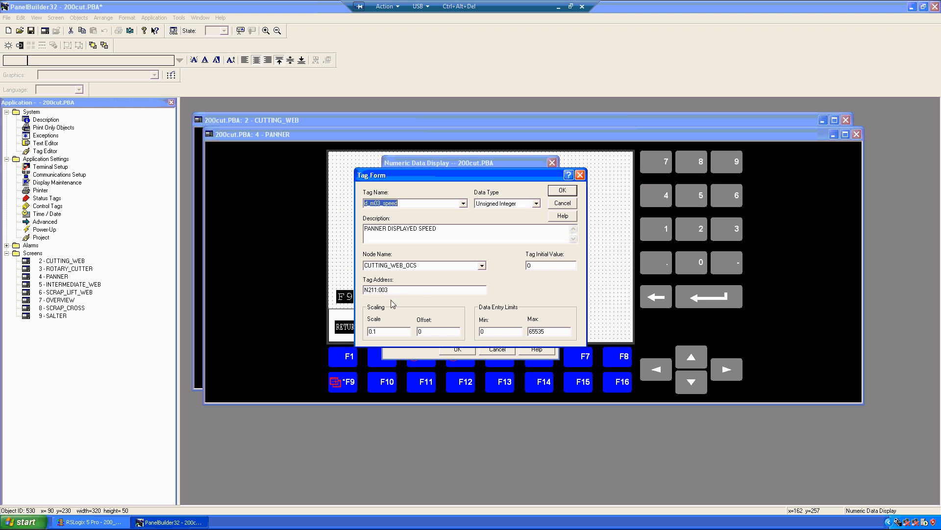
mouse_move(429, 297)
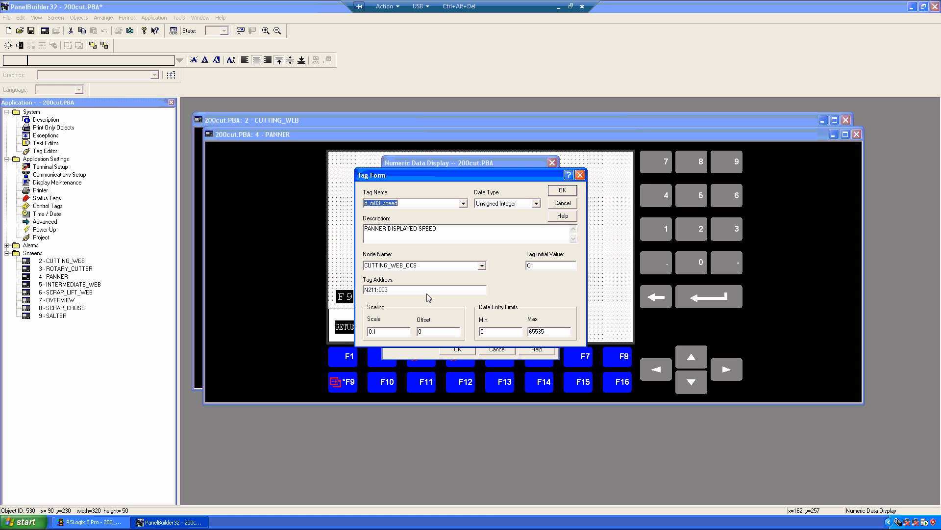
mouse_move(544, 227)
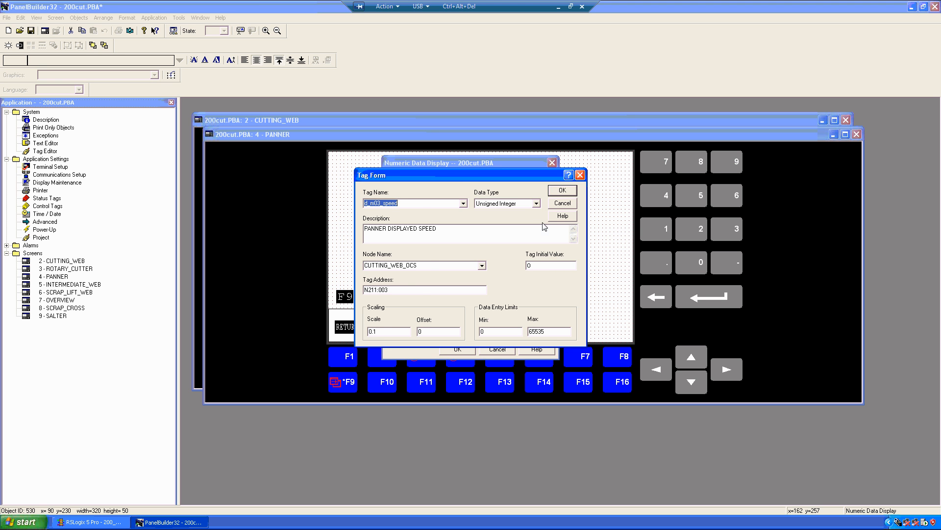
left_click(561, 190)
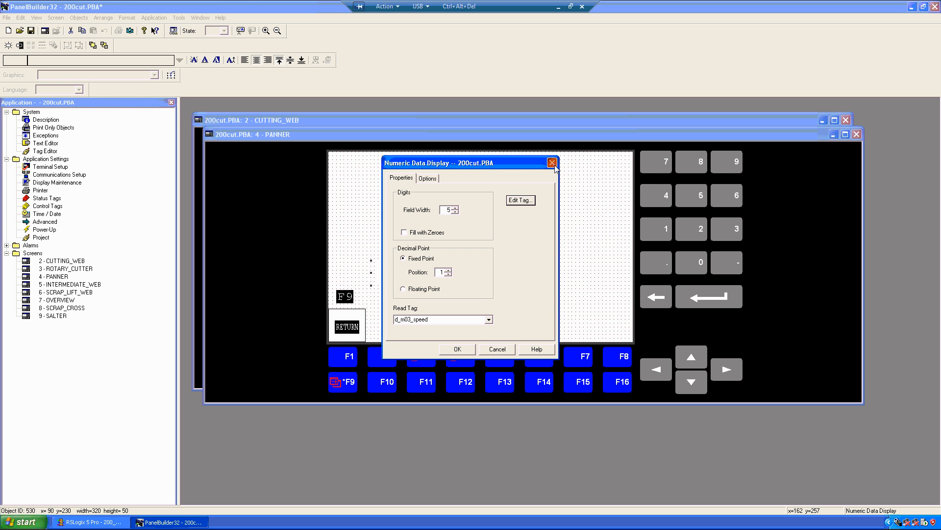
left_click(551, 163)
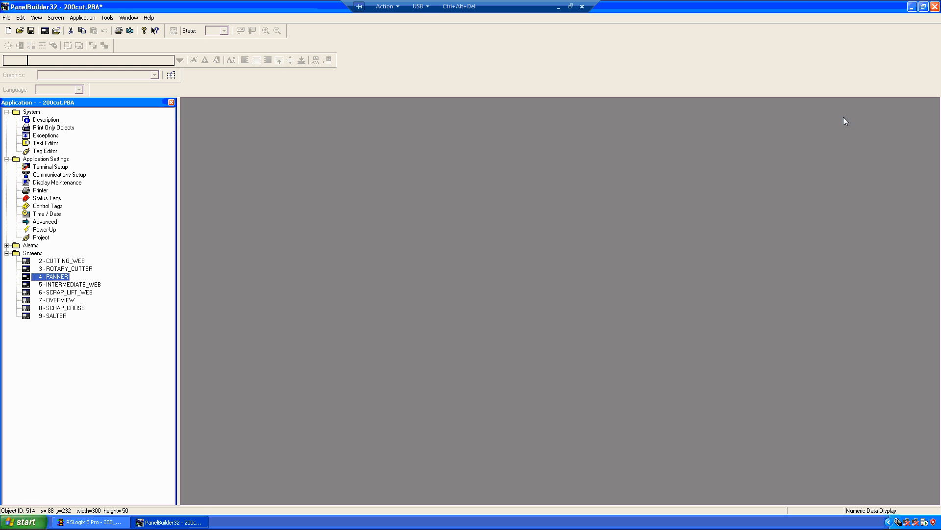
mouse_move(844, 120)
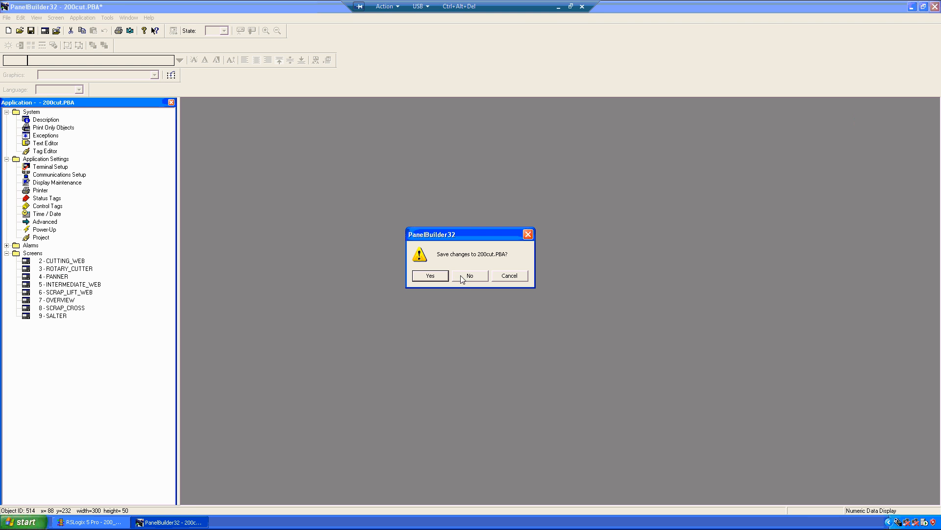
Exit PanelBuilder32, declining to save changes to 200cut.PBA.
left_click(470, 275)
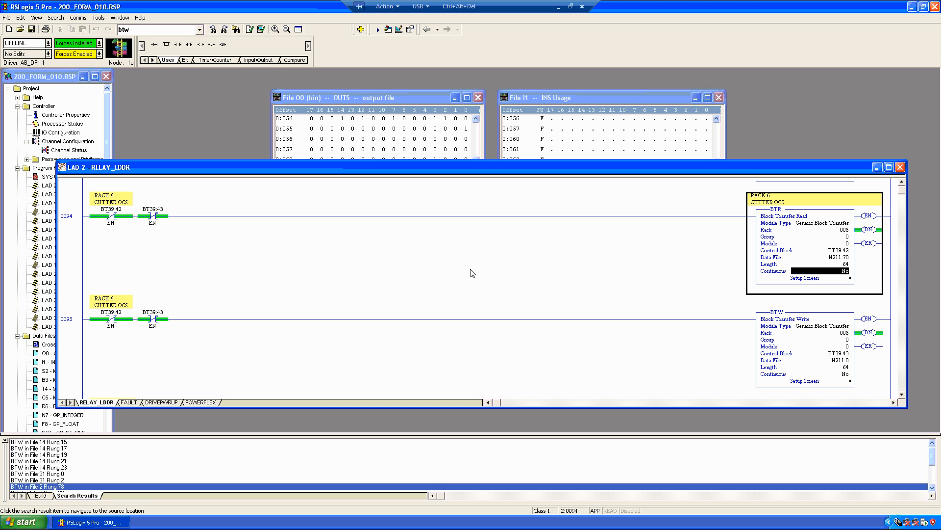